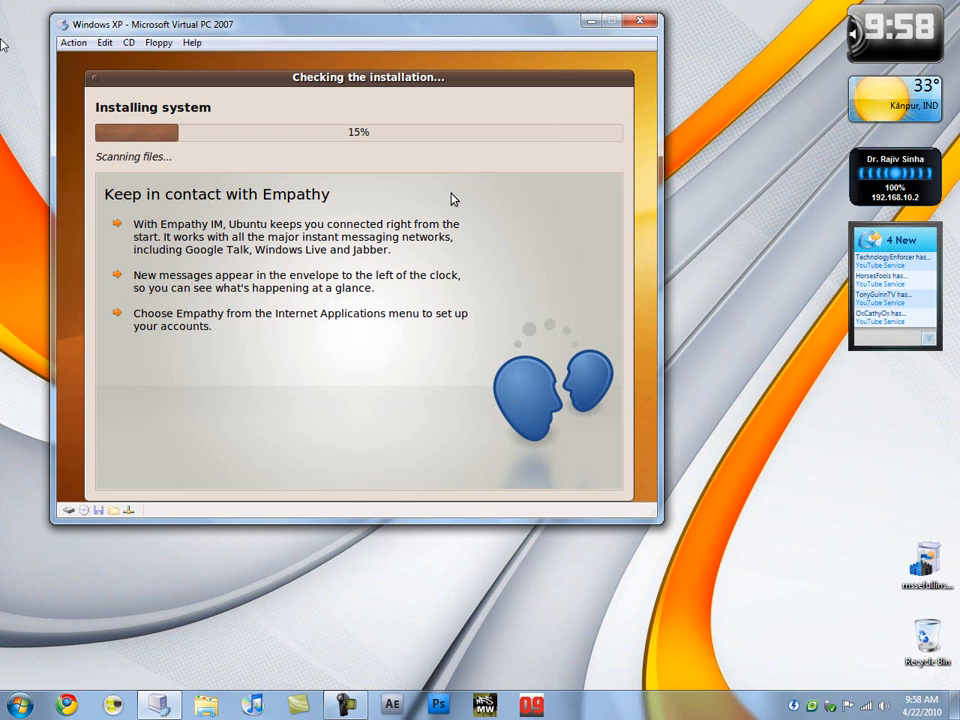
pyautogui.moveTo(822, 376)
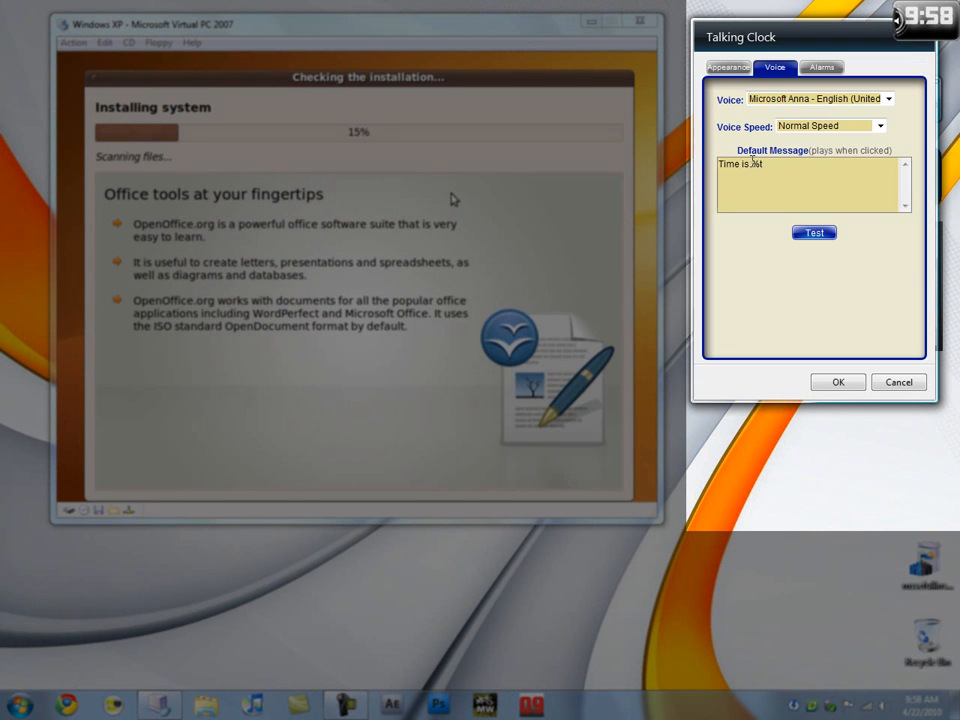
# - Fiddle with the clock and wireless gadget settings while the virtual machine reboots
pyautogui.click(812, 232)
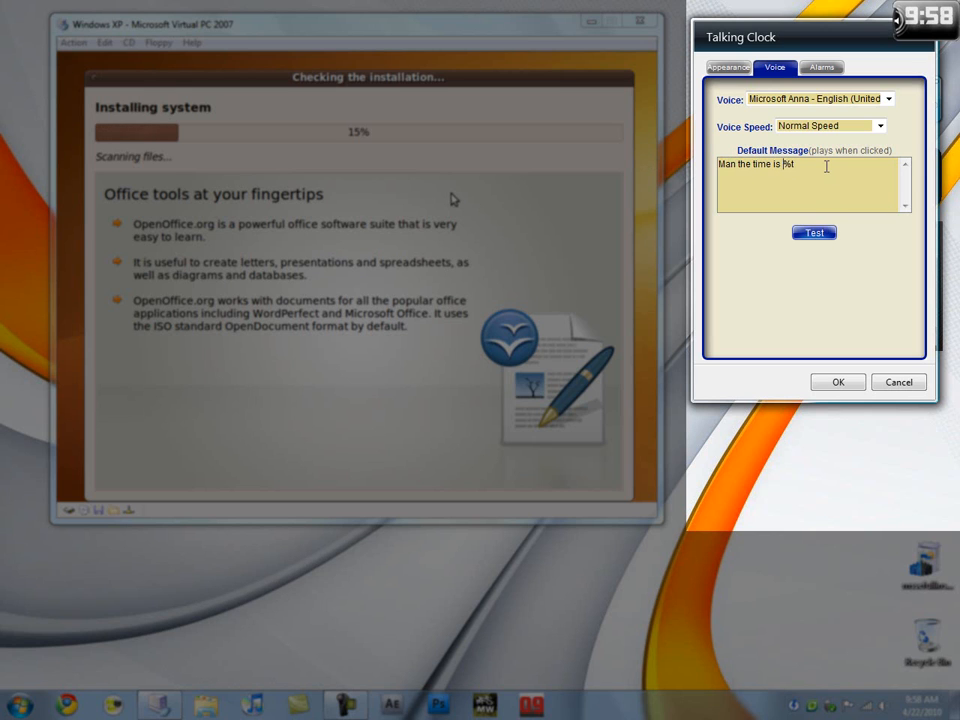
pyautogui.write('ye')
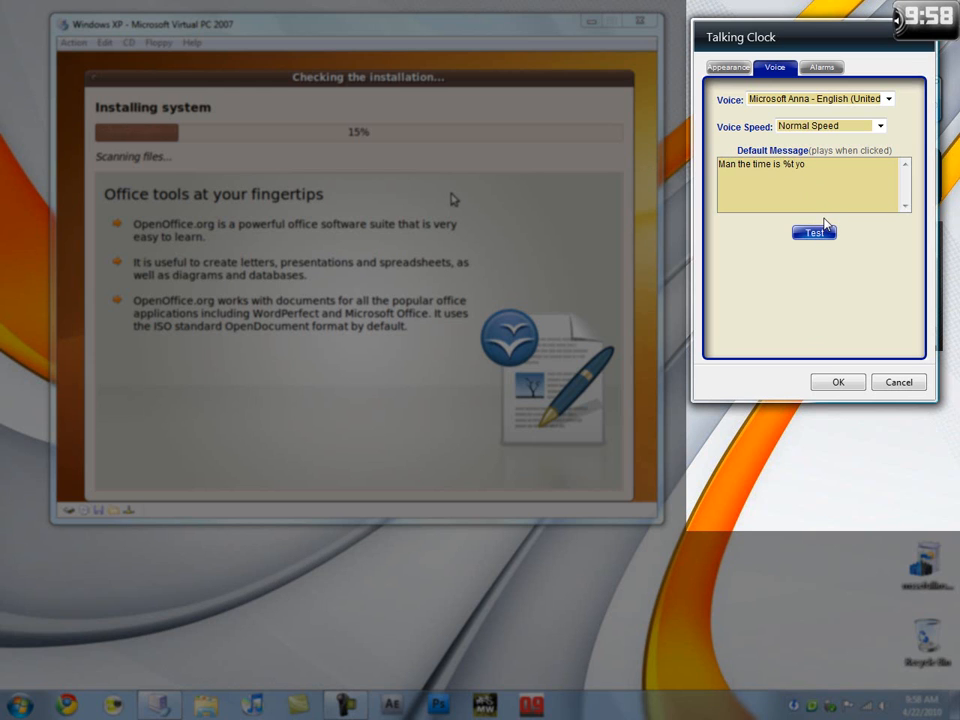
pyautogui.click(812, 232)
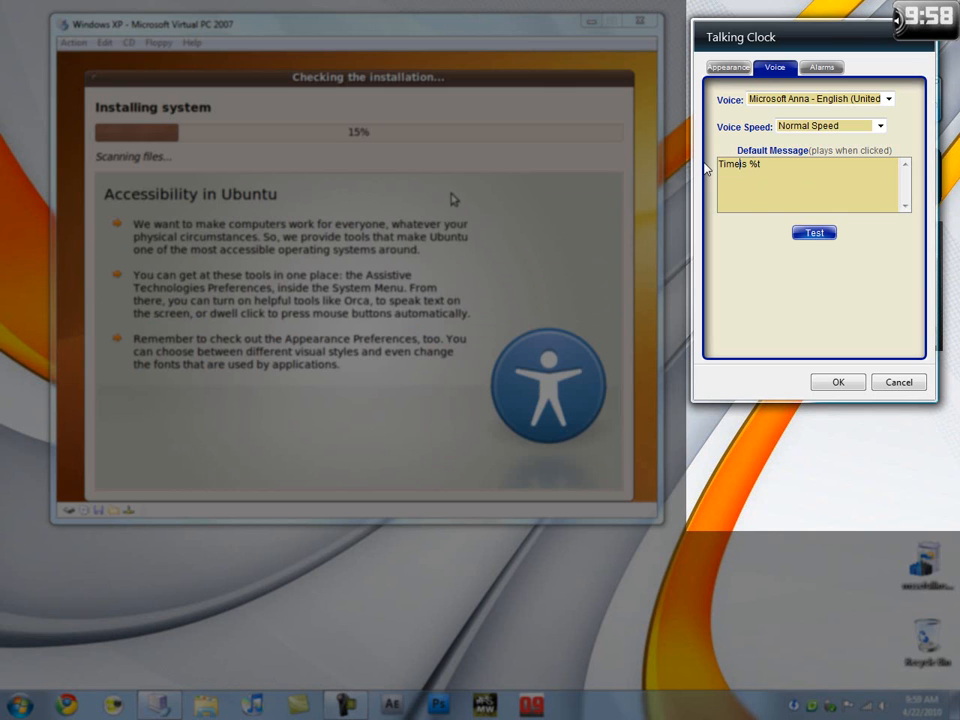
pyautogui.click(814, 232)
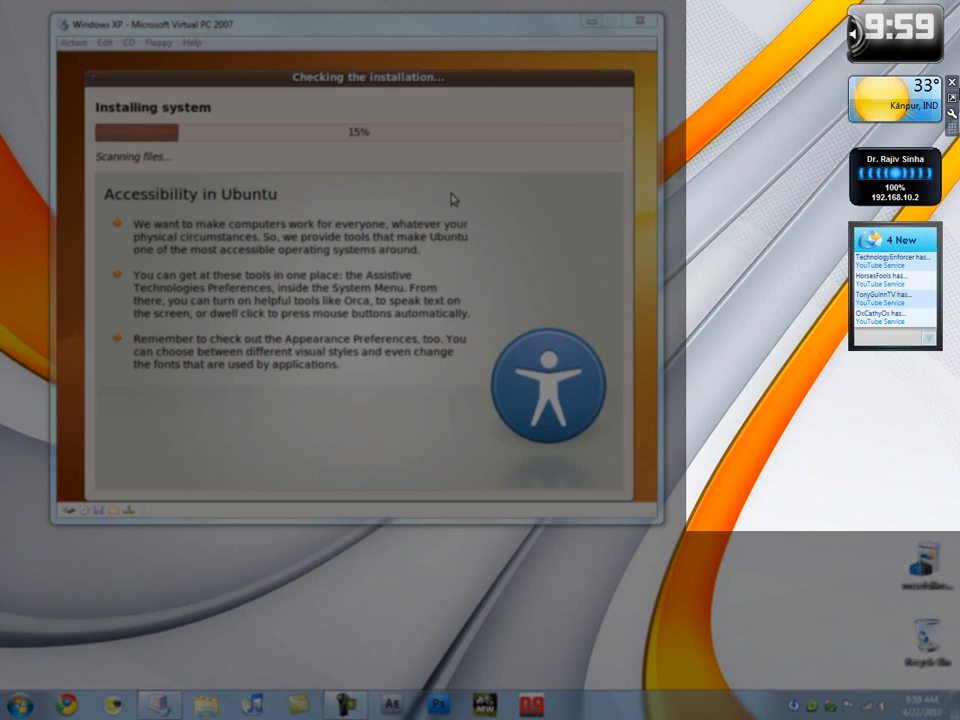
pyautogui.click(896, 100)
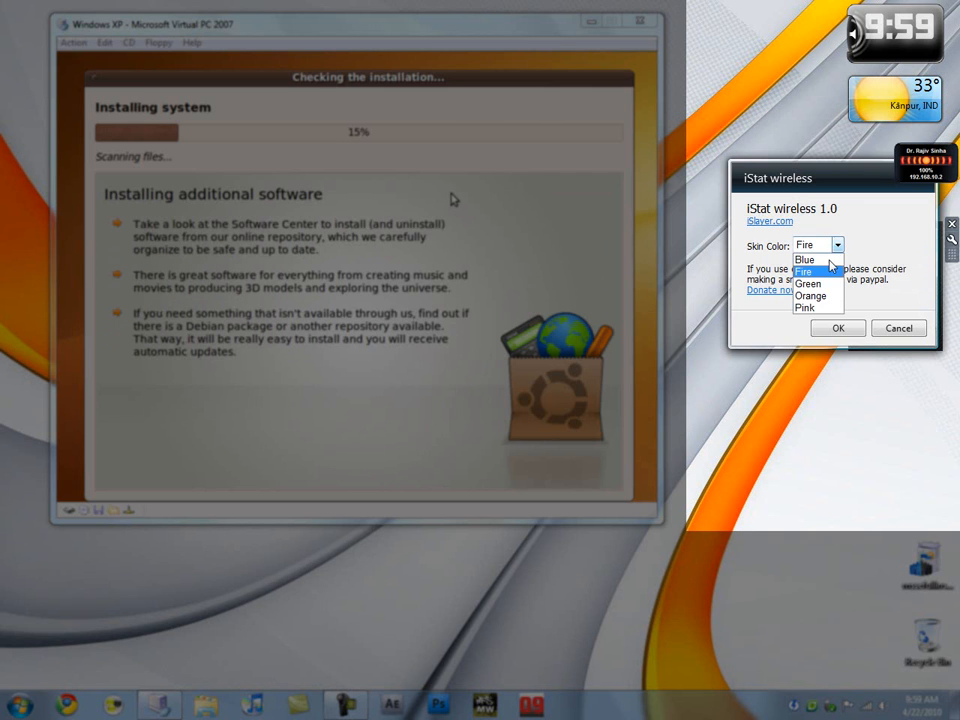
pyautogui.click(804, 260)
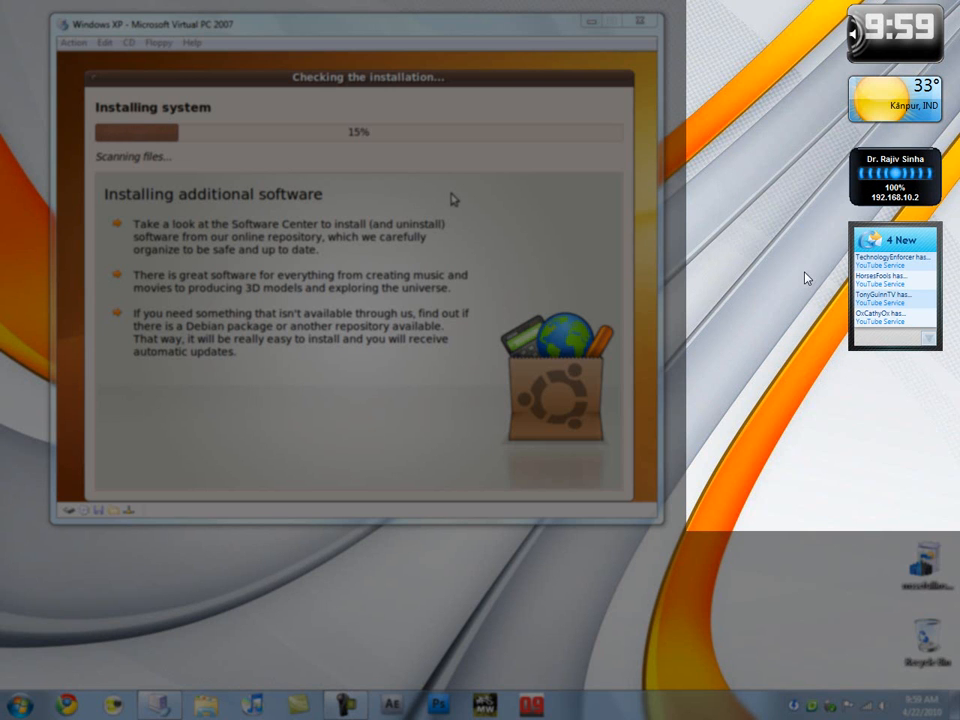
pyautogui.moveTo(916, 272)
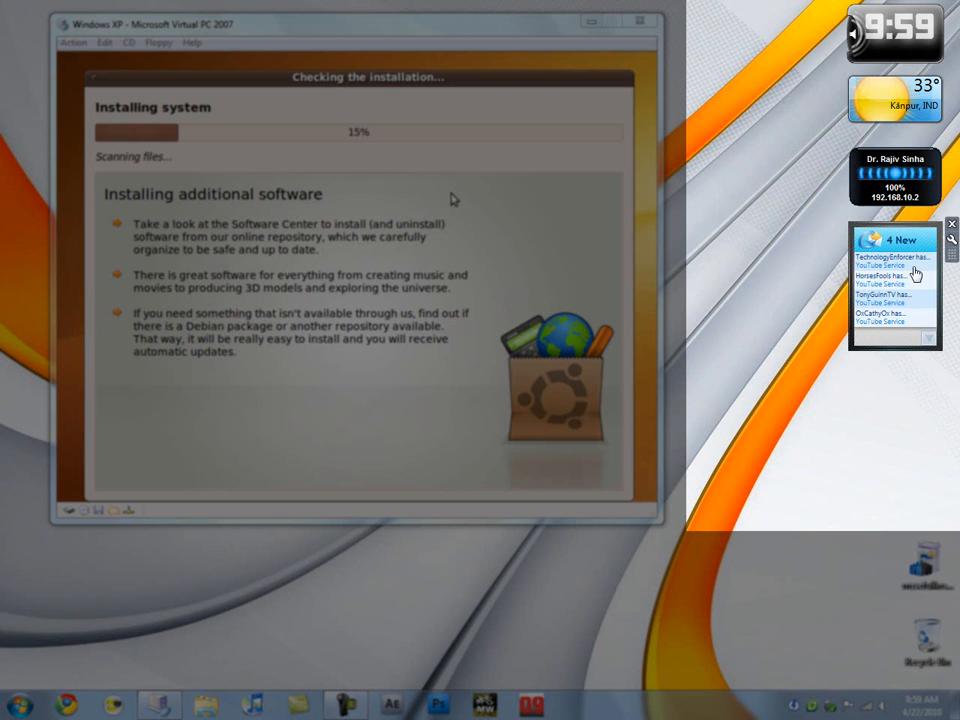
pyautogui.moveTo(890, 222)
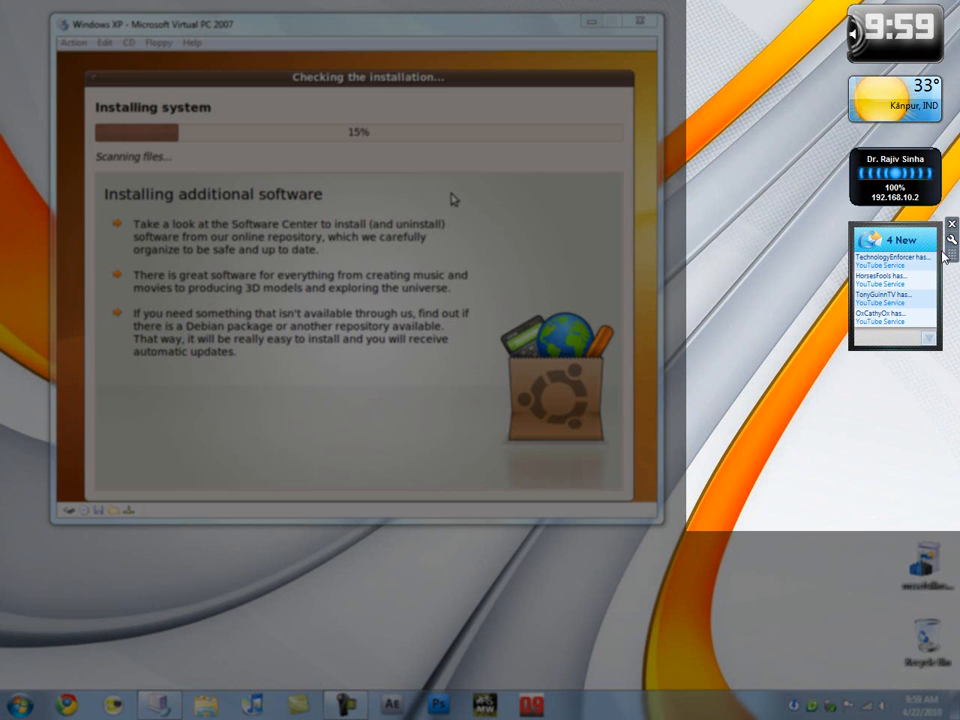
pyautogui.moveTo(896, 370)
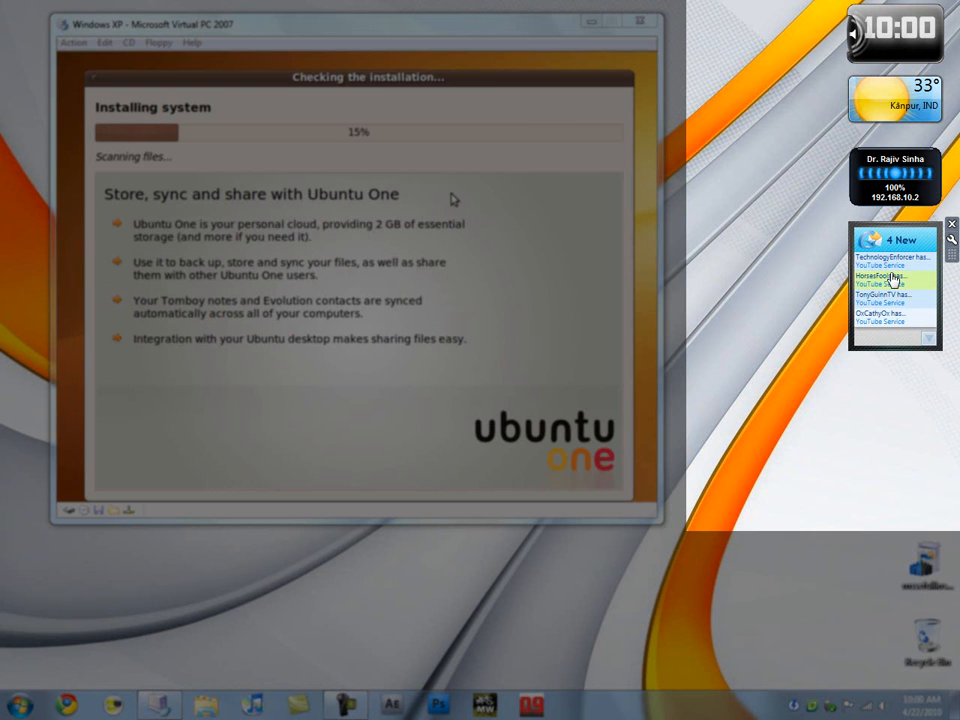
pyautogui.moveTo(880, 62)
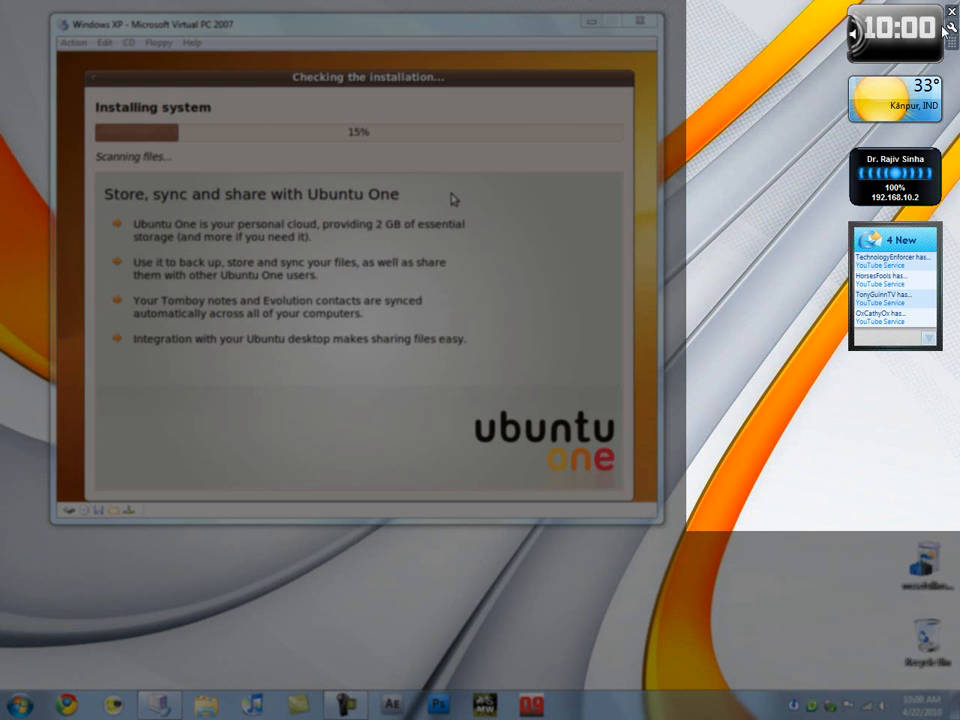
pyautogui.moveTo(904, 42)
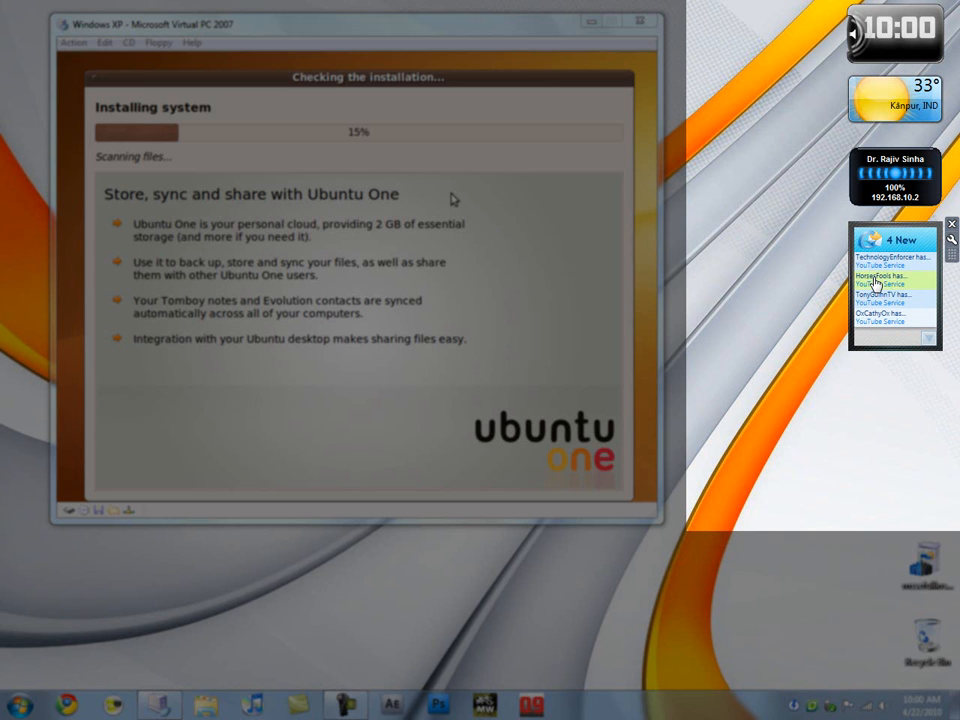
pyautogui.moveTo(838, 228)
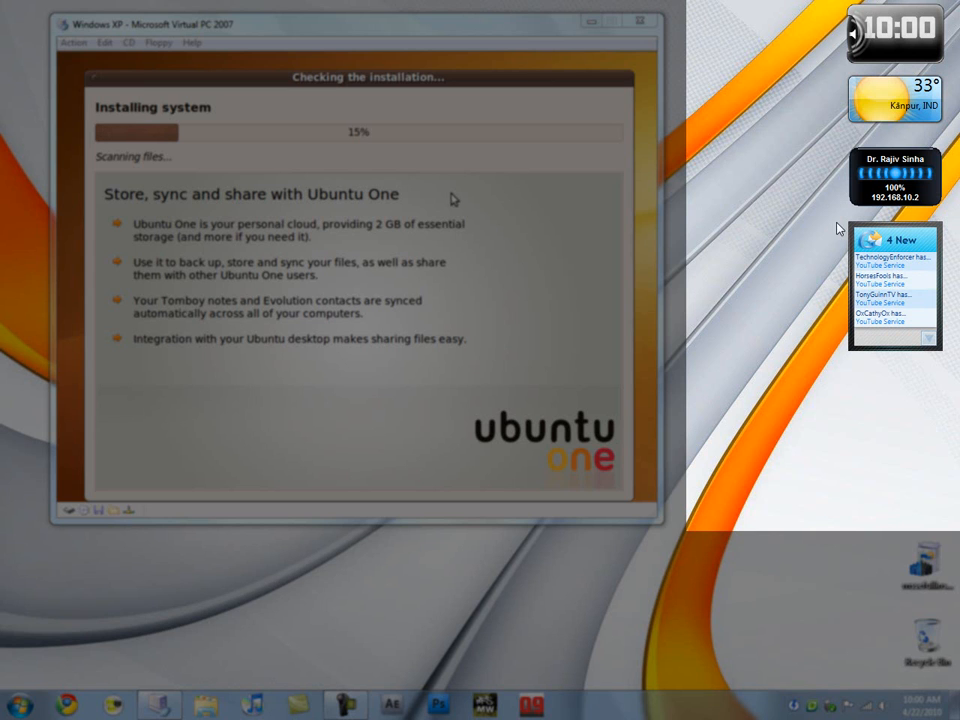
pyautogui.moveTo(824, 8)
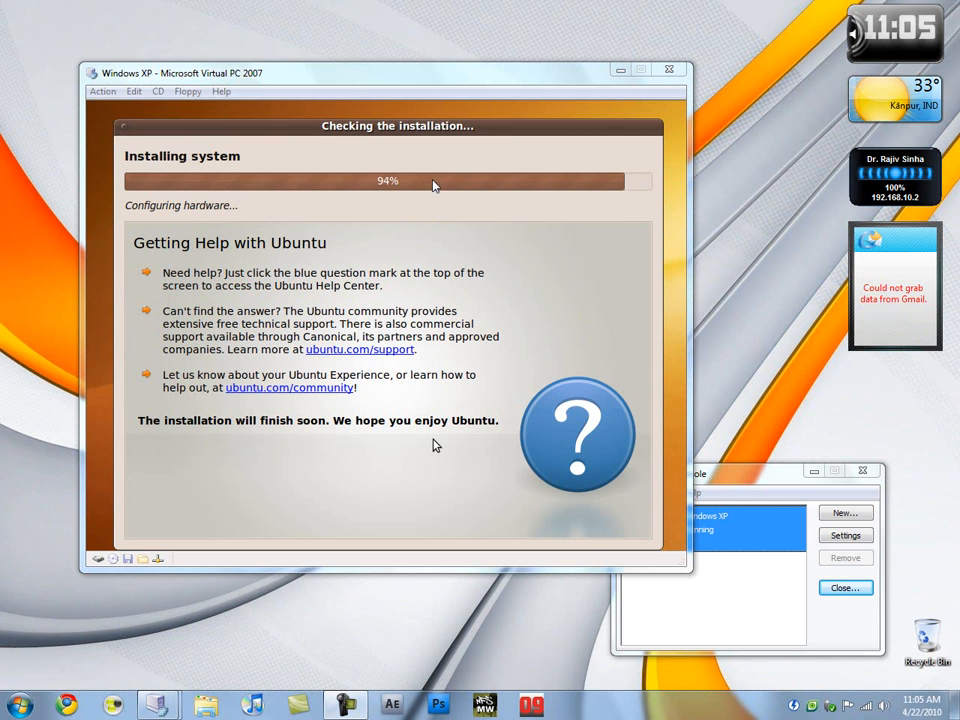
pyautogui.moveTo(478, 160)
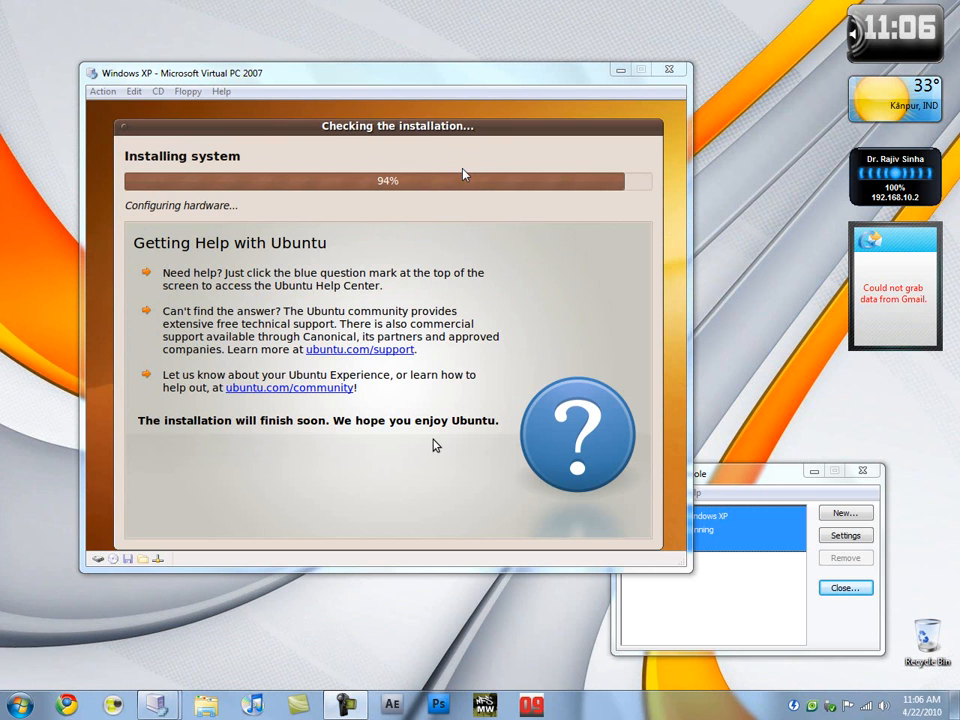
pyautogui.moveTo(464, 164)
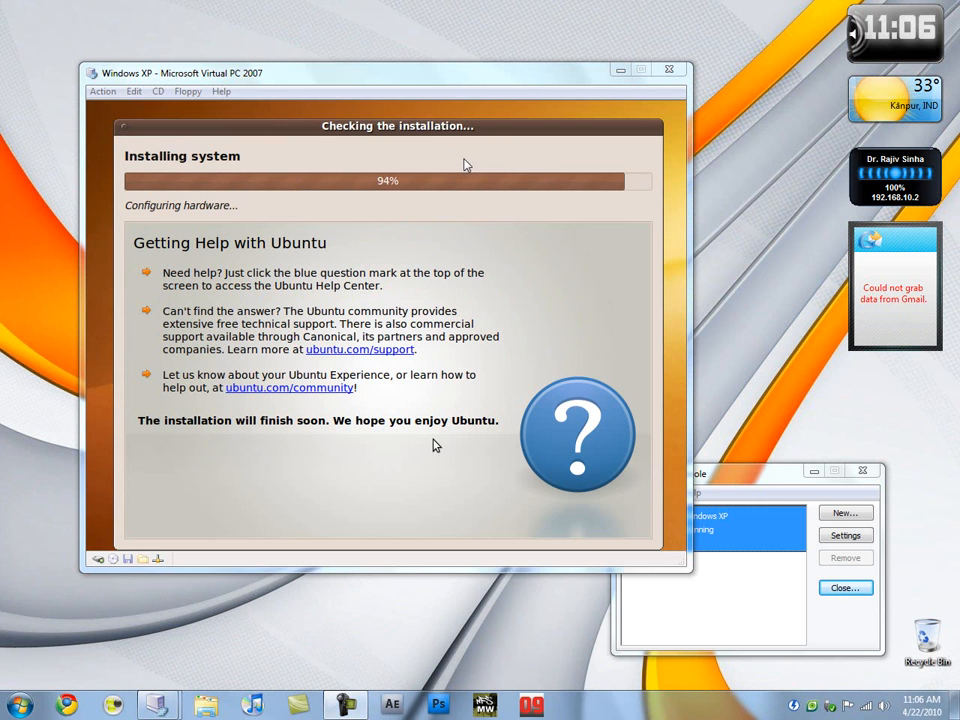
pyautogui.moveTo(562, 290)
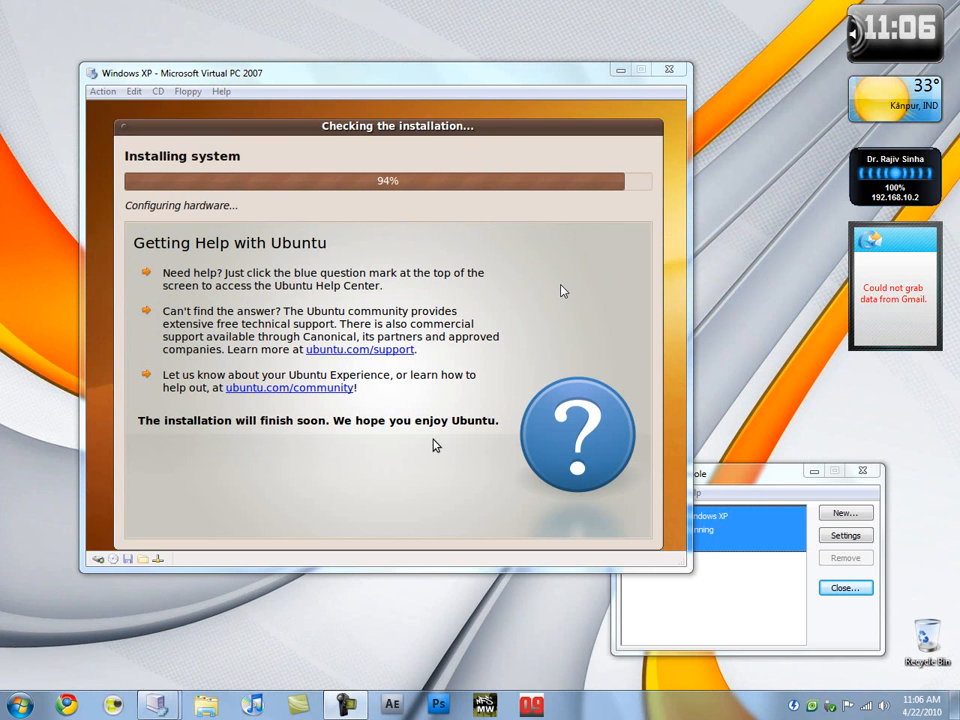
pyautogui.moveTo(548, 268)
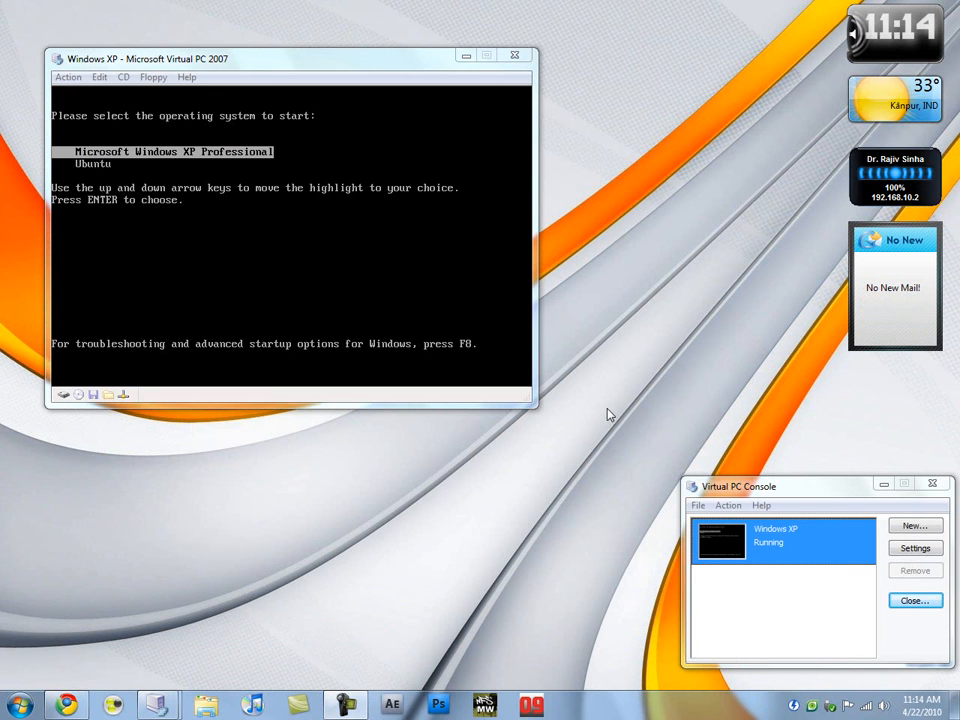
pyautogui.moveTo(676, 218)
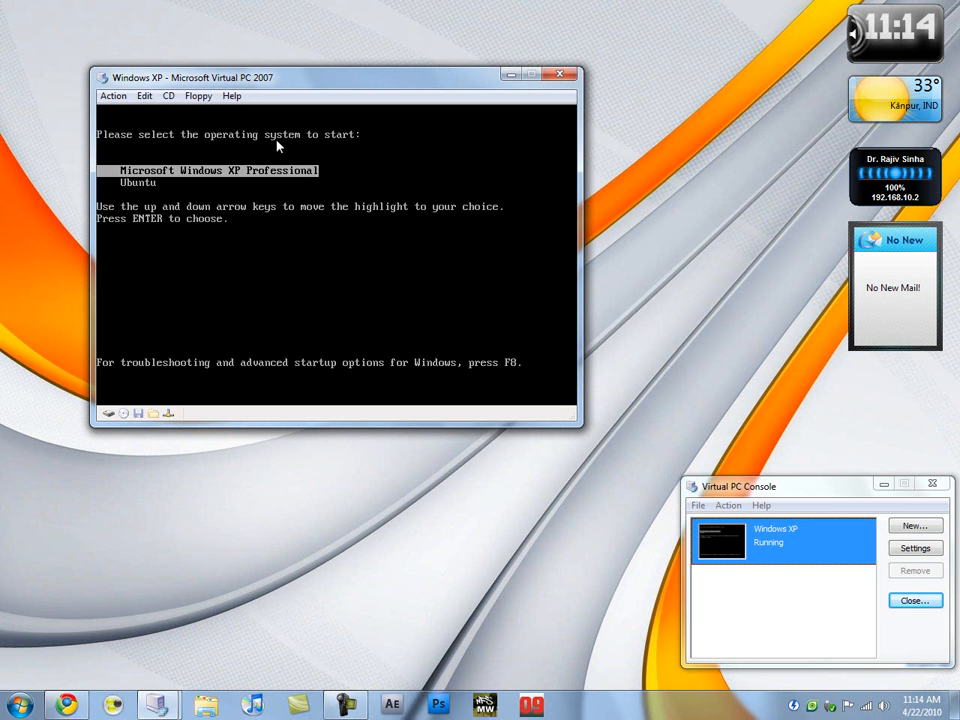
# - Choose Ubuntu in the Windows boot menu and boot the selected GRUB entry
pyautogui.press('Down')
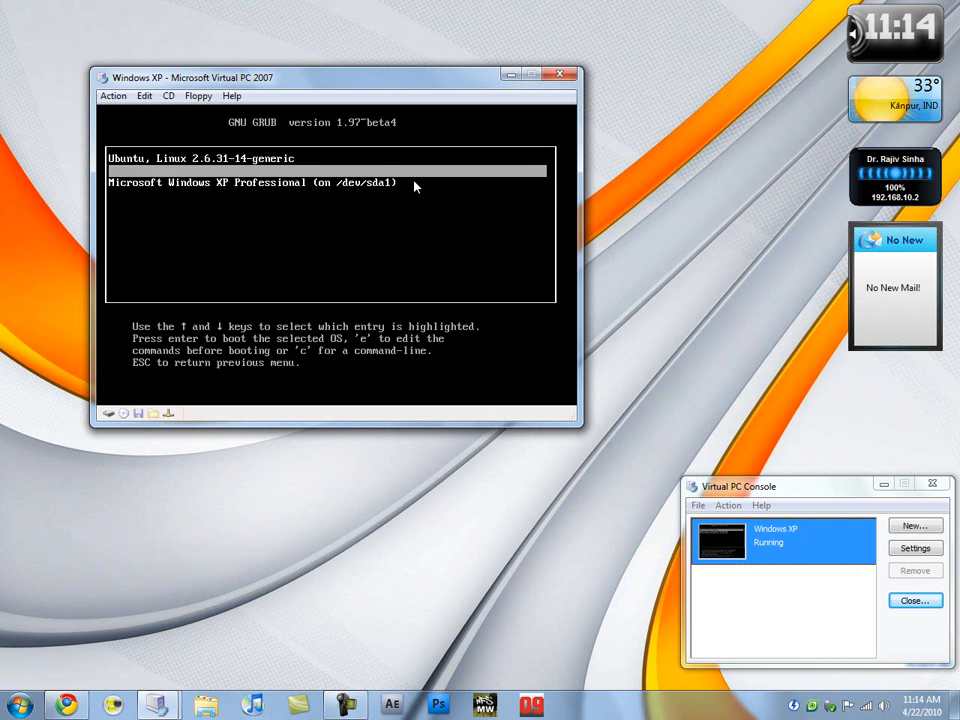
pyautogui.press('Down')
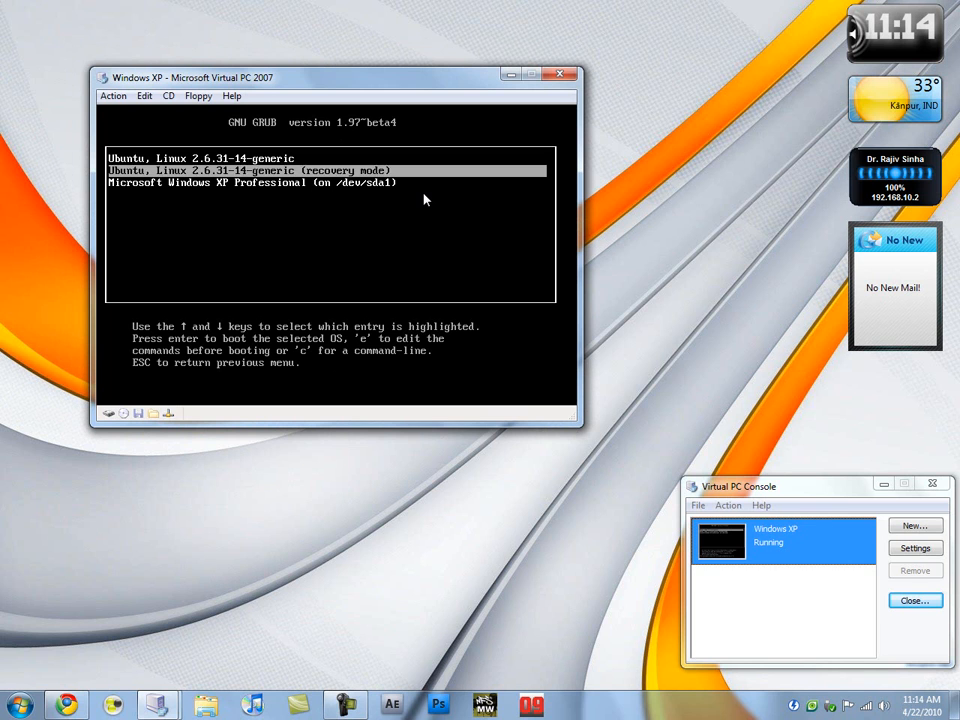
pyautogui.press('Up')
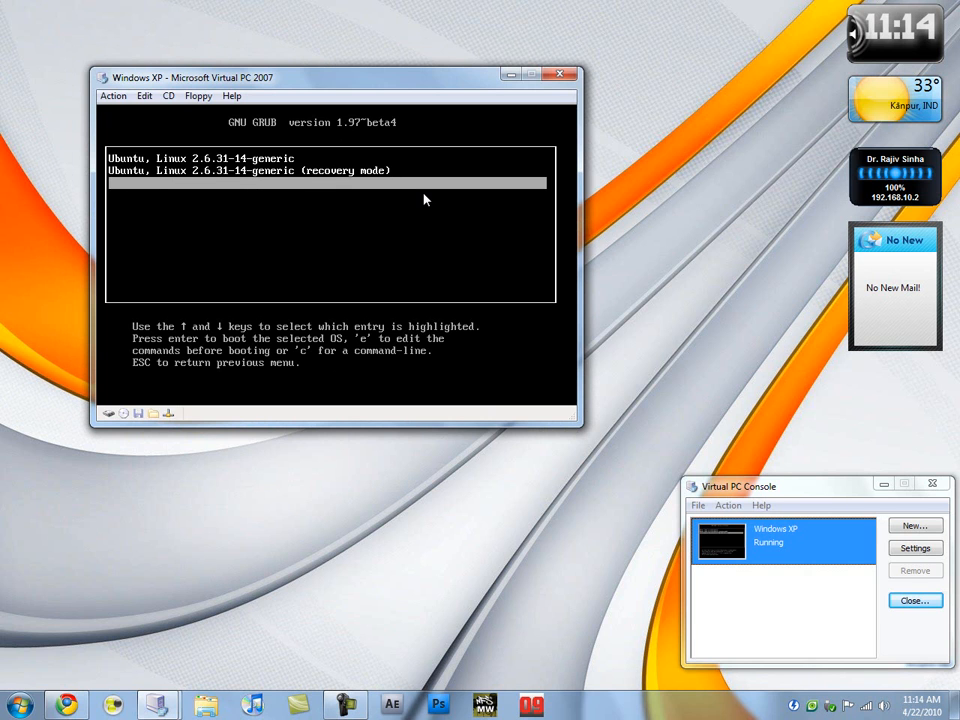
pyautogui.press('Down')
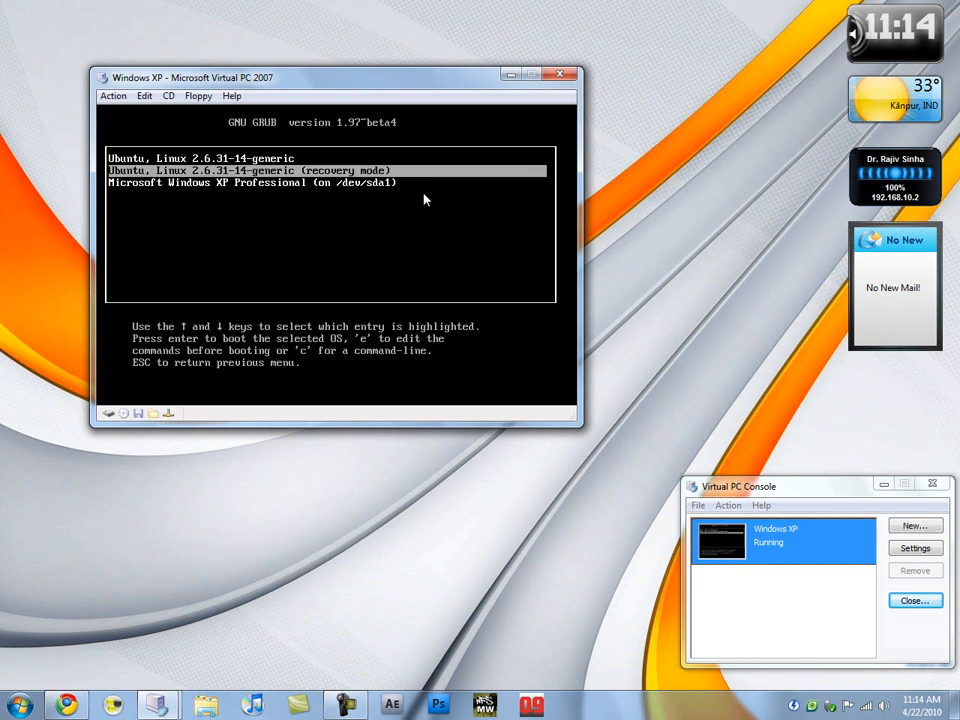
pyautogui.press('Return')
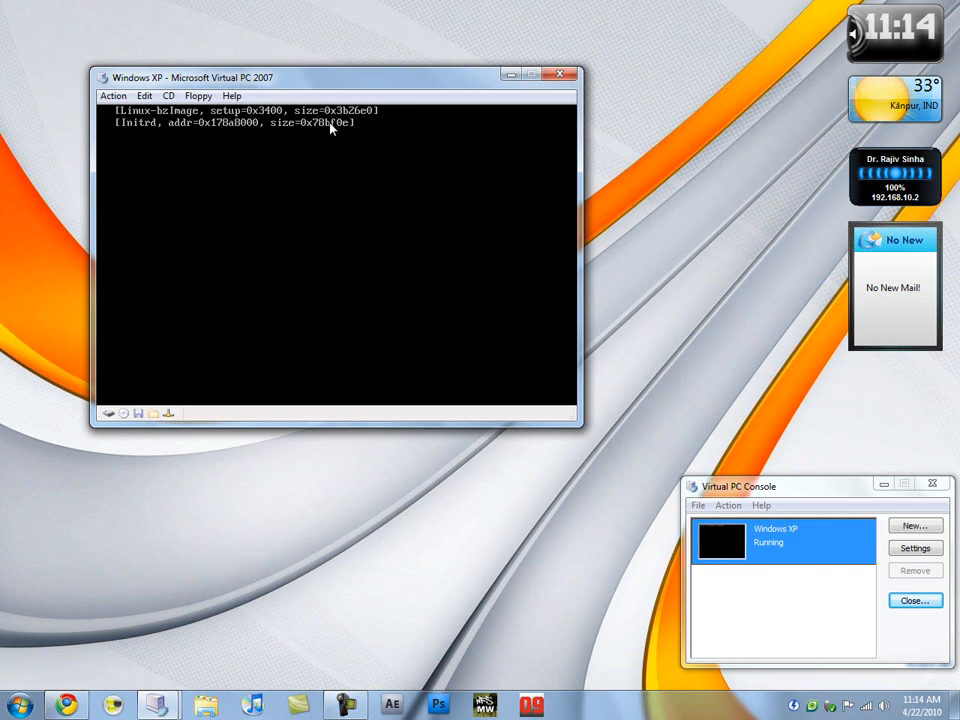
pyautogui.moveTo(492, 200)
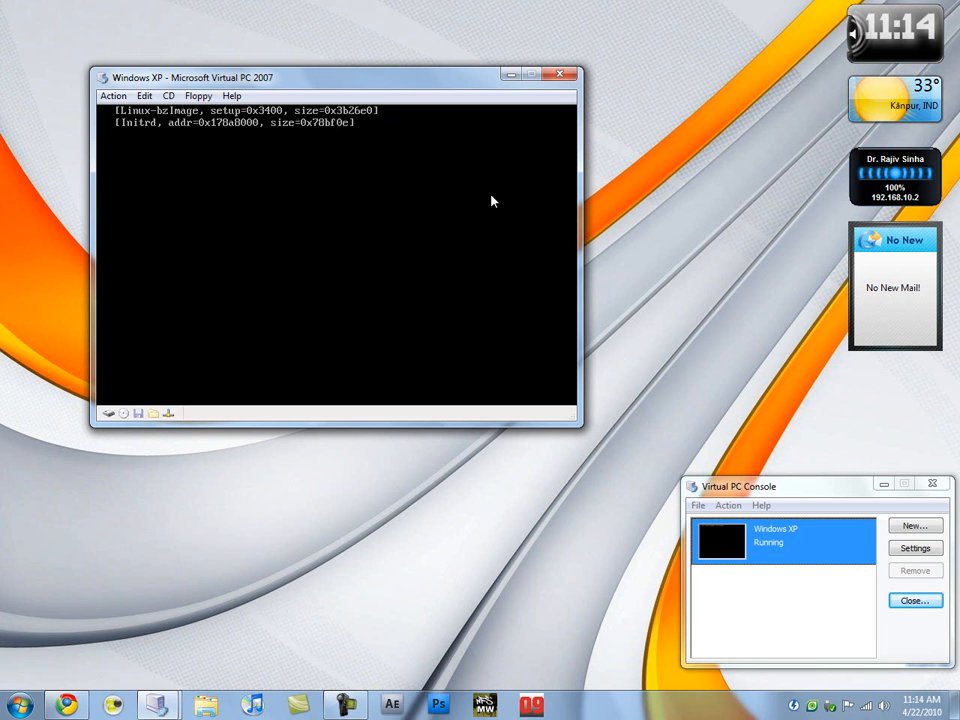
pyautogui.moveTo(464, 184)
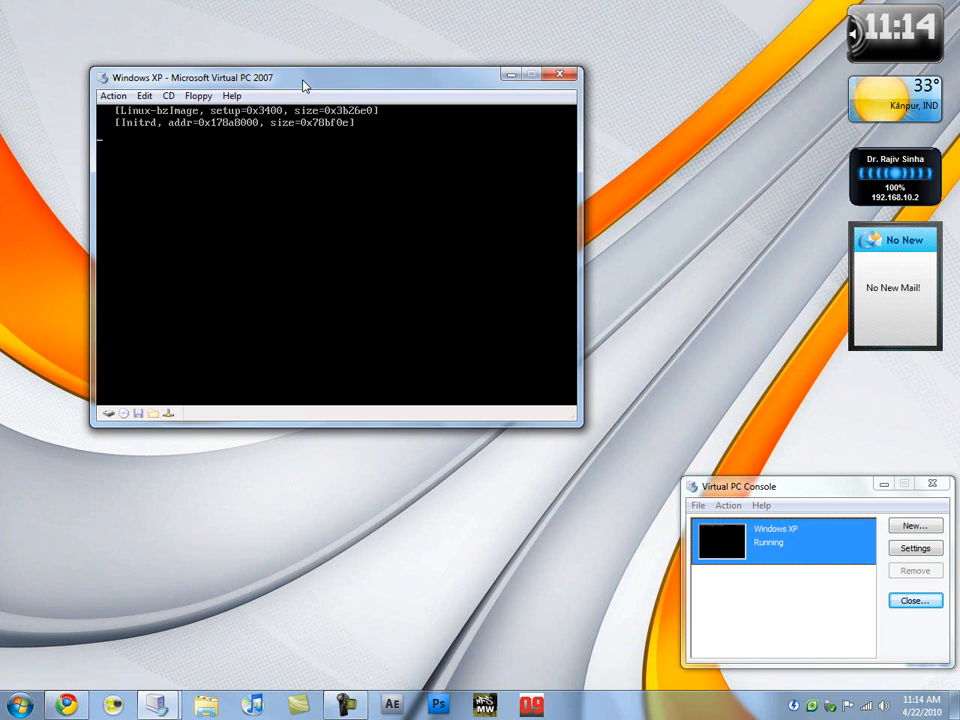
# - Reposition the Virtual PC window while Ubuntu boots through its splash screen
pyautogui.moveTo(304, 76); pyautogui.dragTo(296, 66)
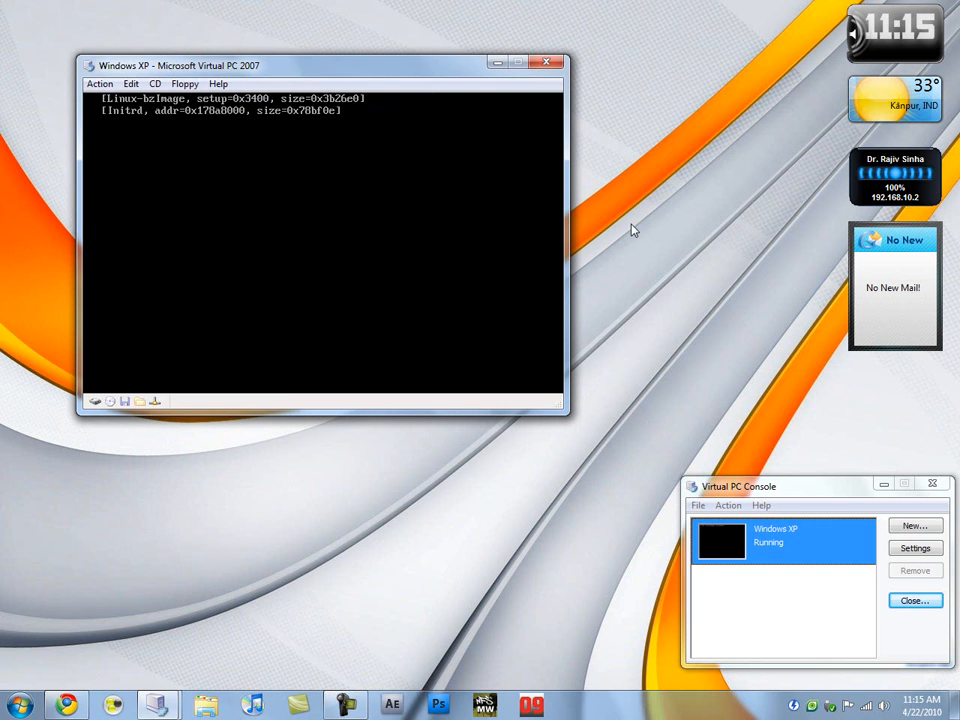
pyautogui.moveTo(632, 268)
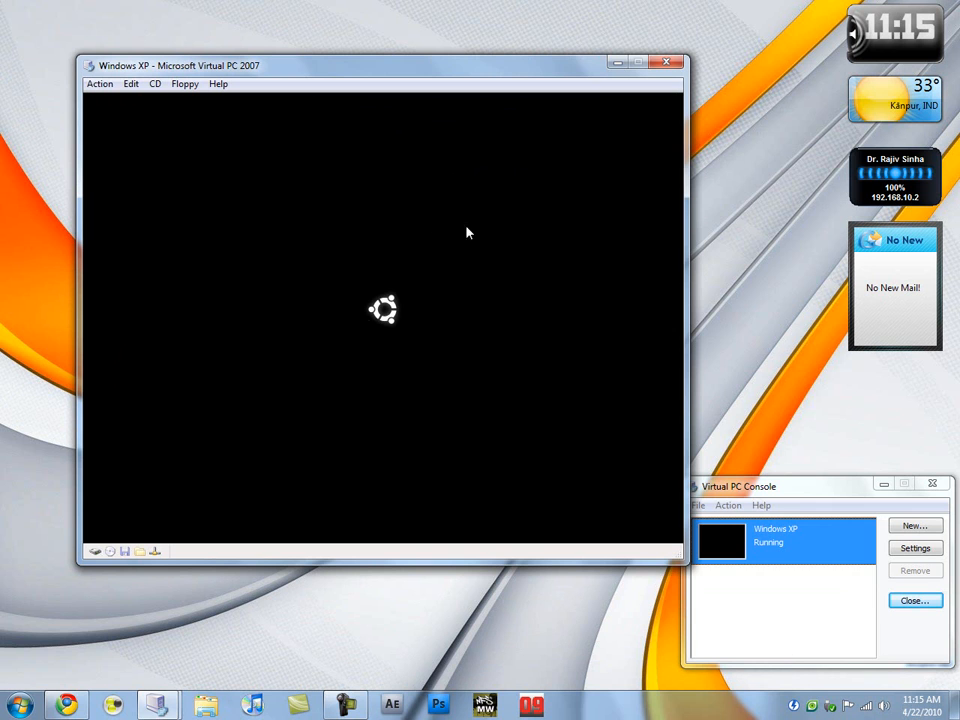
pyautogui.moveTo(310, 38)
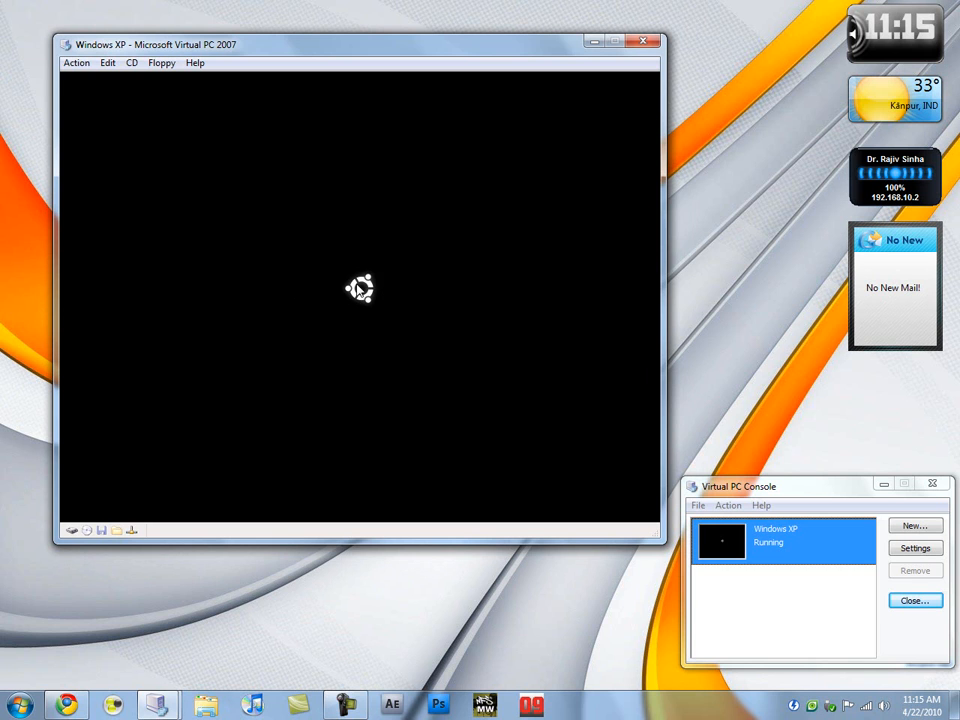
pyautogui.moveTo(444, 312)
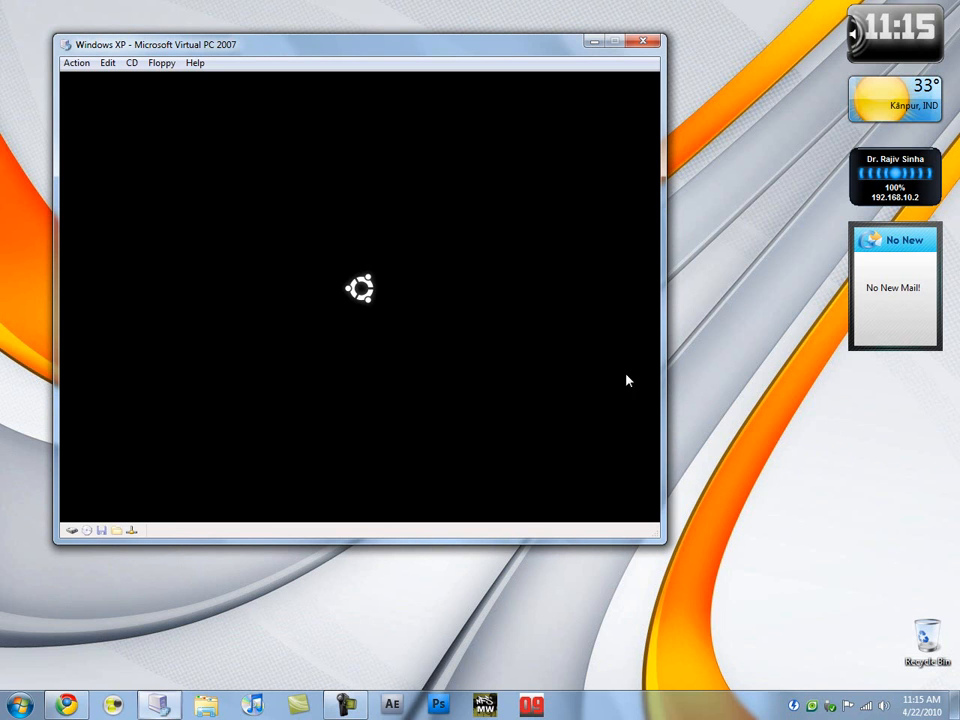
pyautogui.moveTo(356, 44); pyautogui.dragTo(408, 48)
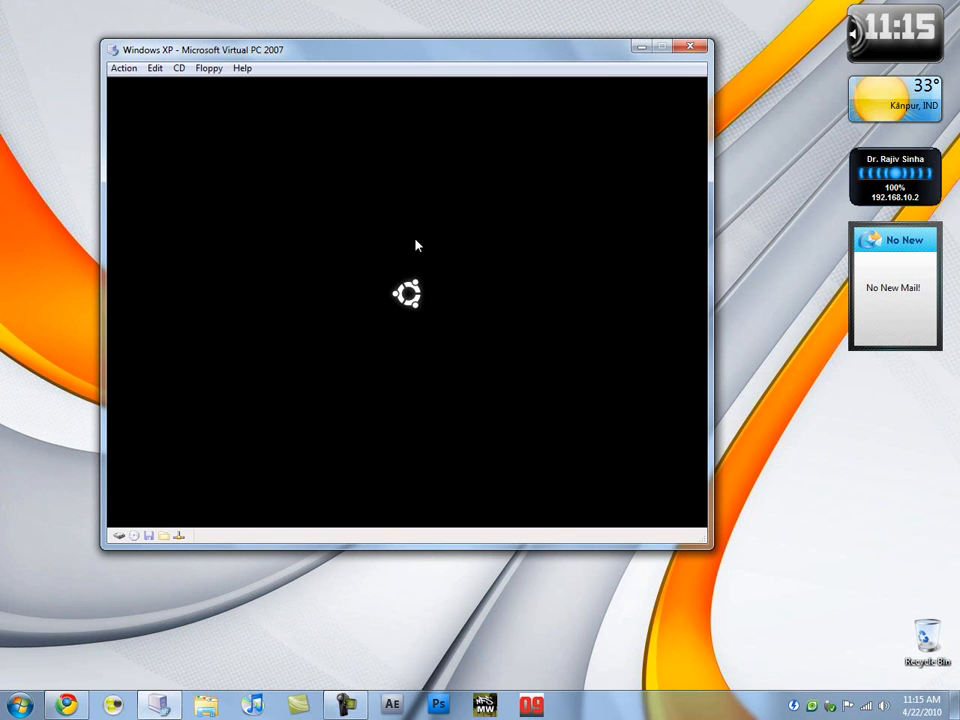
pyautogui.moveTo(538, 292)
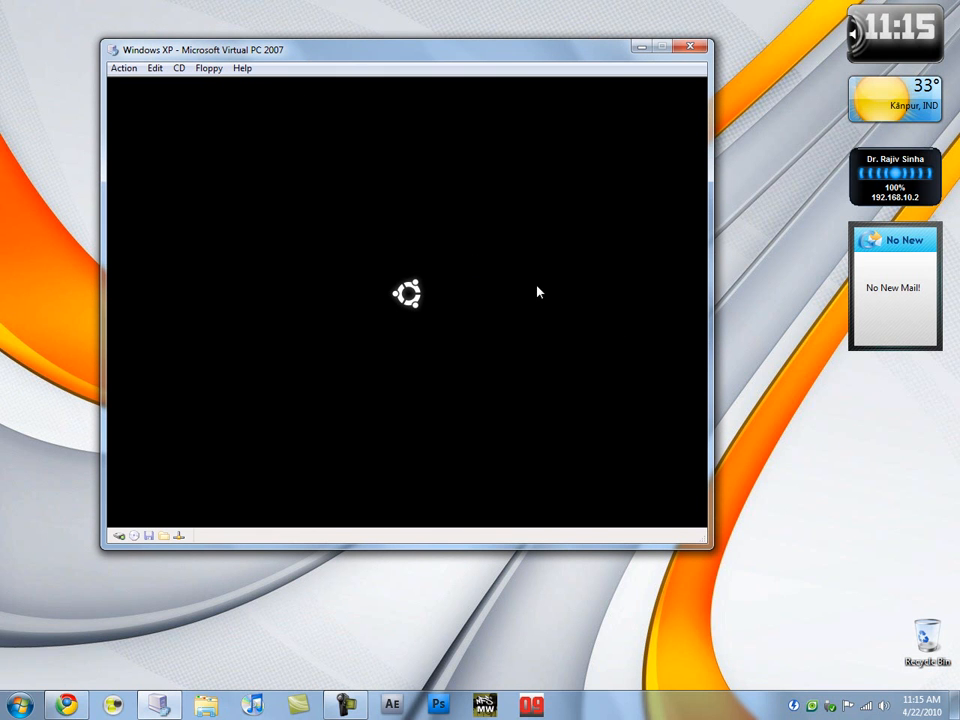
pyautogui.moveTo(804, 480)
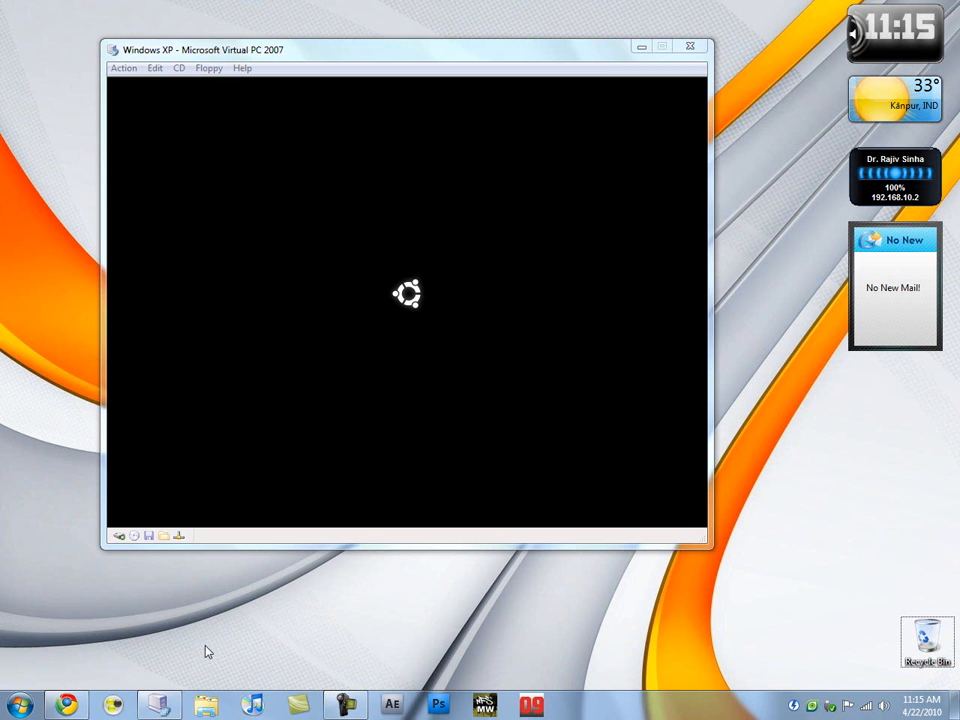
pyautogui.moveTo(242, 620)
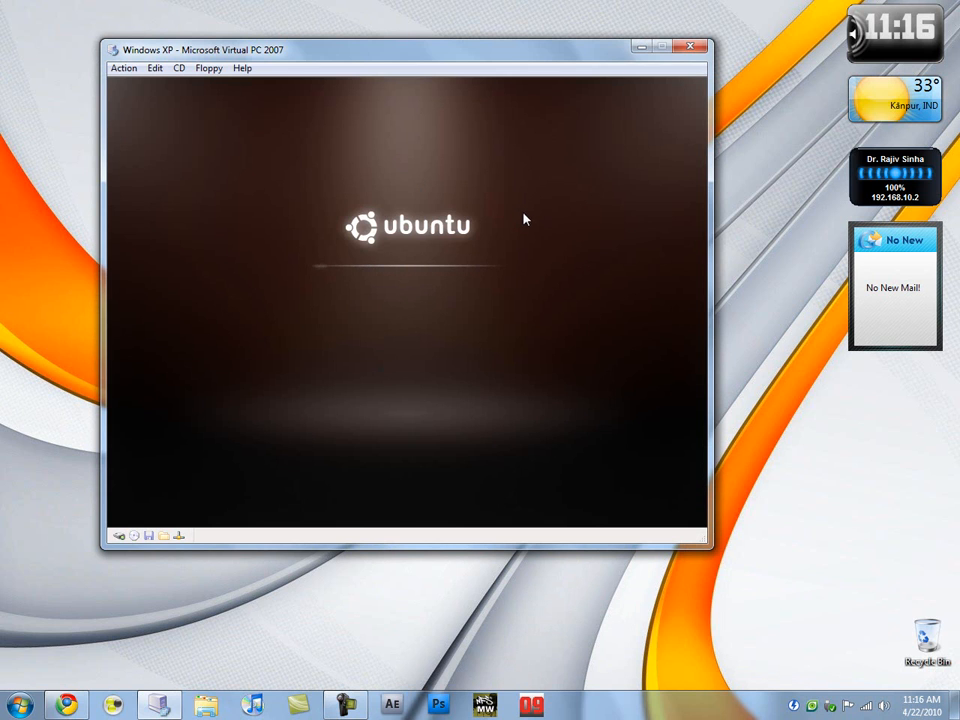
pyautogui.moveTo(340, 188)
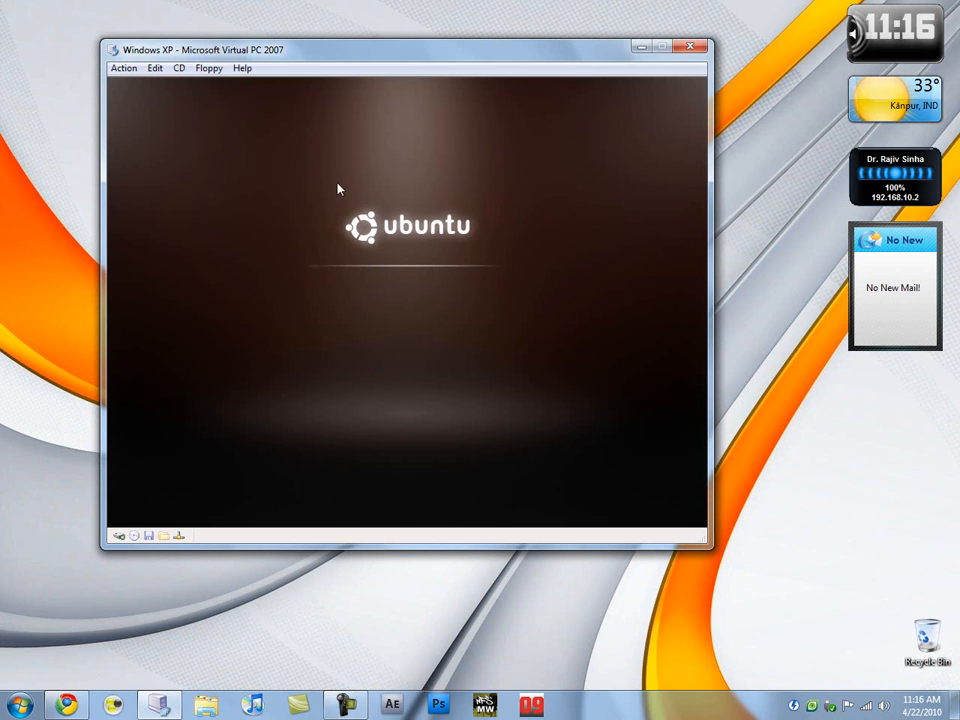
pyautogui.moveTo(484, 228)
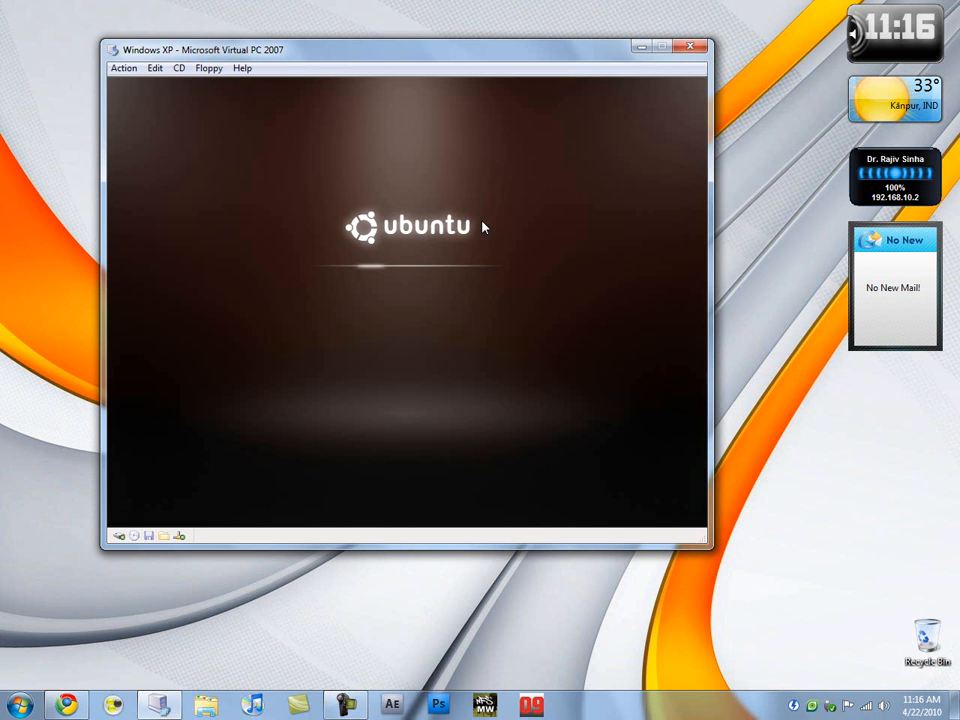
pyautogui.moveTo(380, 272)
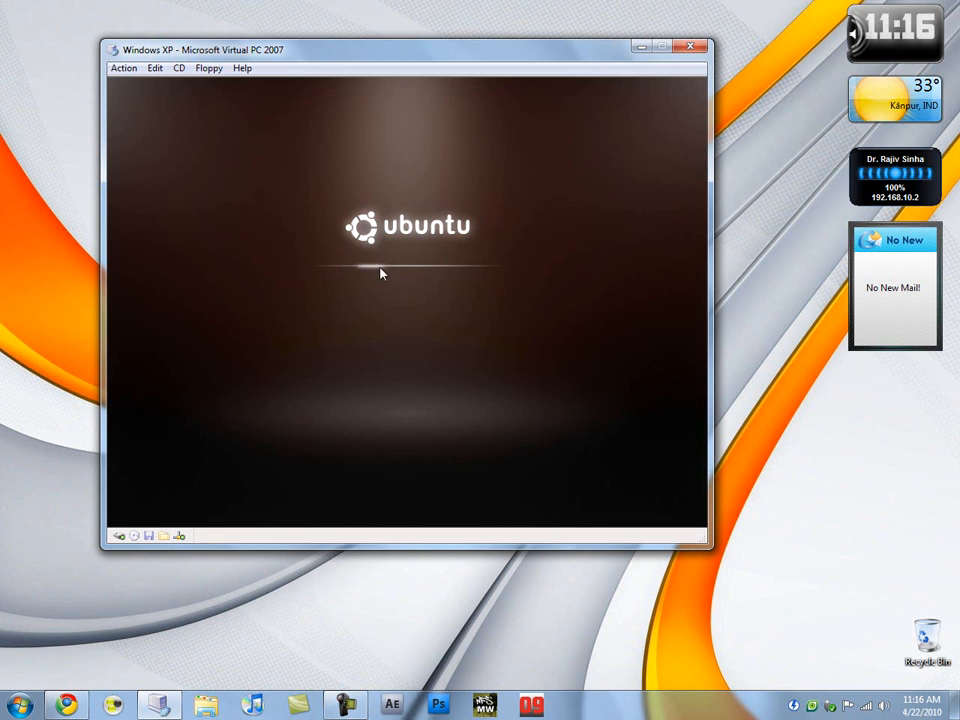
pyautogui.moveTo(388, 252)
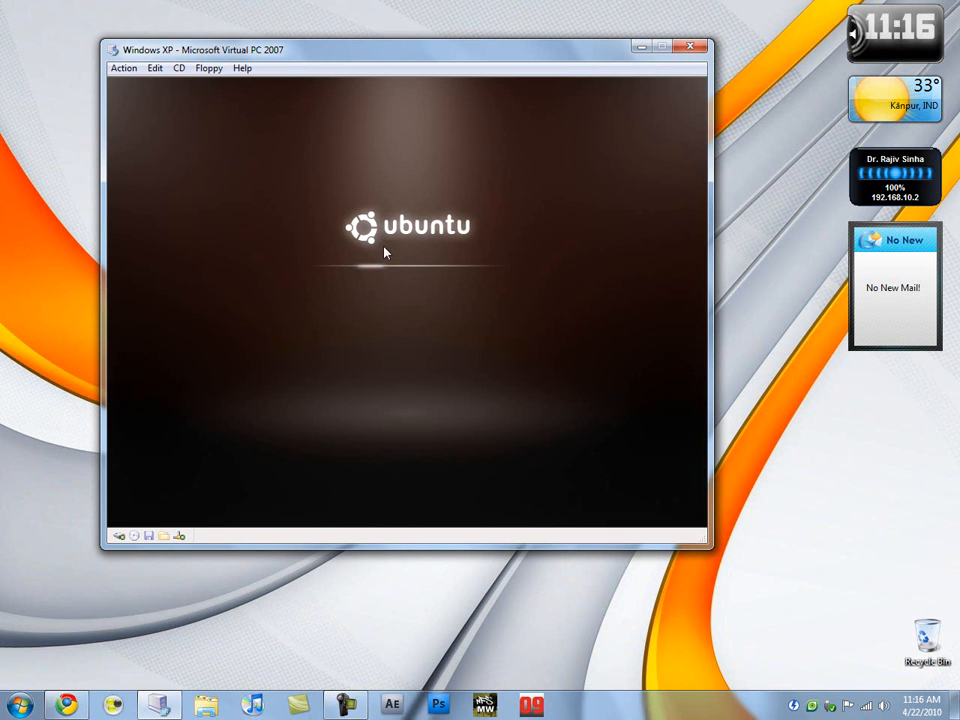
pyautogui.moveTo(544, 276)
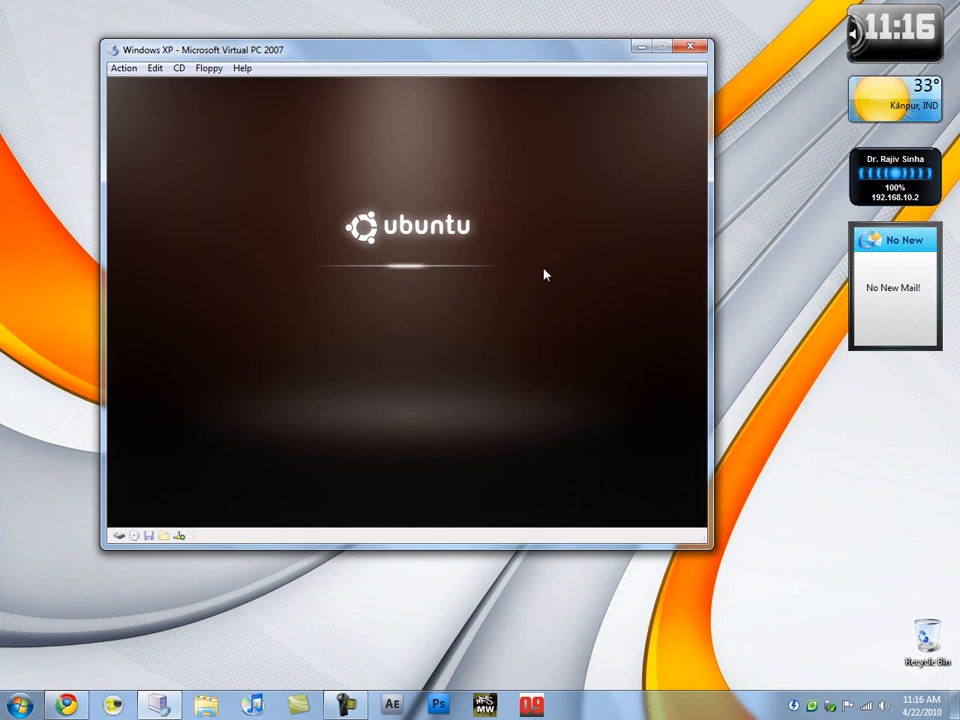
pyautogui.moveTo(496, 288)
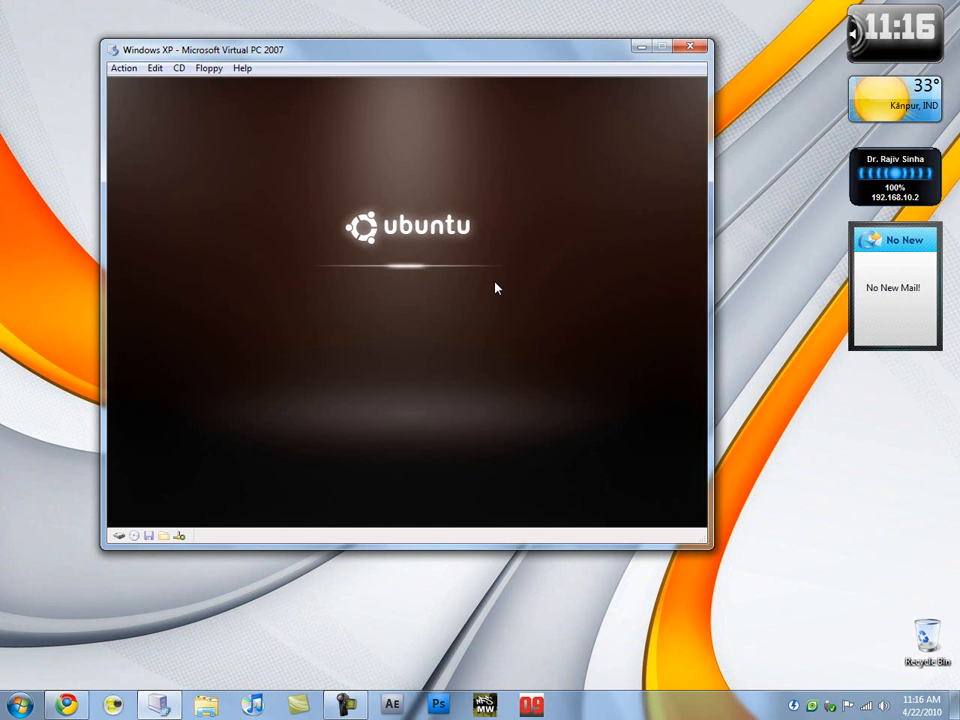
pyautogui.moveTo(510, 272)
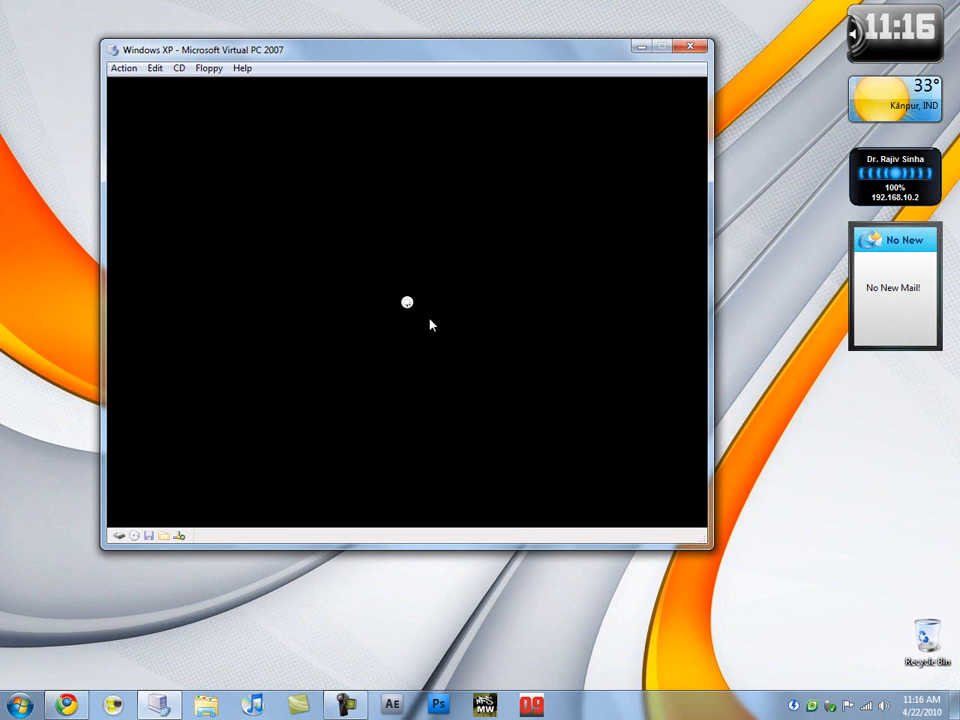
pyautogui.moveTo(412, 304)
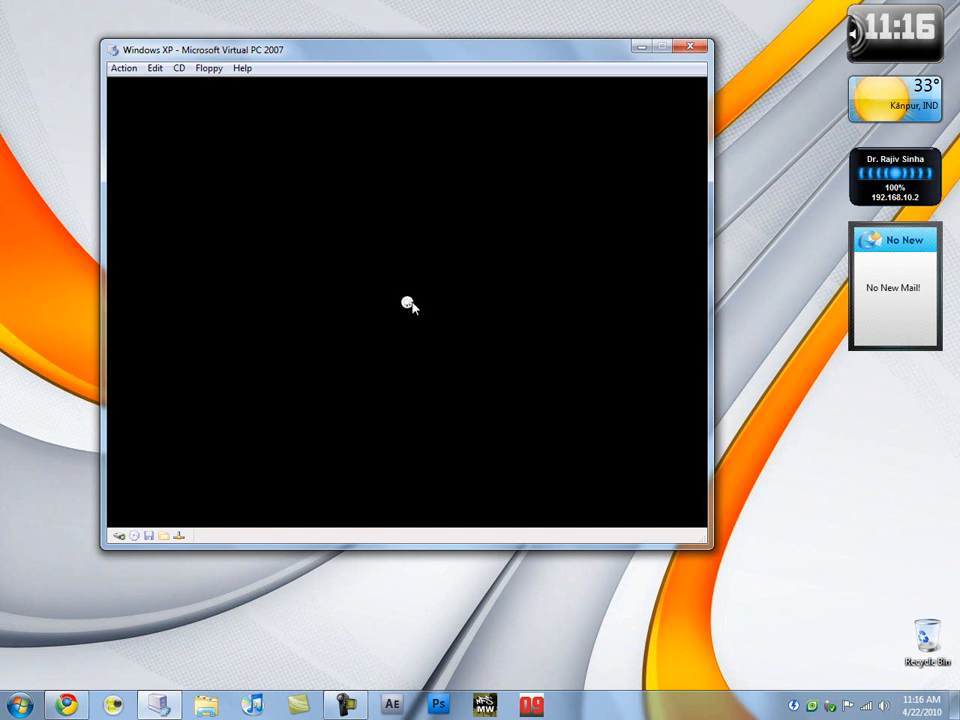
pyautogui.moveTo(444, 316)
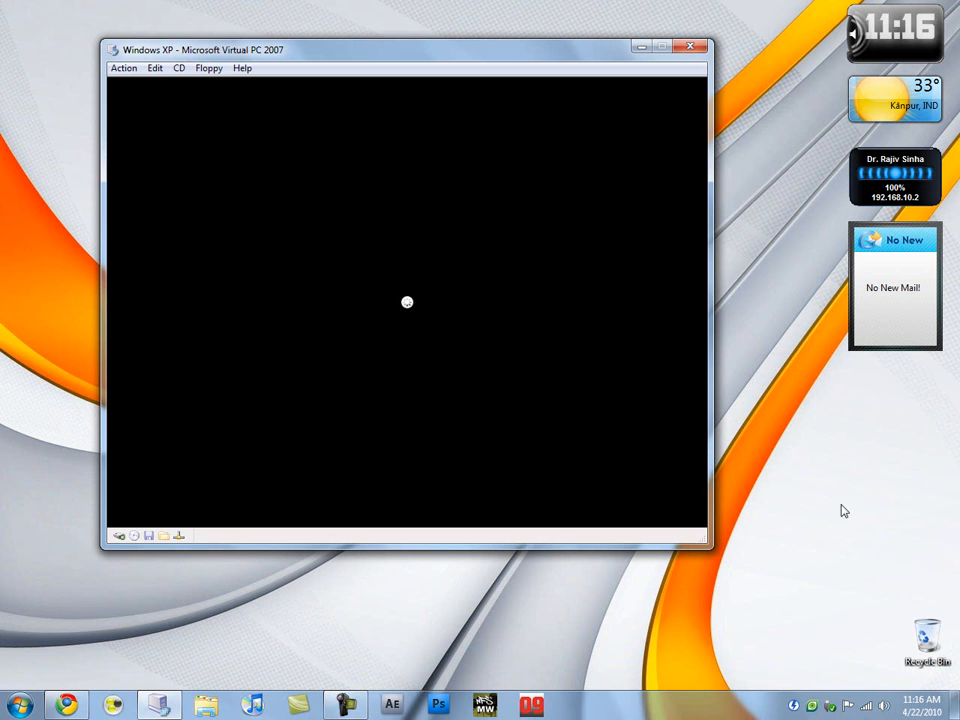
pyautogui.moveTo(404, 304)
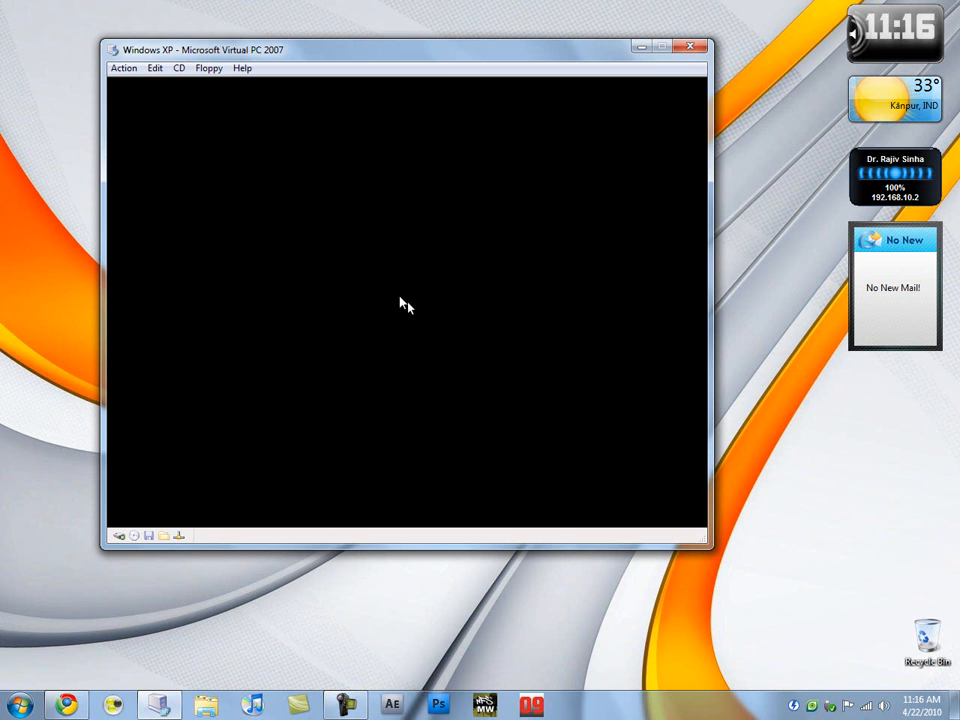
pyautogui.moveTo(556, 320)
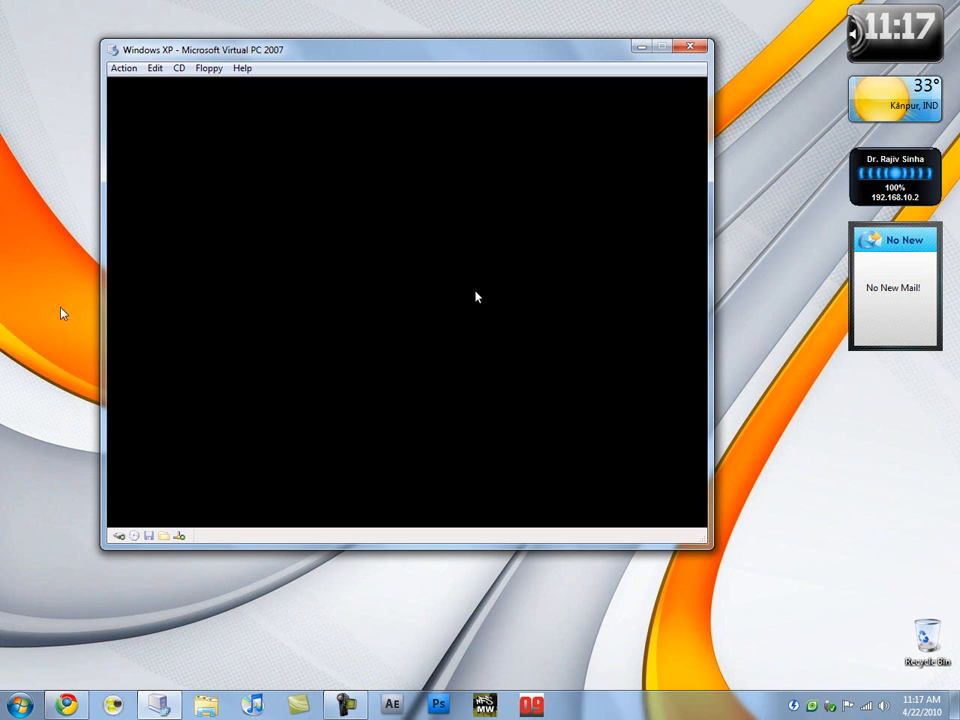
pyautogui.moveTo(384, 220)
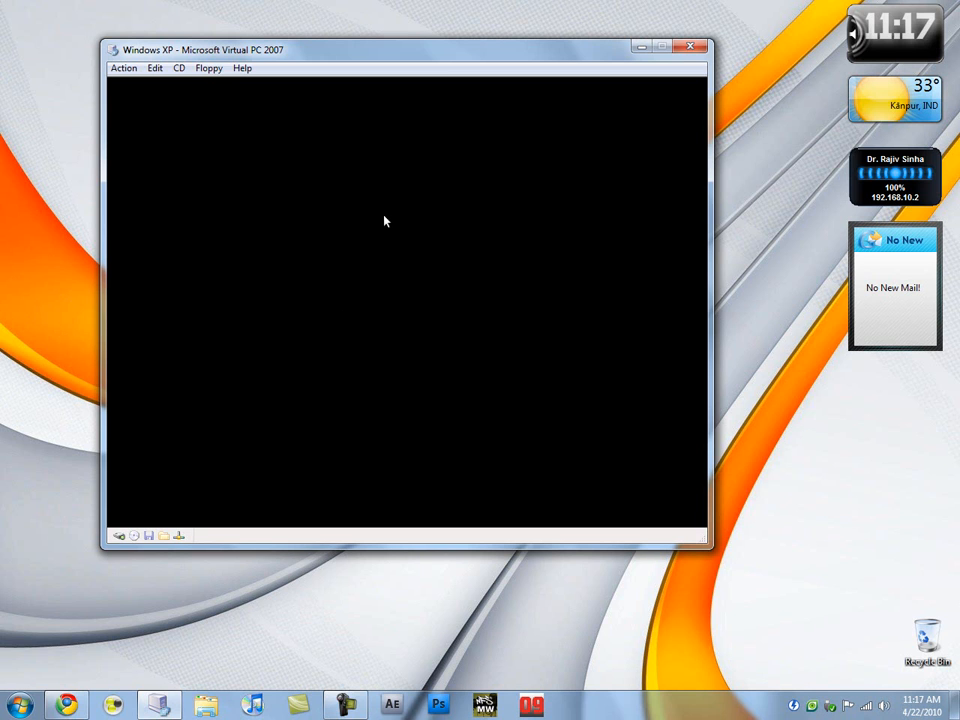
pyautogui.moveTo(322, 214)
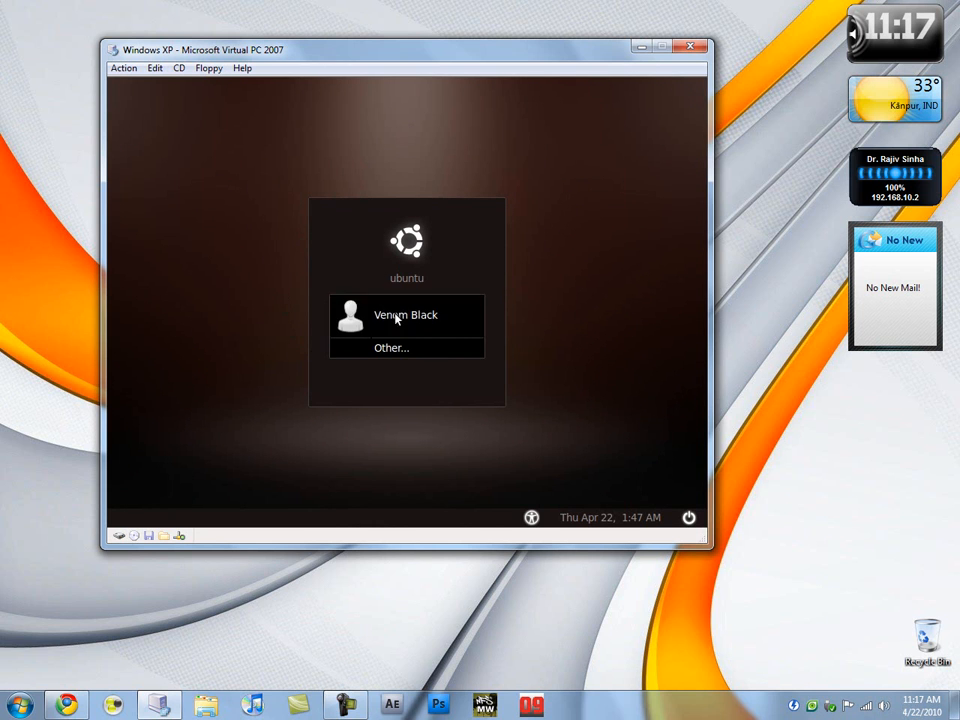
# - Select the user account, enter the password and log in to the Ubuntu desktop
pyautogui.click(404, 314)
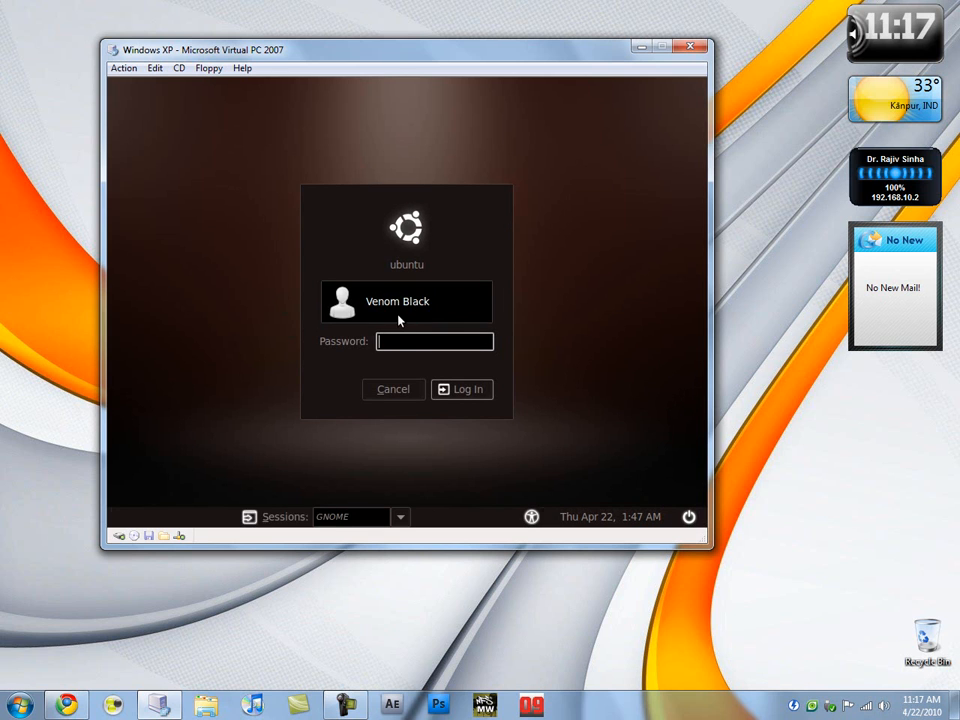
pyautogui.write('password')
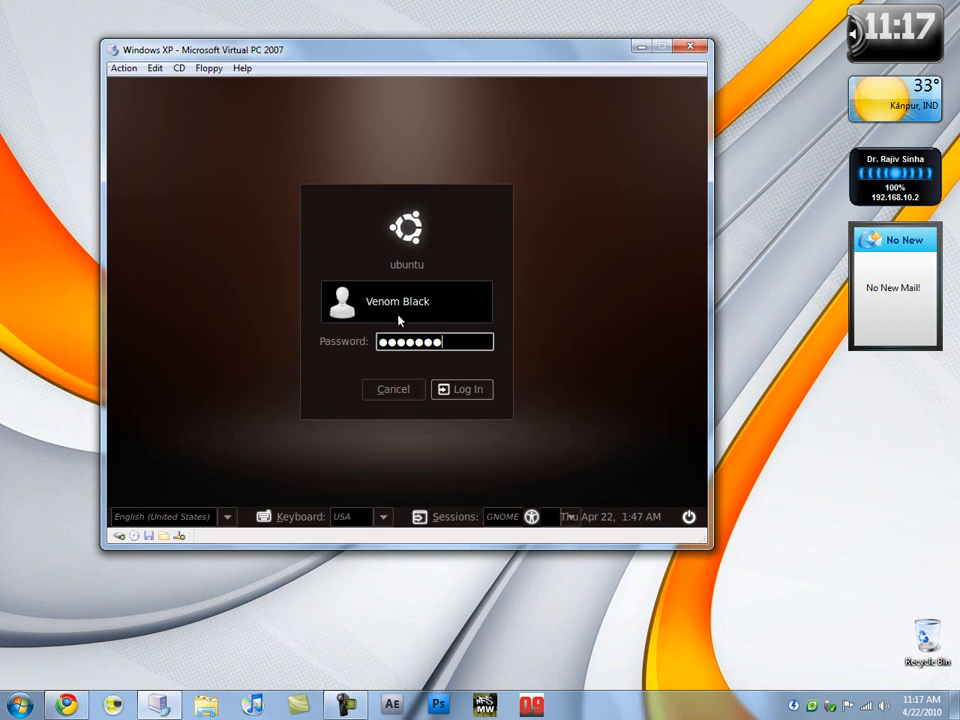
pyautogui.click(460, 388)
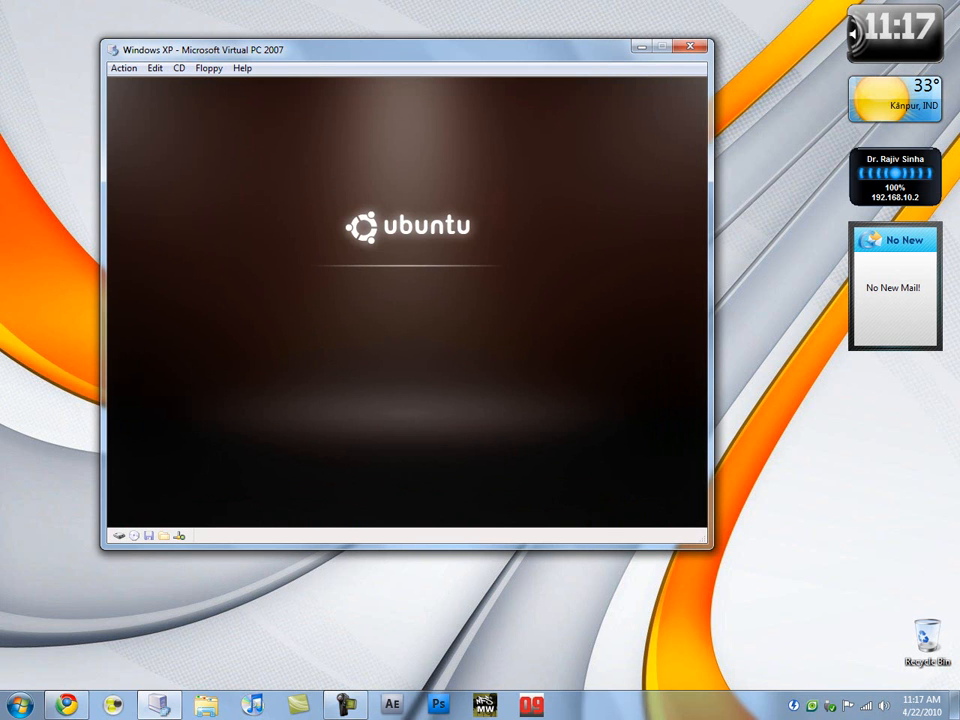
pyautogui.moveTo(618, 258)
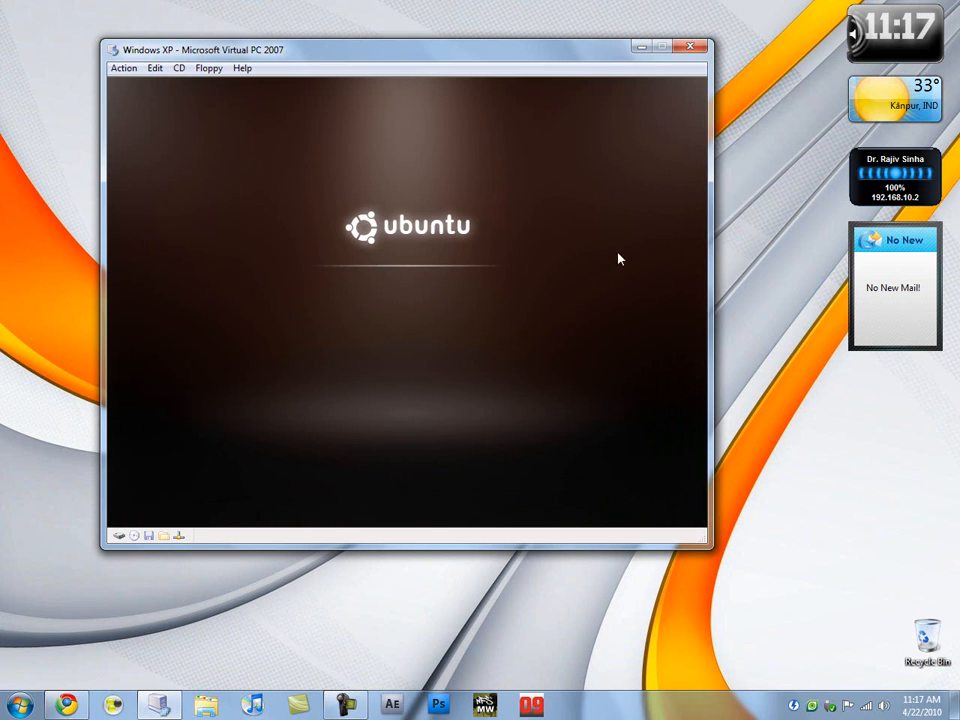
pyautogui.moveTo(778, 332)
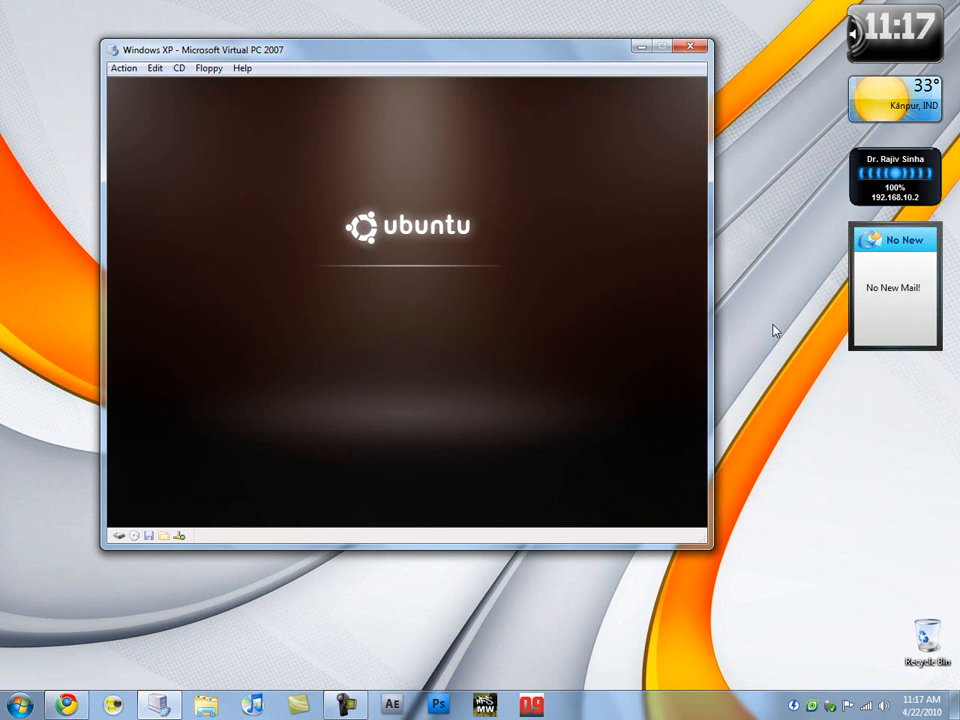
pyautogui.moveTo(792, 136)
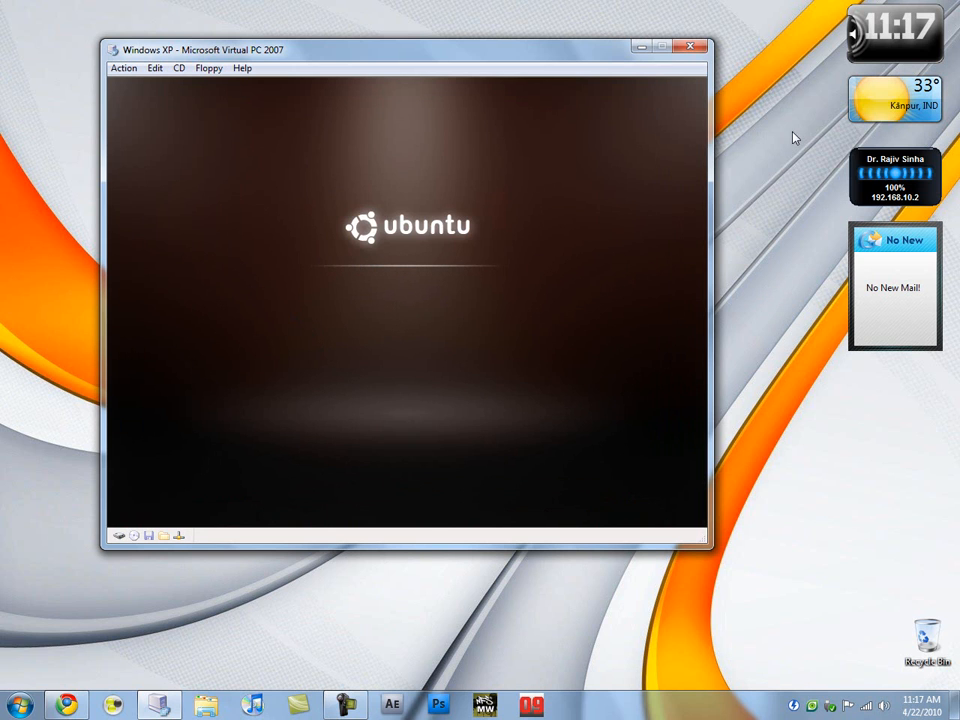
pyautogui.moveTo(892, 30)
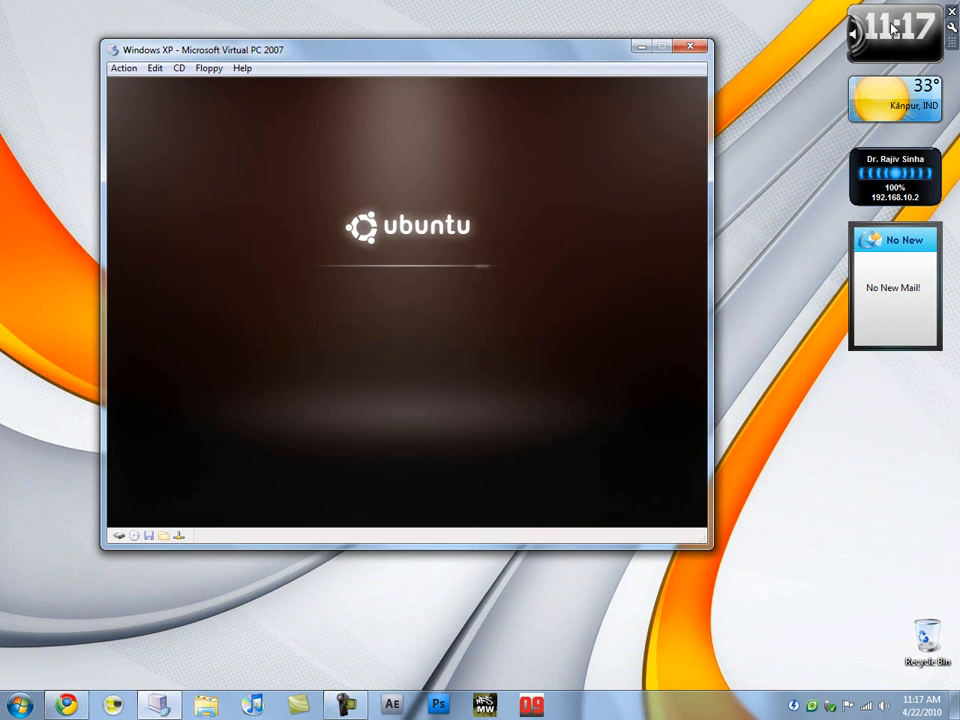
pyautogui.moveTo(778, 152)
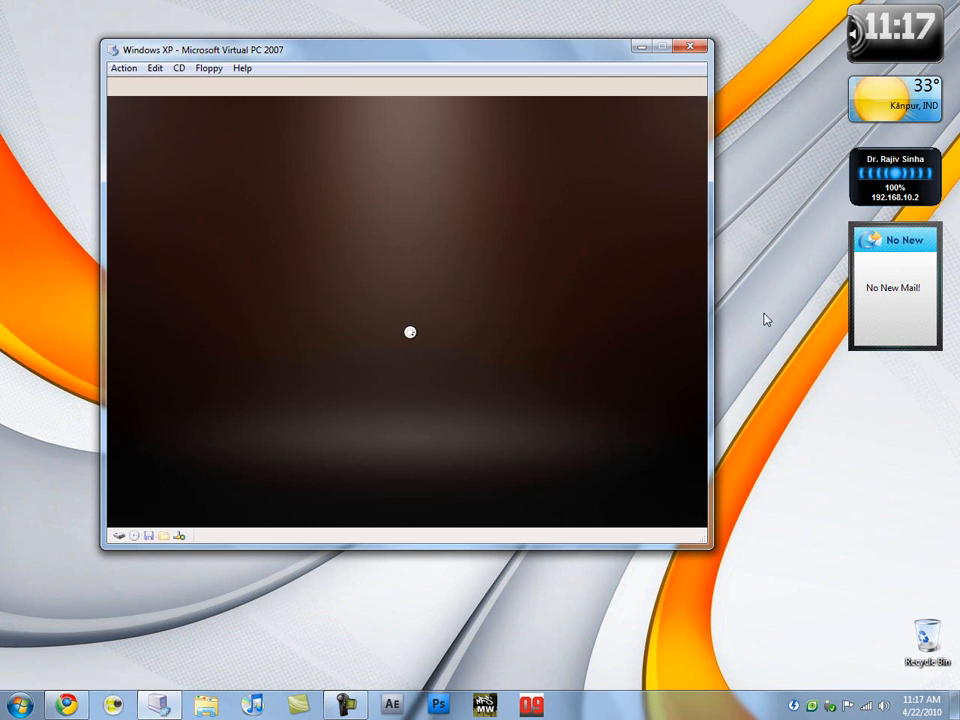
pyautogui.moveTo(788, 152)
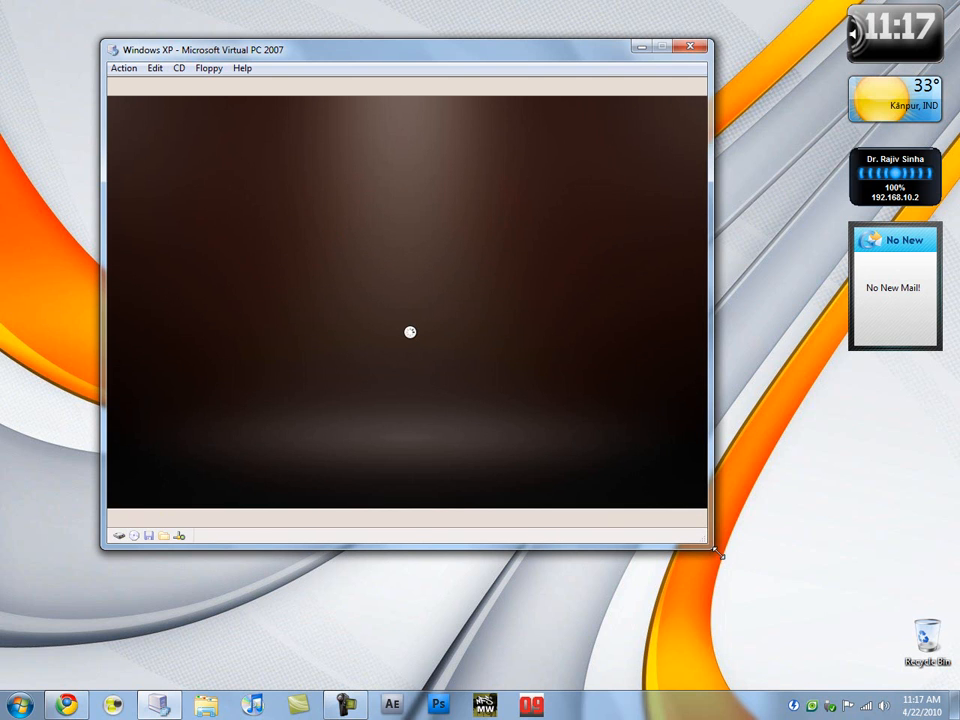
pyautogui.moveTo(736, 548)
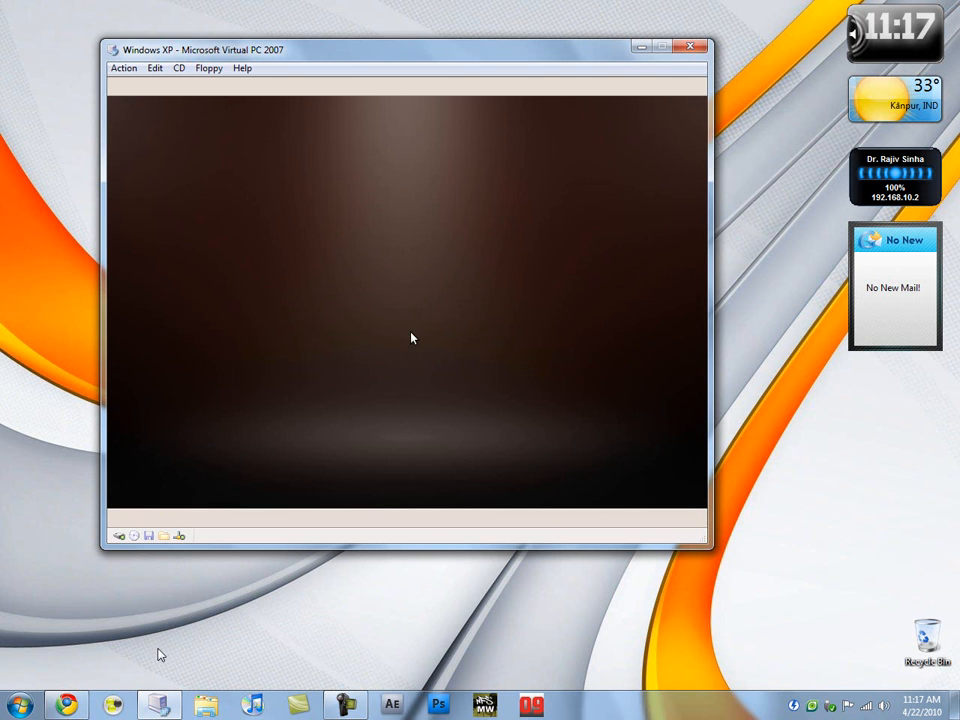
pyautogui.moveTo(410, 328)
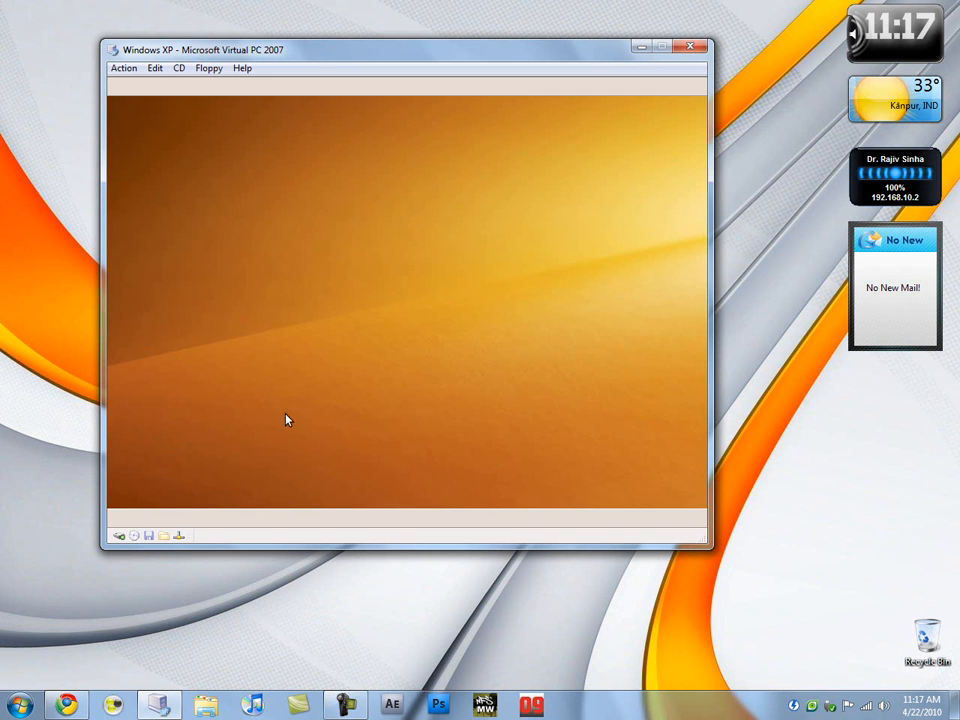
pyautogui.moveTo(268, 220)
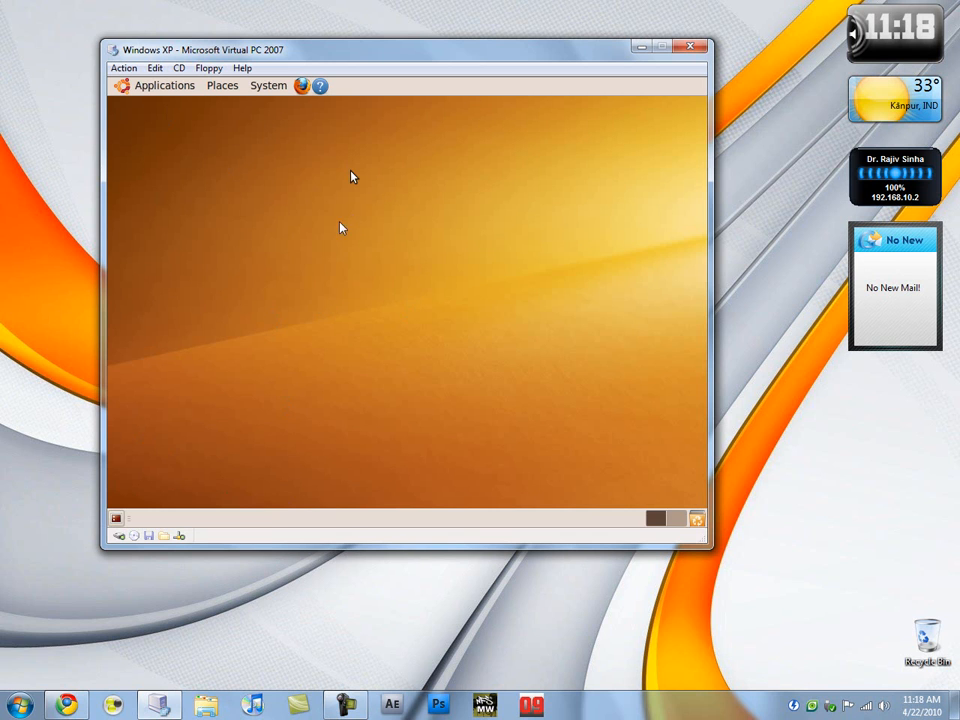
pyautogui.moveTo(312, 184)
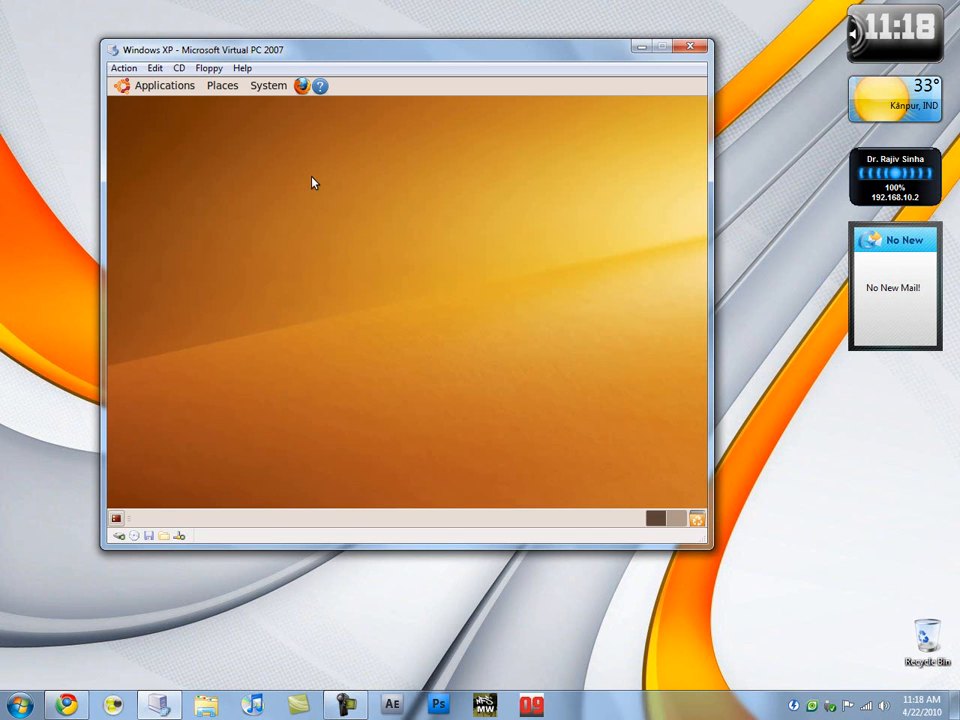
pyautogui.moveTo(252, 96)
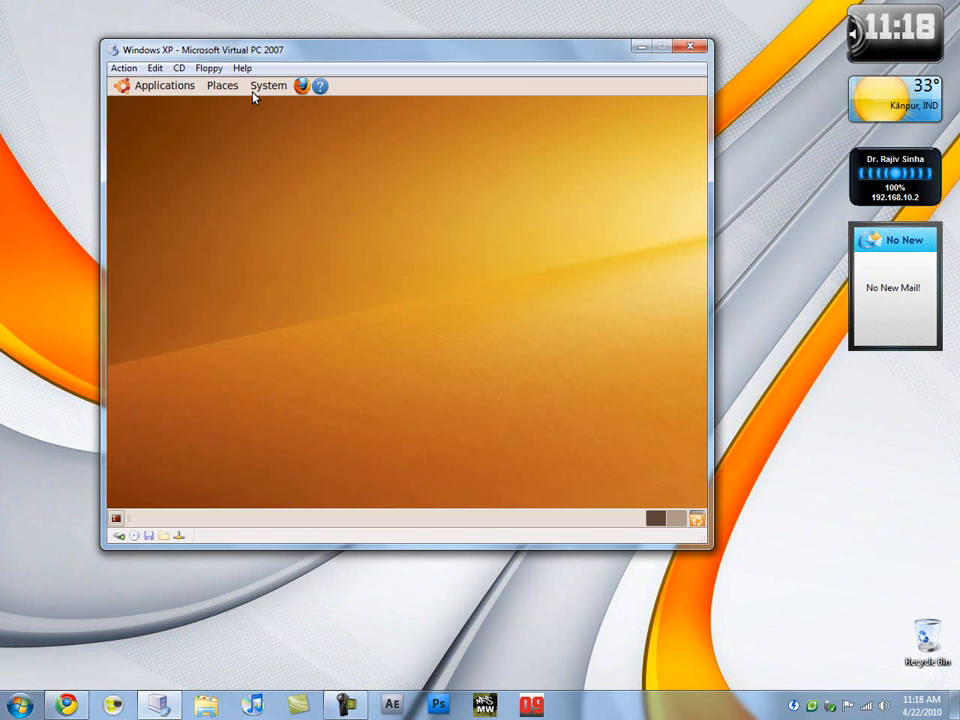
pyautogui.moveTo(408, 308)
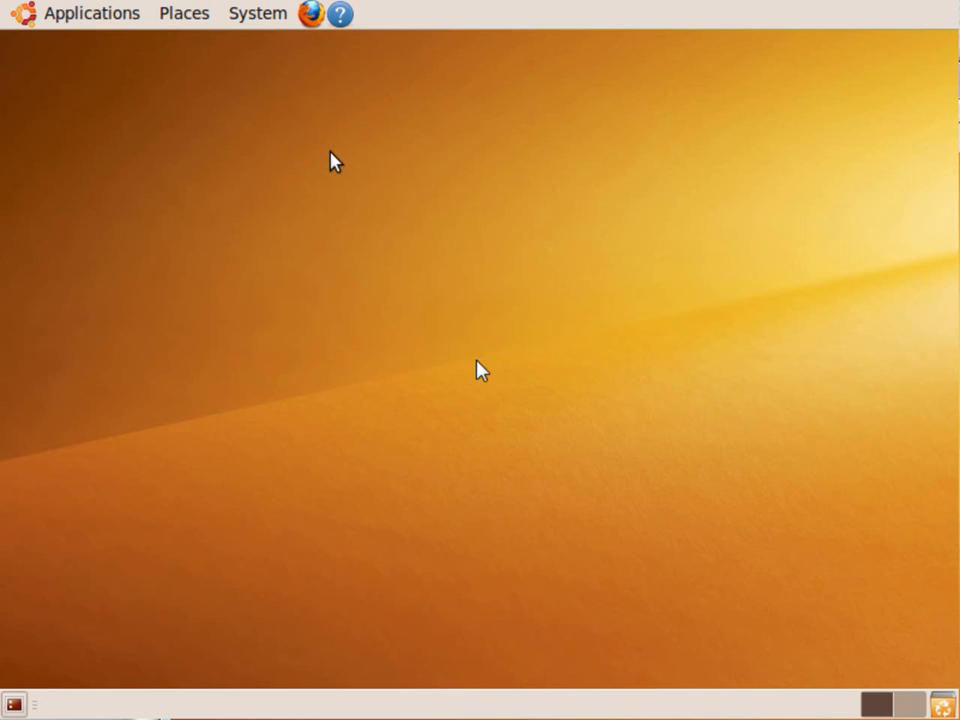
pyautogui.moveTo(24, 18)
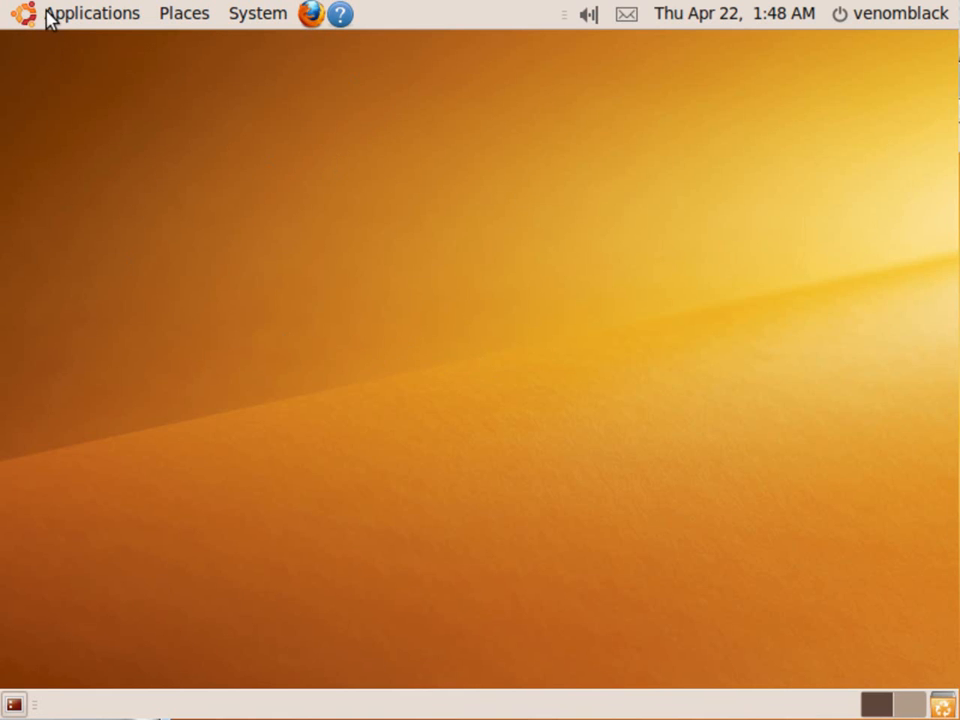
pyautogui.moveTo(704, 22)
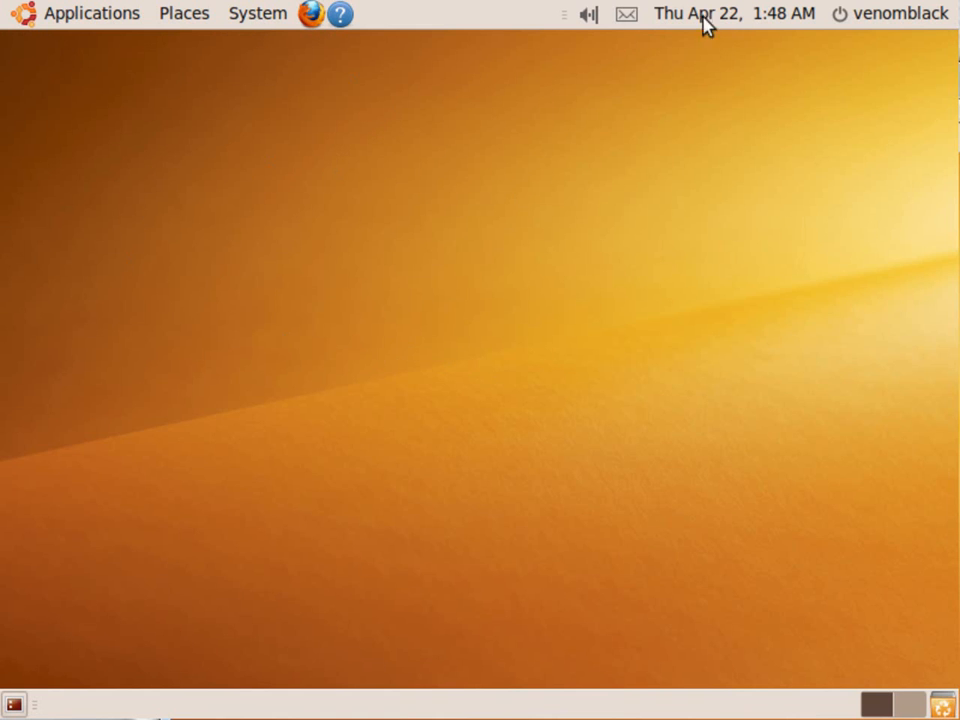
pyautogui.moveTo(576, 56)
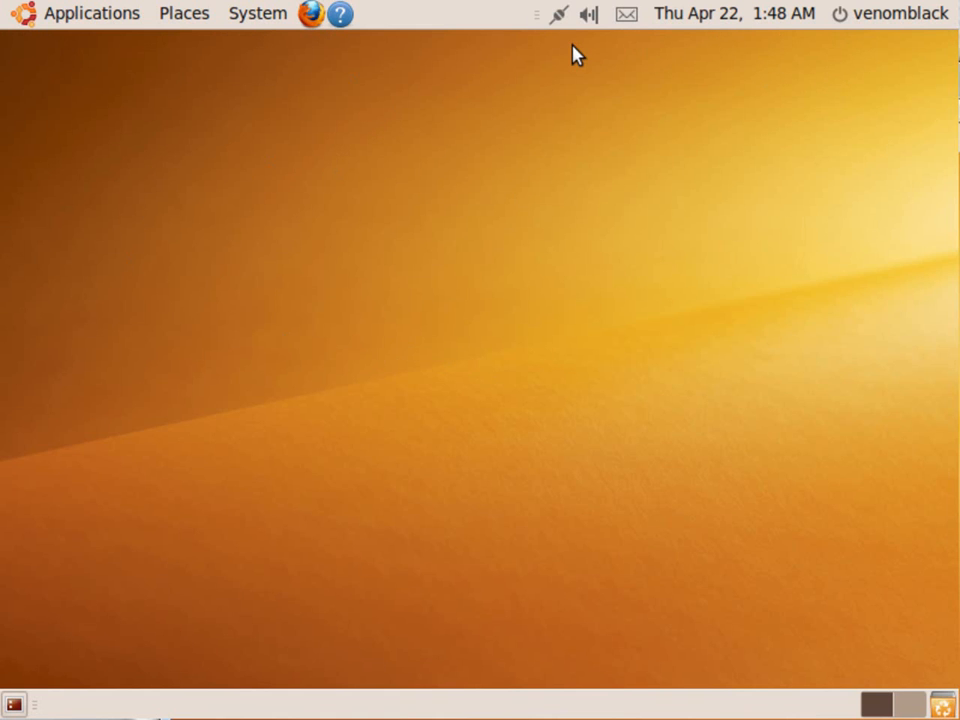
pyautogui.moveTo(4, 10)
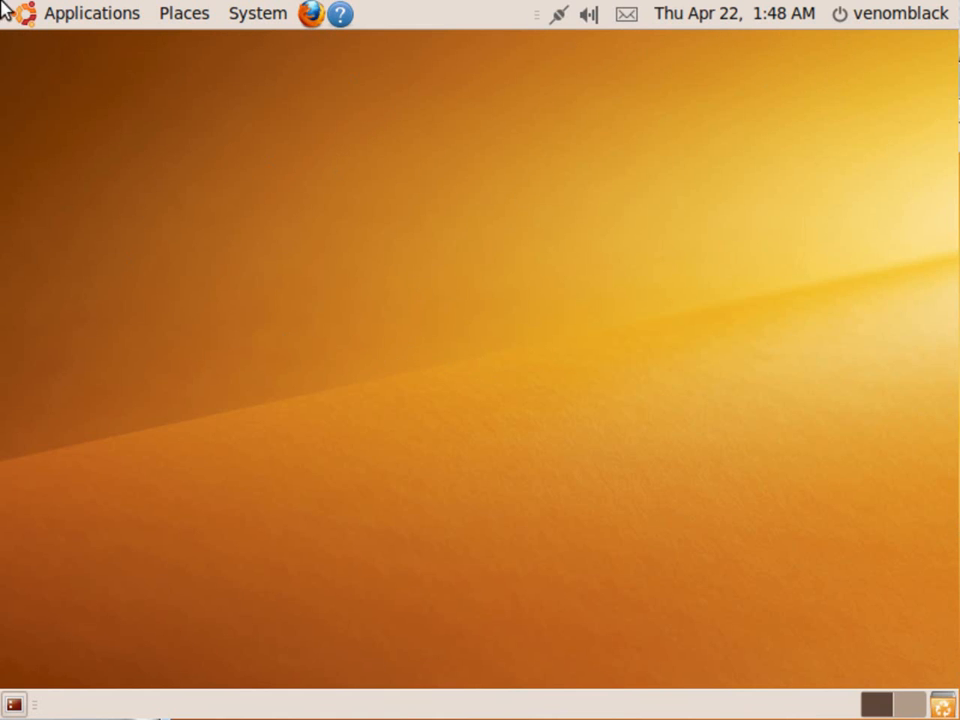
# - Browse the Applications, Places and System menus, then launch System > Preferences > Appearance
pyautogui.click(92, 12)
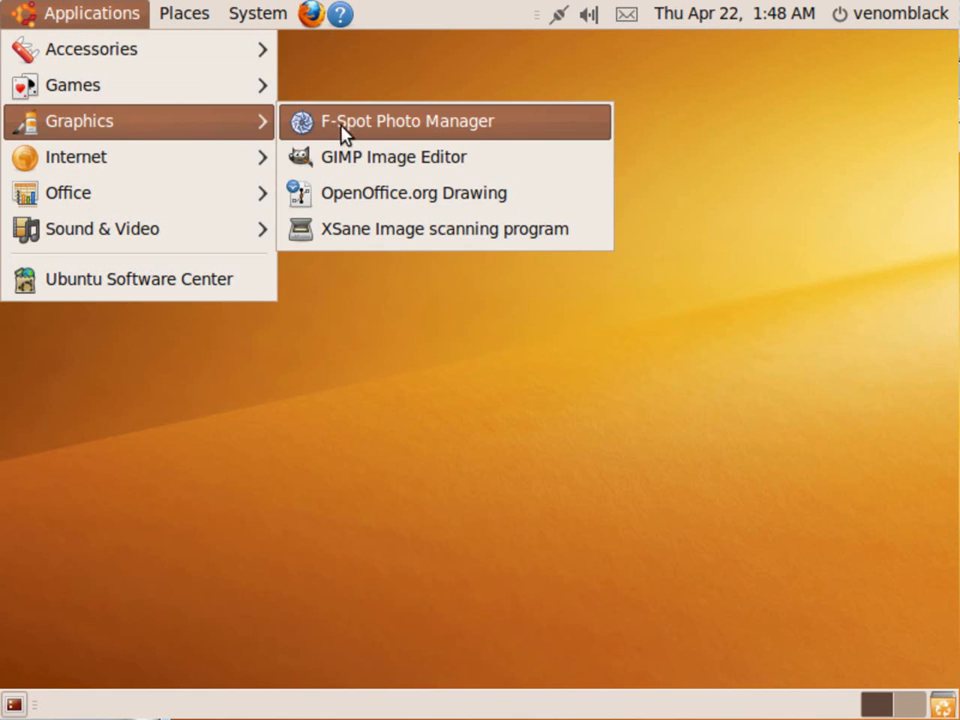
pyautogui.moveTo(72, 84)
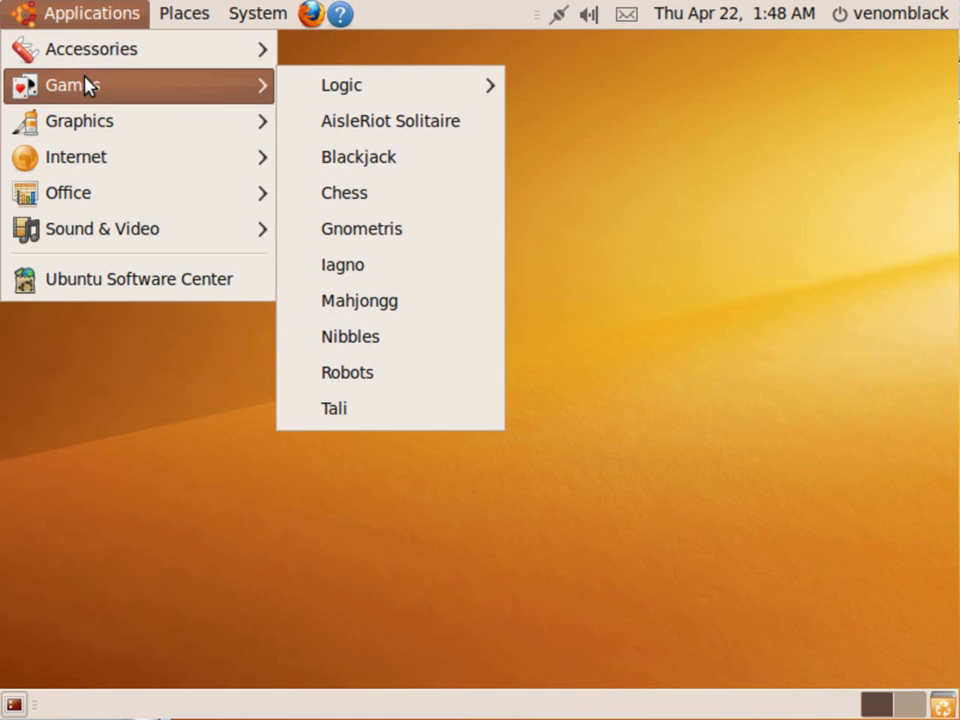
pyautogui.click(184, 12)
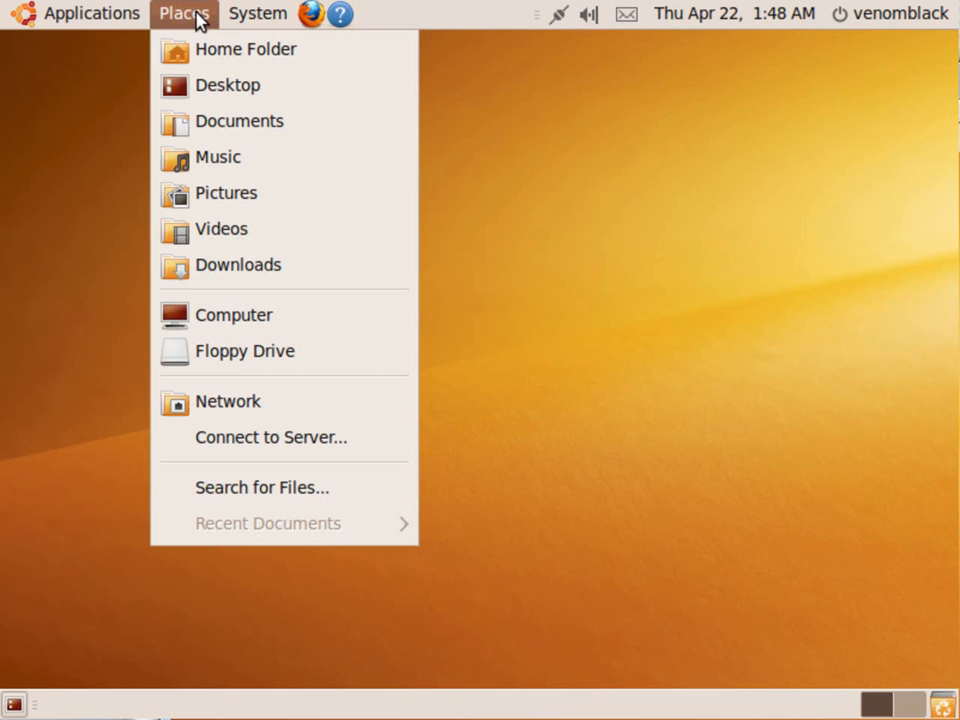
pyautogui.click(256, 12)
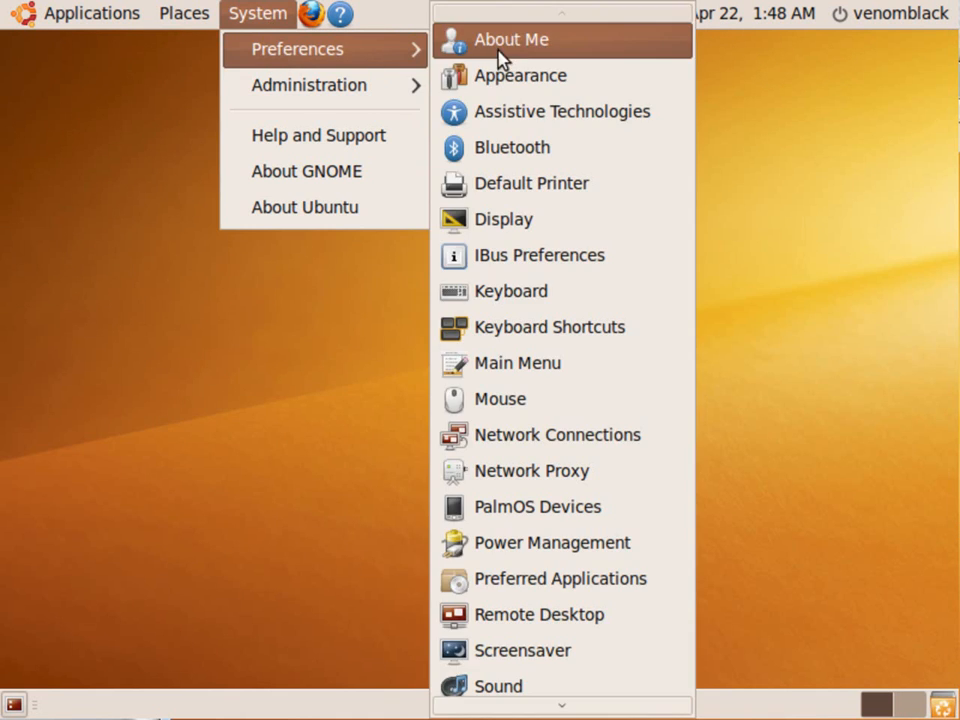
pyautogui.click(520, 76)
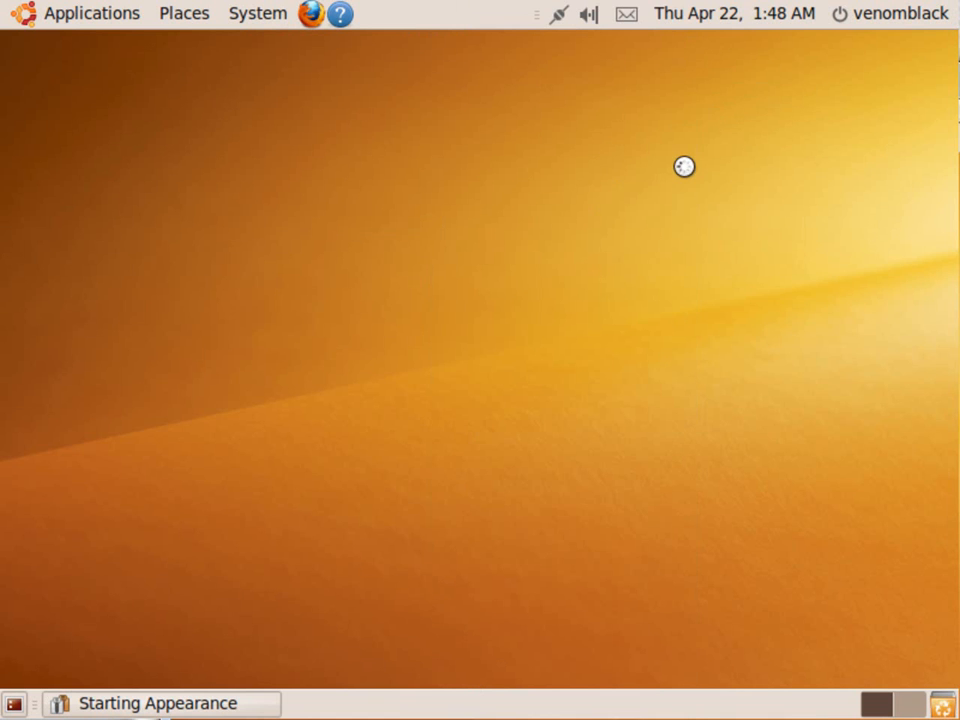
pyautogui.moveTo(496, 218)
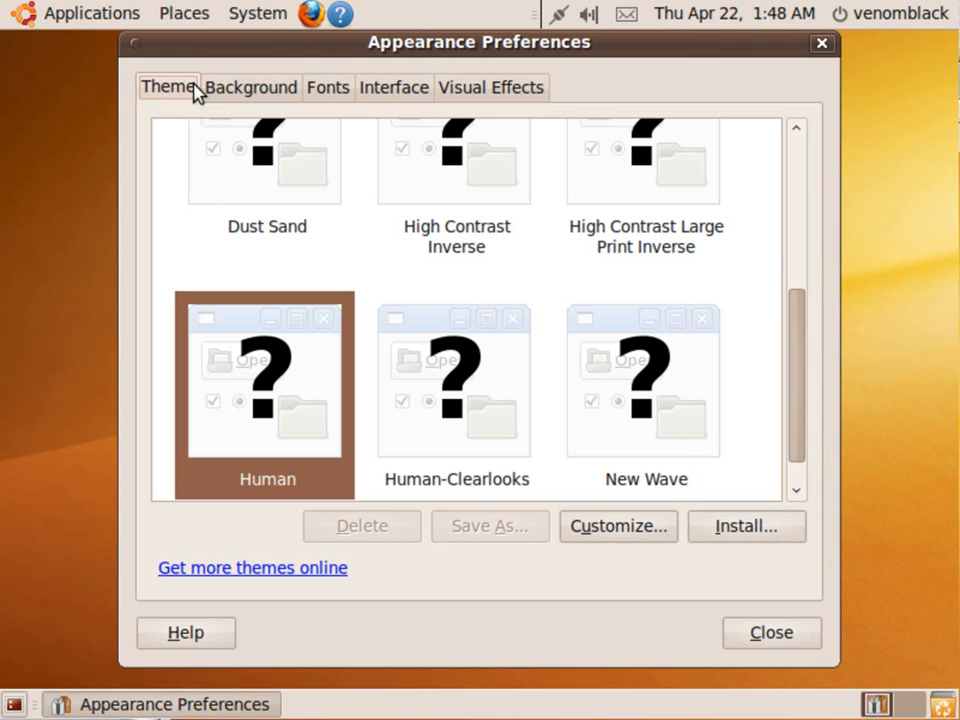
pyautogui.moveTo(510, 110)
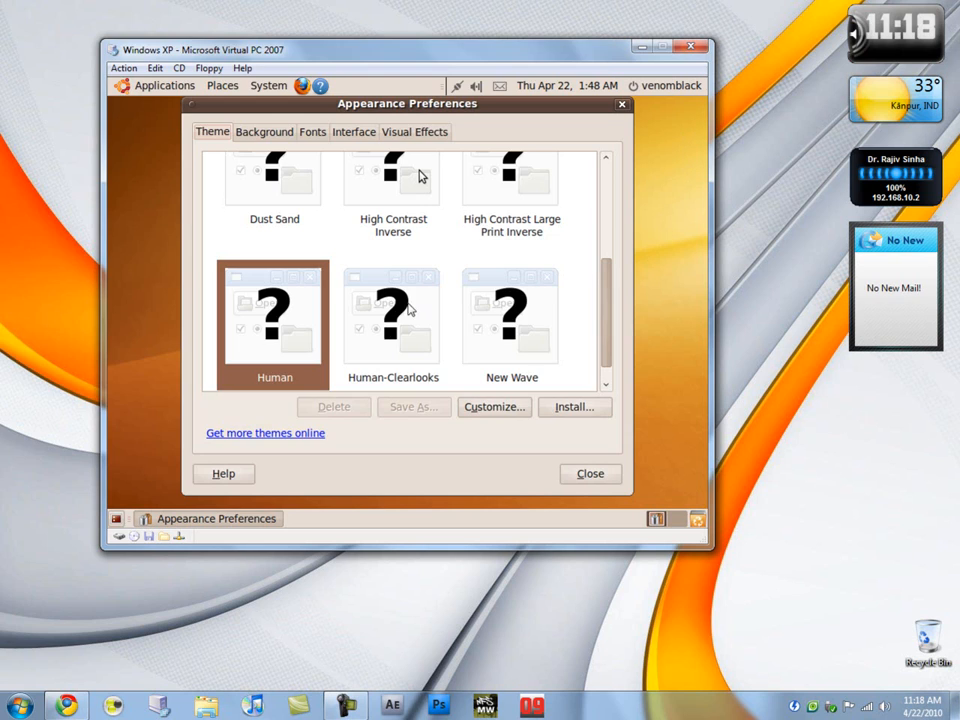
# - Review the Background, Fonts and Interface tabs, set Visual Effects to Normal and acknowledge the failure message
pyautogui.click(264, 132)
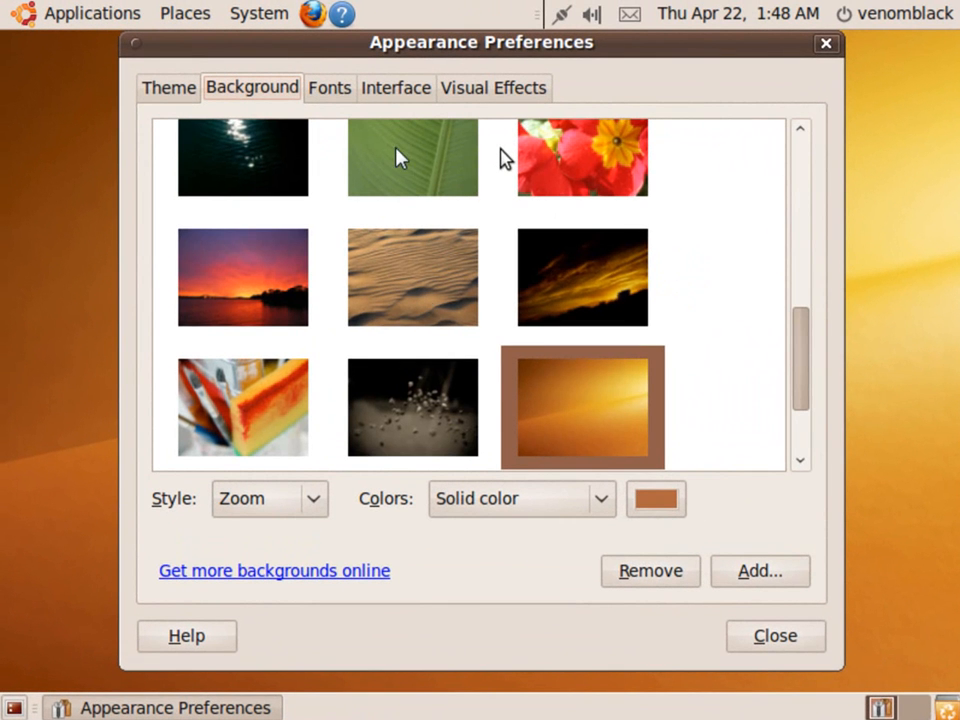
pyautogui.moveTo(804, 344)
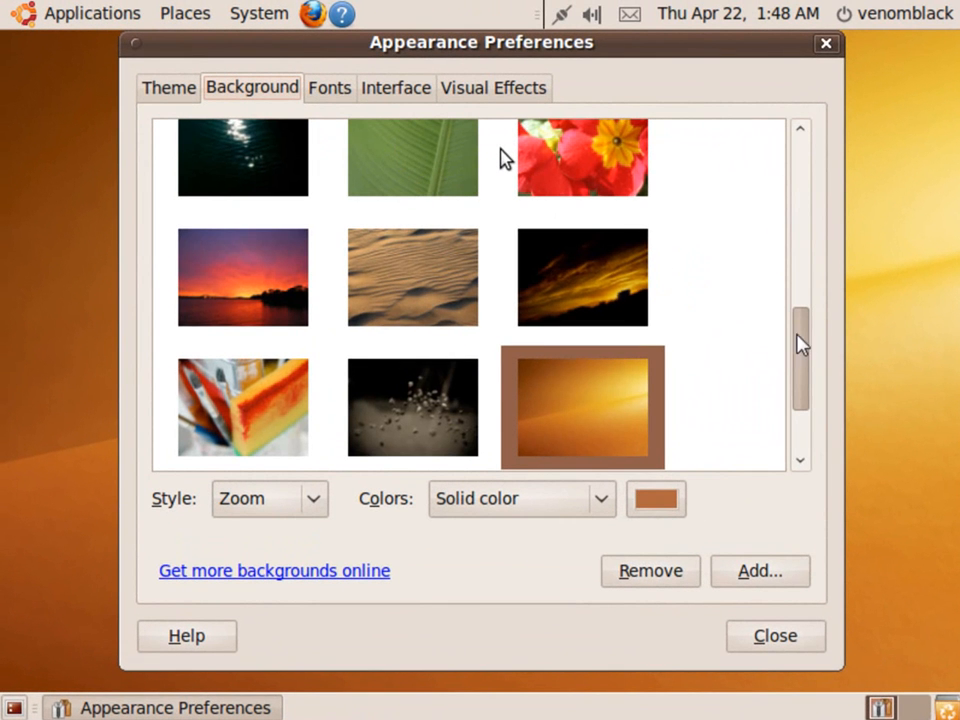
pyautogui.moveTo(880, 364)
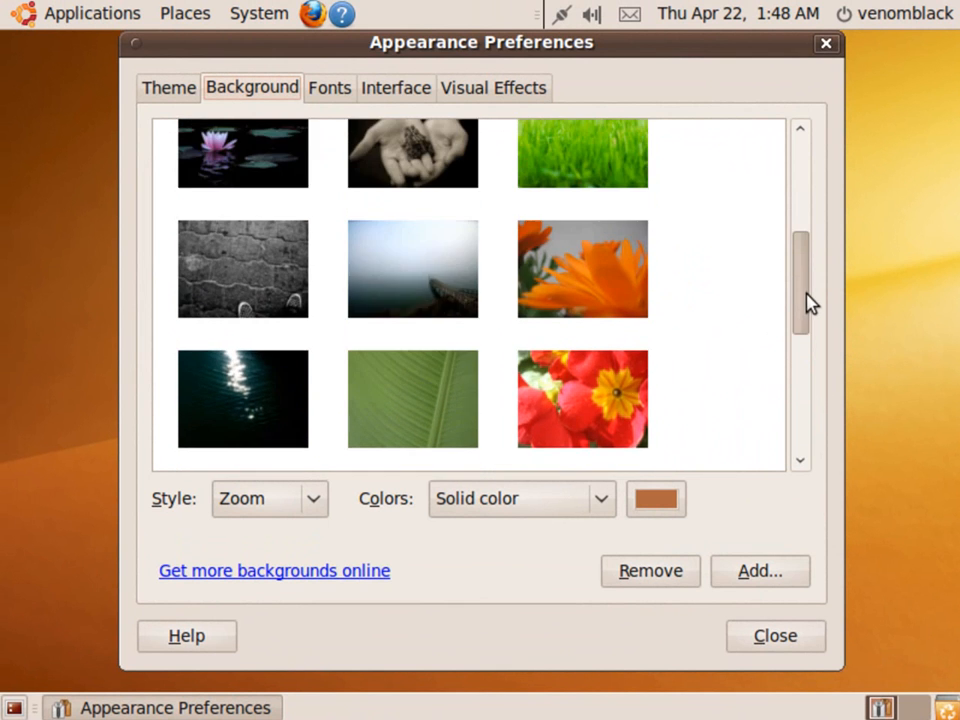
pyautogui.scroll(3)
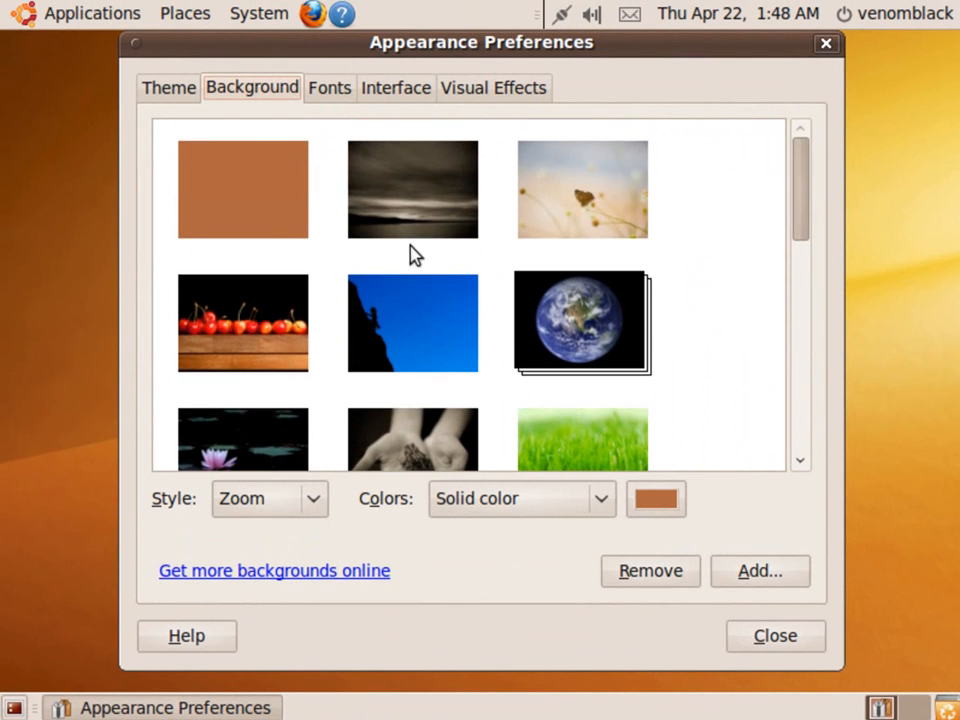
pyautogui.click(328, 88)
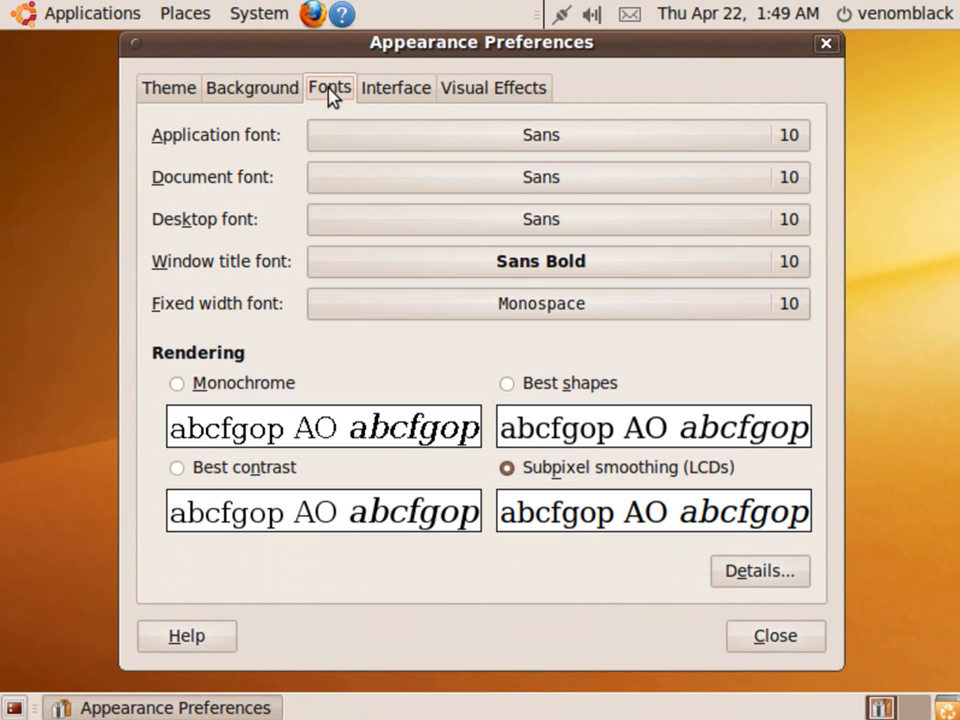
pyautogui.click(396, 88)
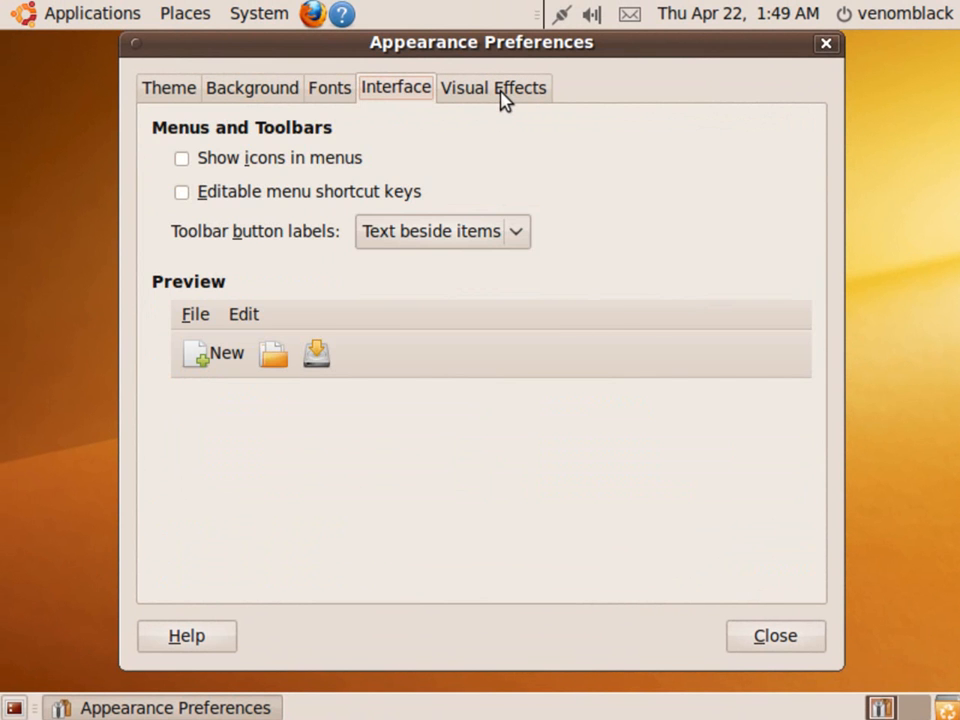
pyautogui.click(492, 88)
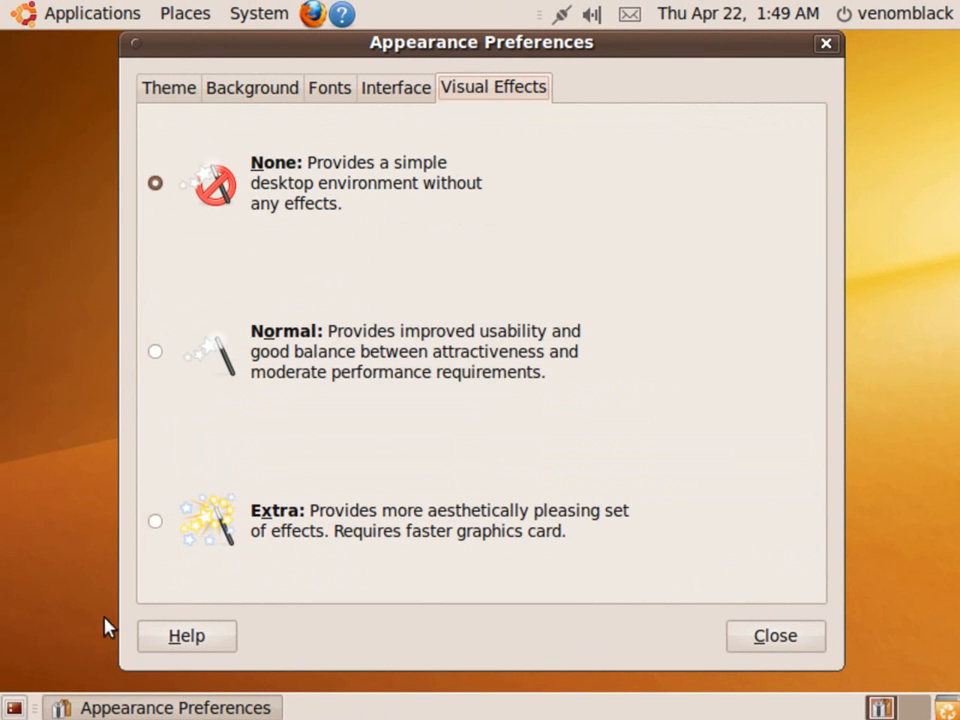
pyautogui.moveTo(330, 412)
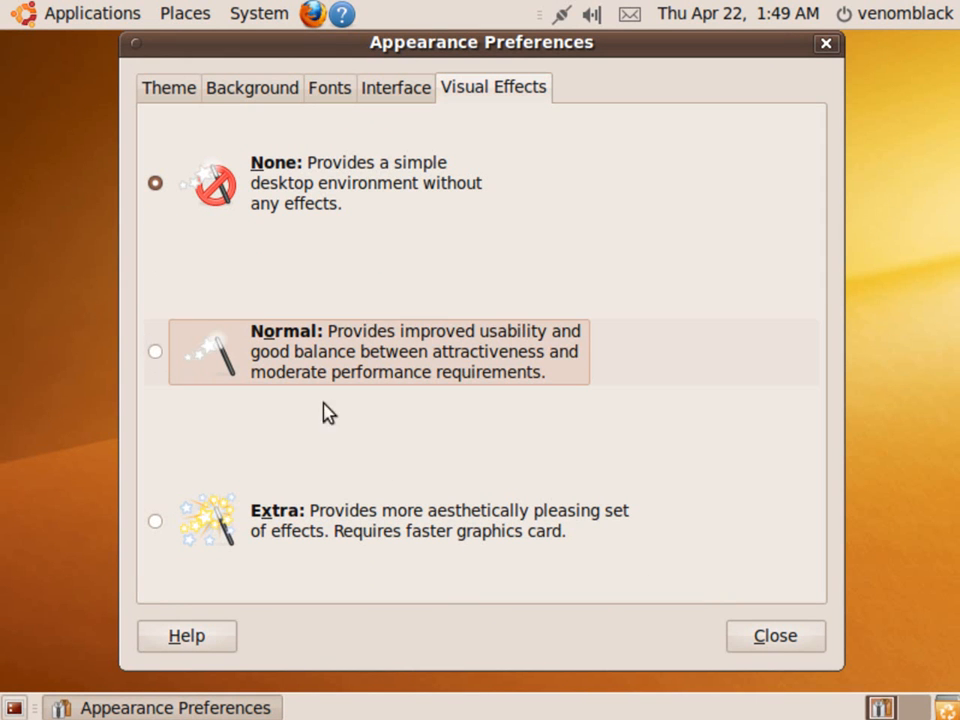
pyautogui.moveTo(162, 356)
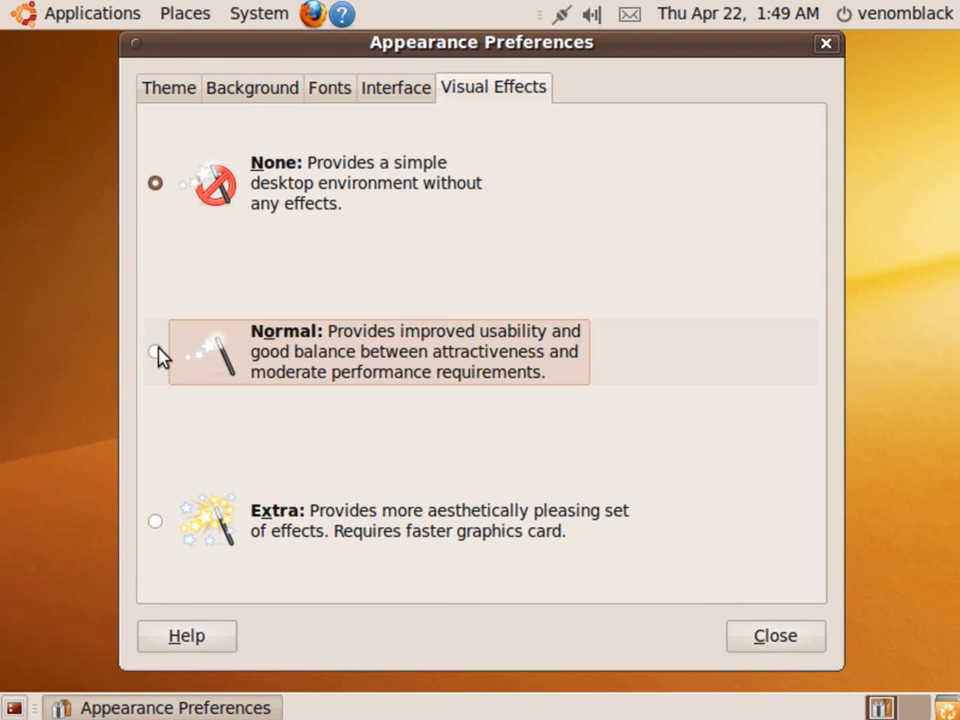
pyautogui.moveTo(168, 234)
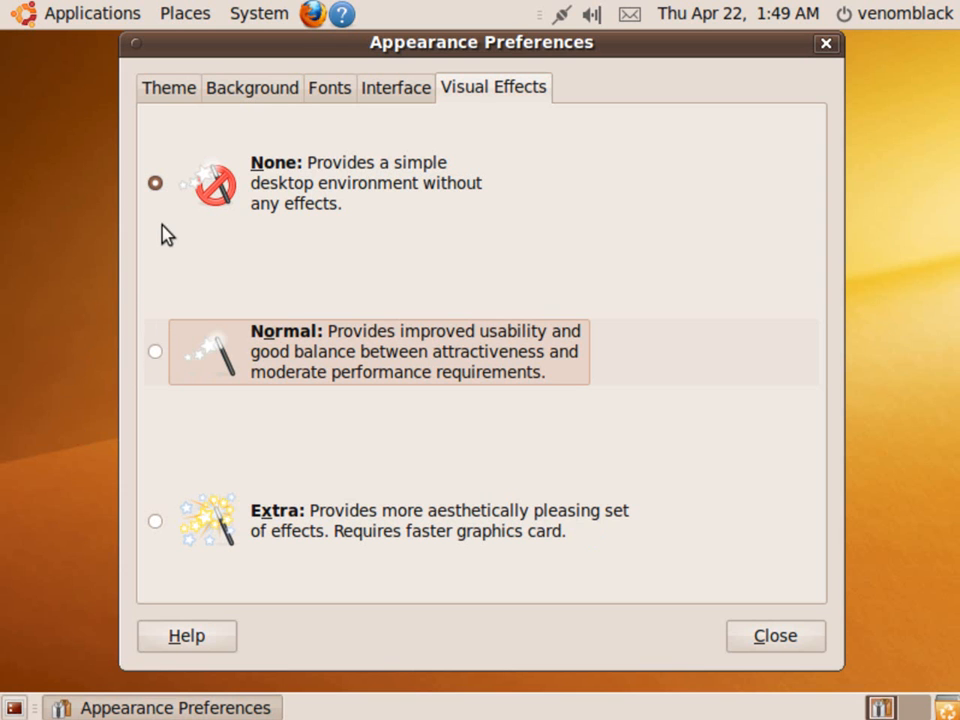
pyautogui.moveTo(836, 632)
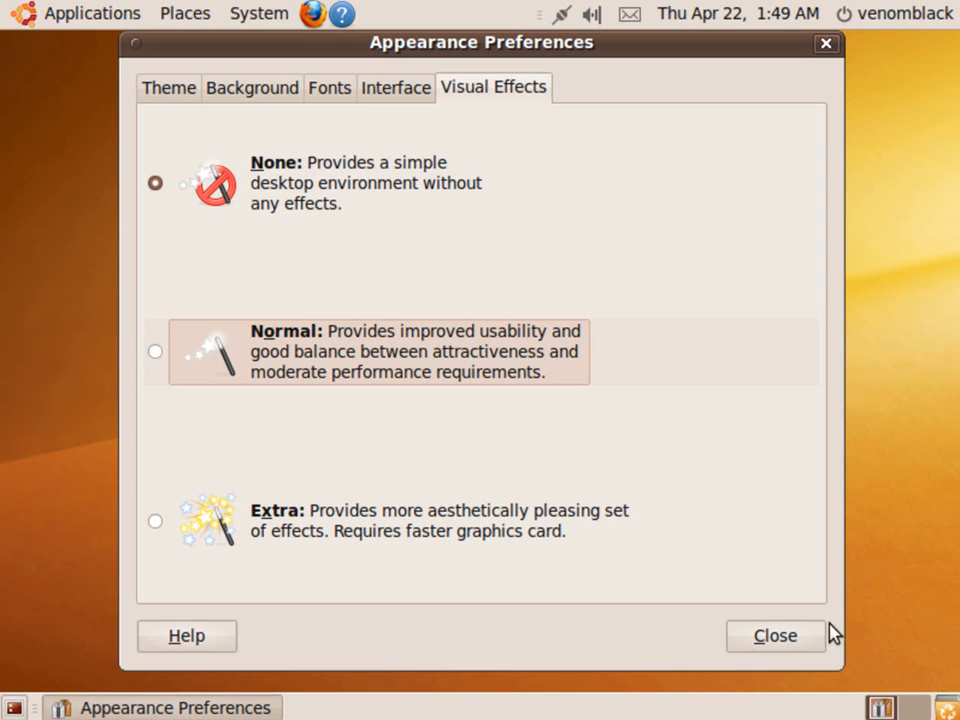
pyautogui.click(156, 352)
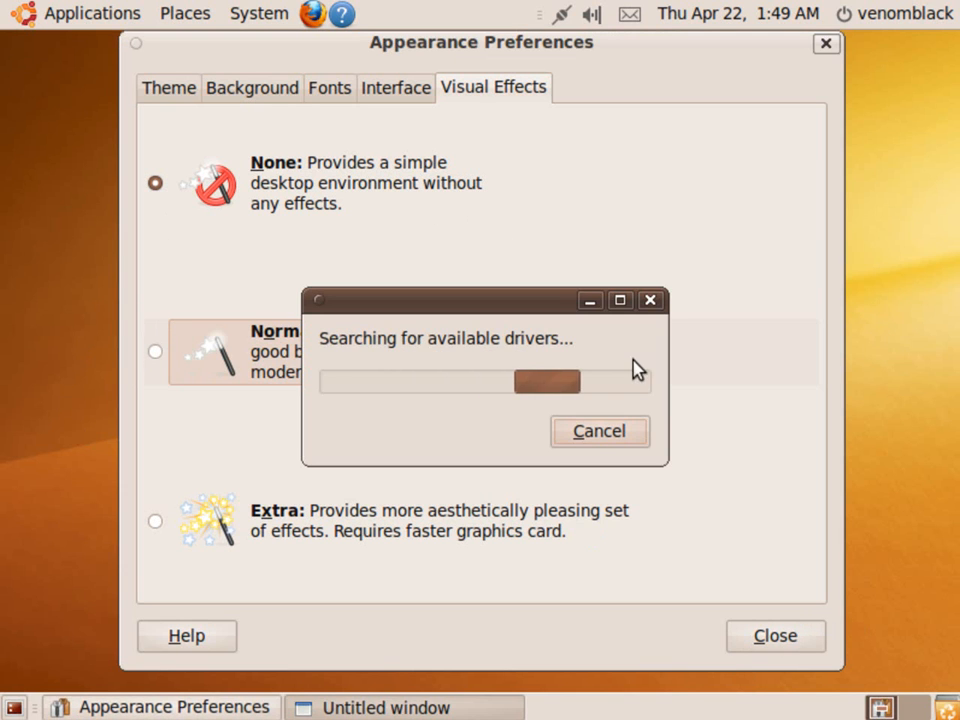
pyautogui.moveTo(536, 410)
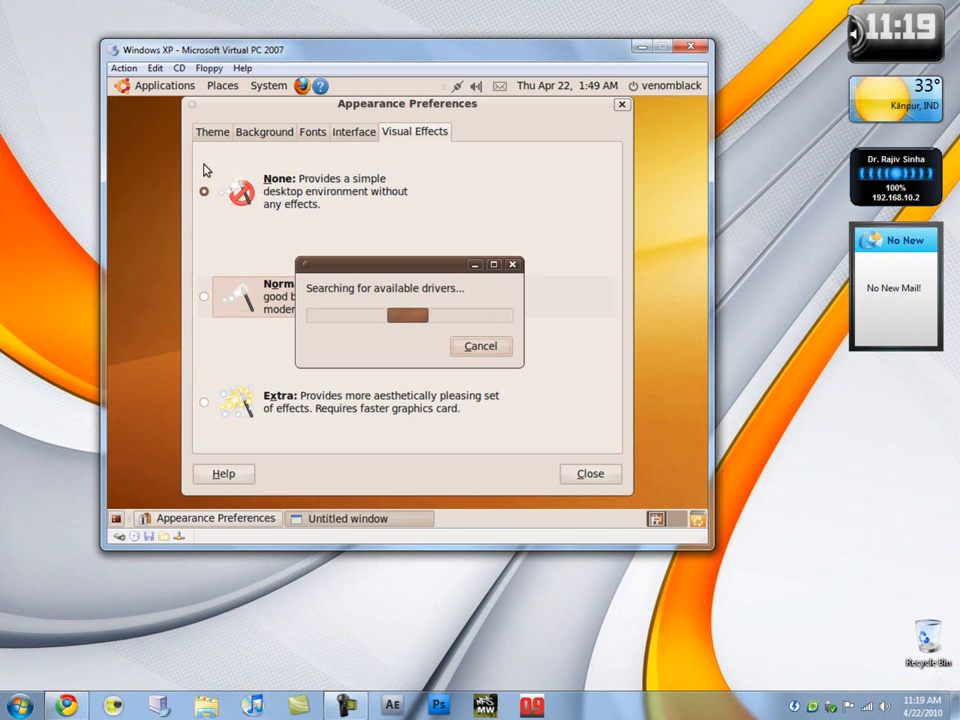
pyautogui.moveTo(100, 228)
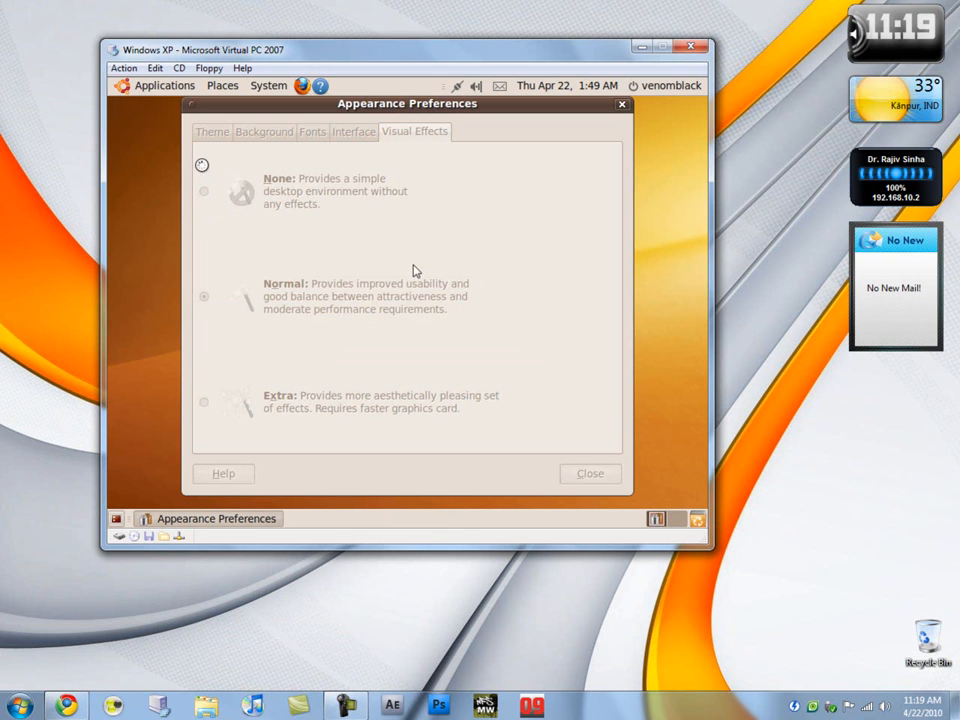
pyautogui.moveTo(384, 248)
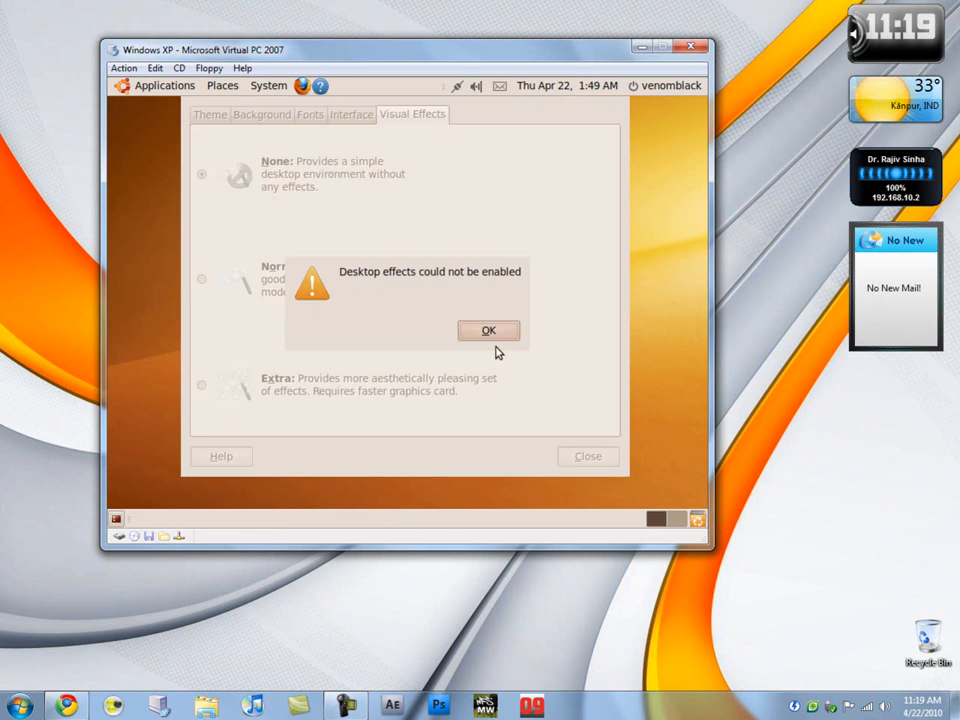
pyautogui.click(488, 330)
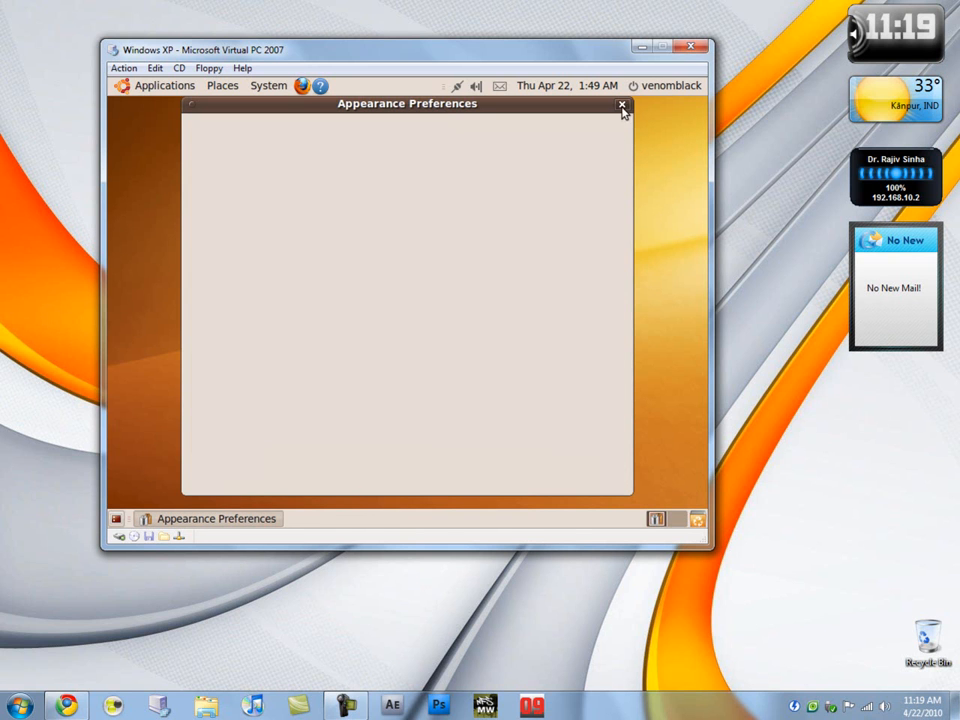
# - Close Appearance Preferences and restart Ubuntu from the top-right user menu, confirming Restart
pyautogui.click(268, 84)
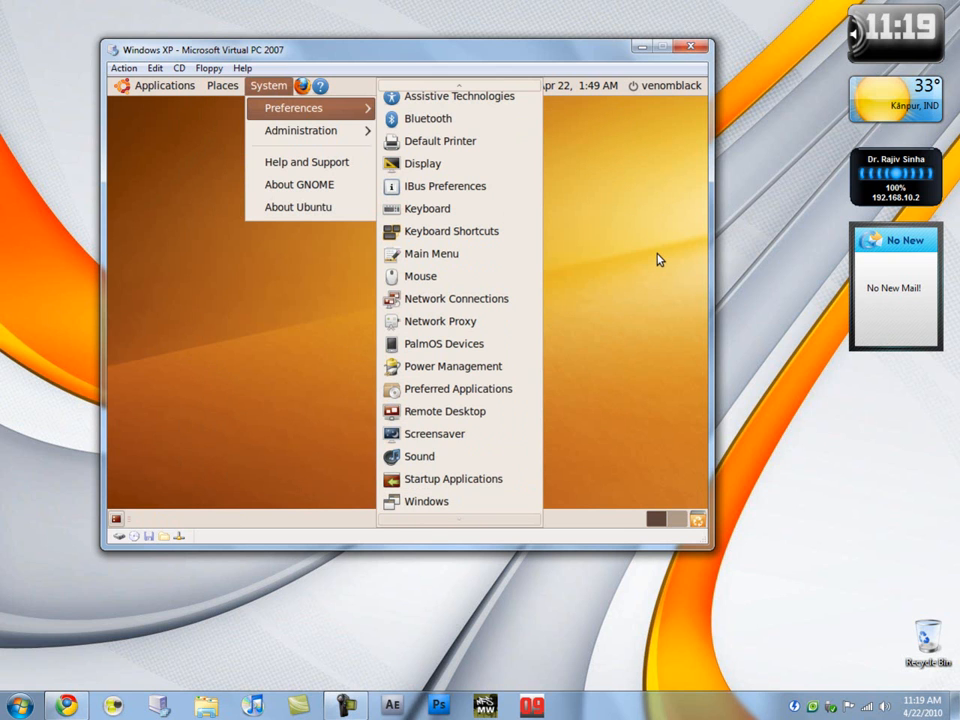
pyautogui.click(630, 268)
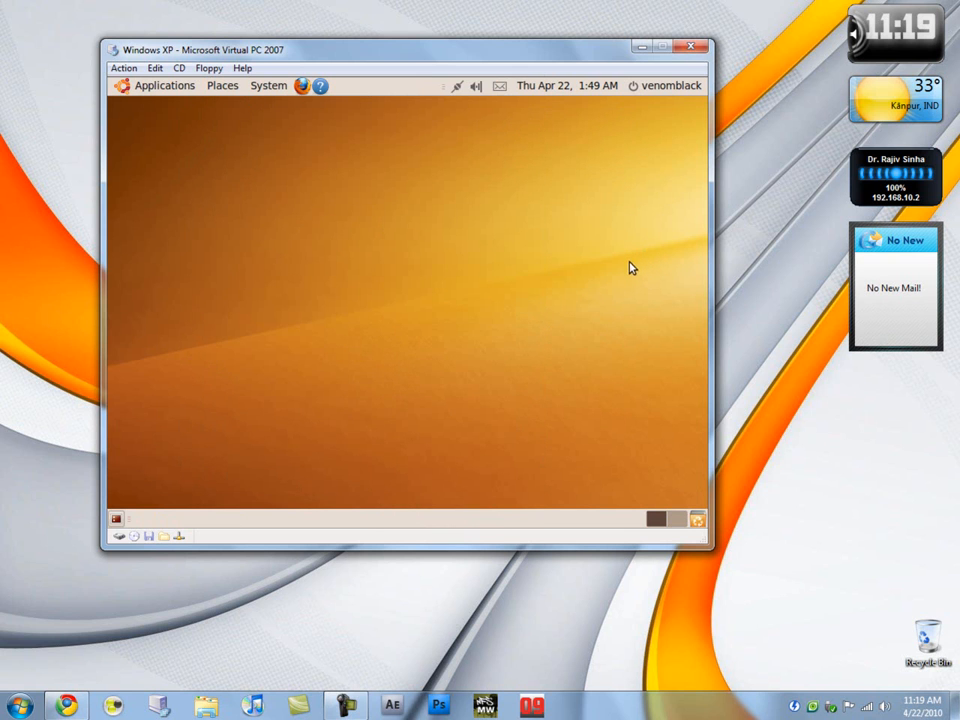
pyautogui.click(18, 706)
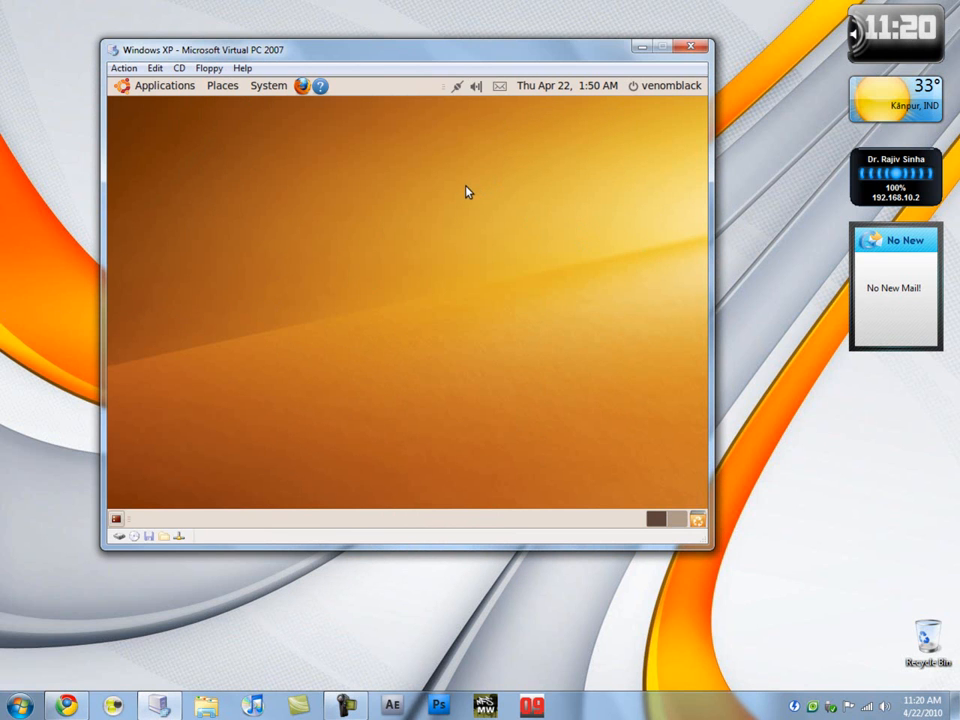
pyautogui.moveTo(630, 196)
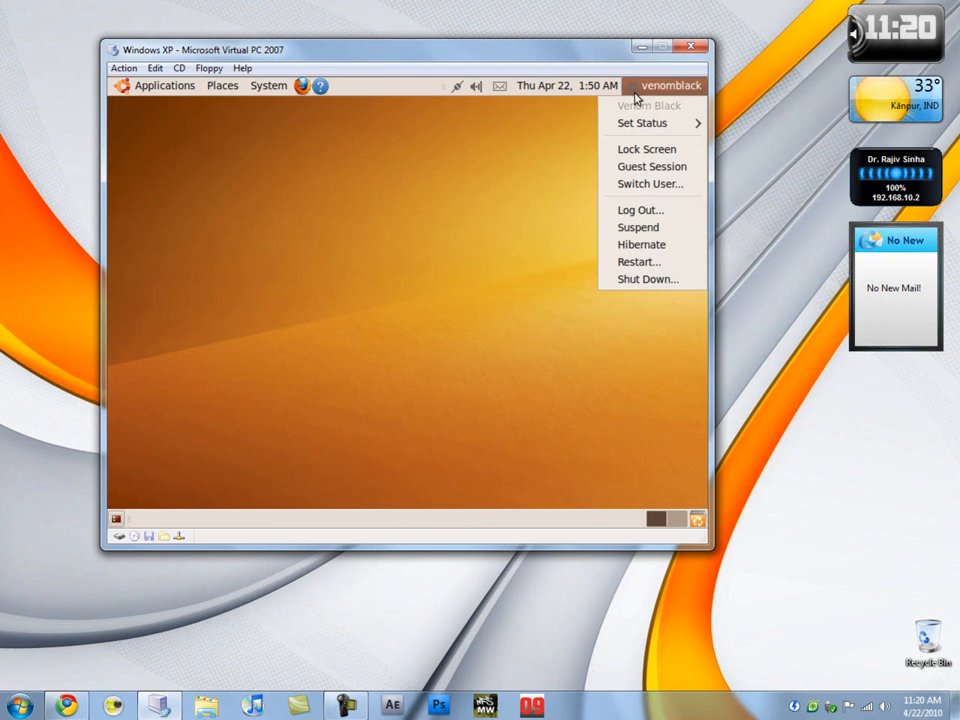
pyautogui.moveTo(648, 280)
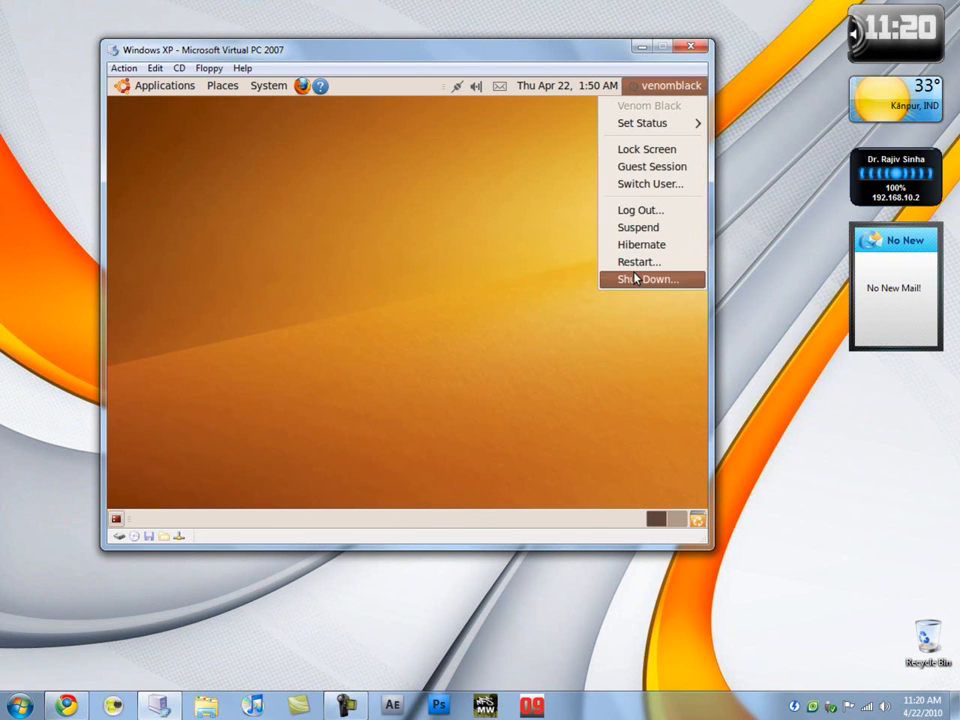
pyautogui.click(638, 260)
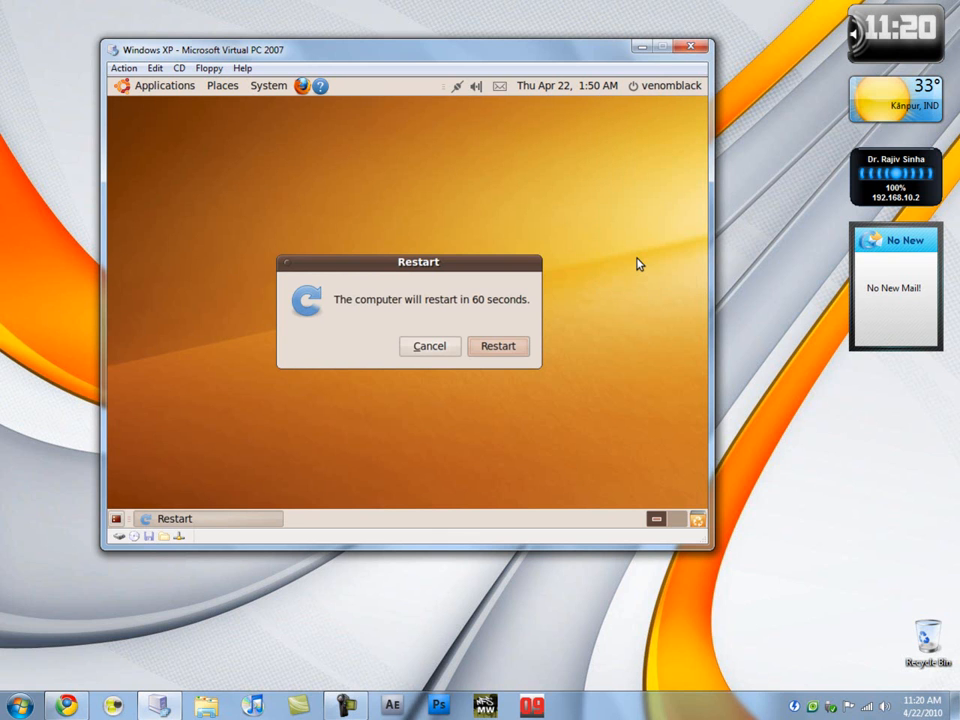
pyautogui.moveTo(486, 364)
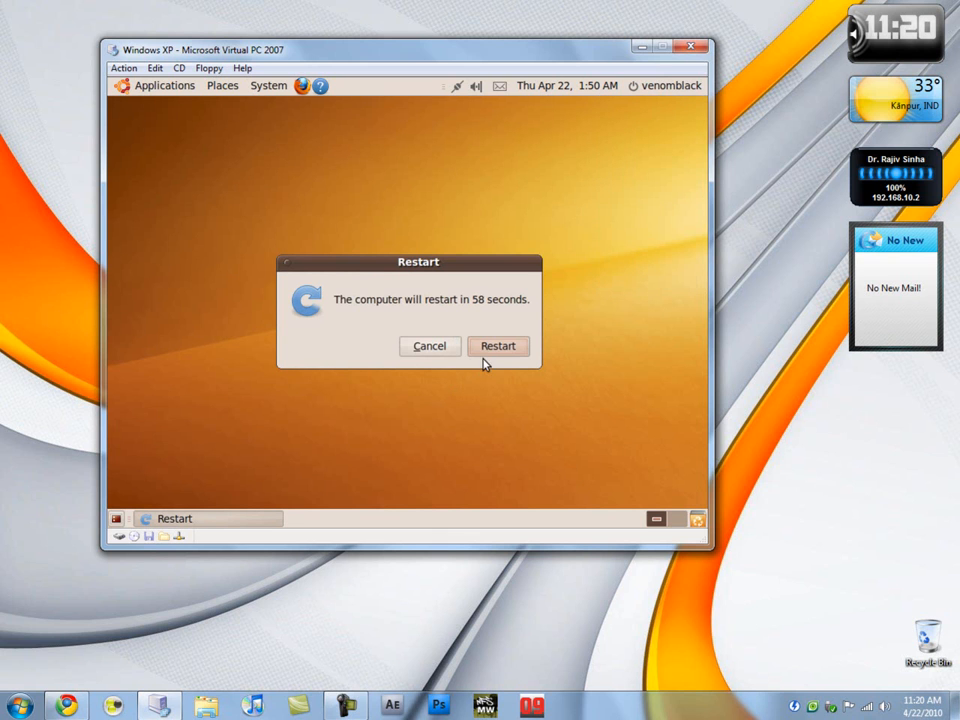
pyautogui.click(498, 346)
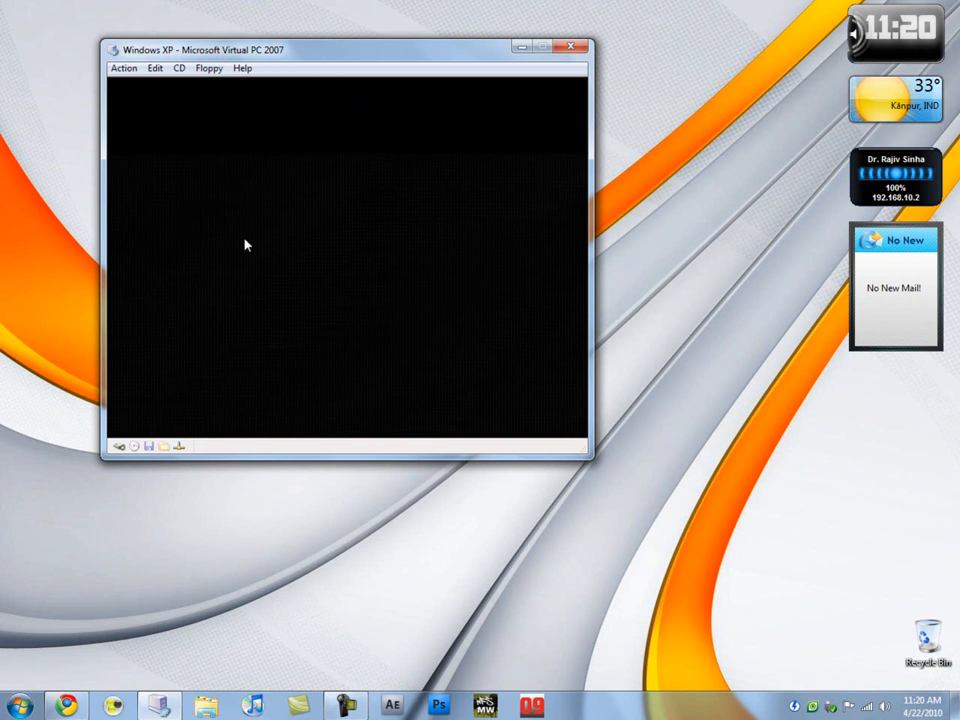
pyautogui.moveTo(612, 348)
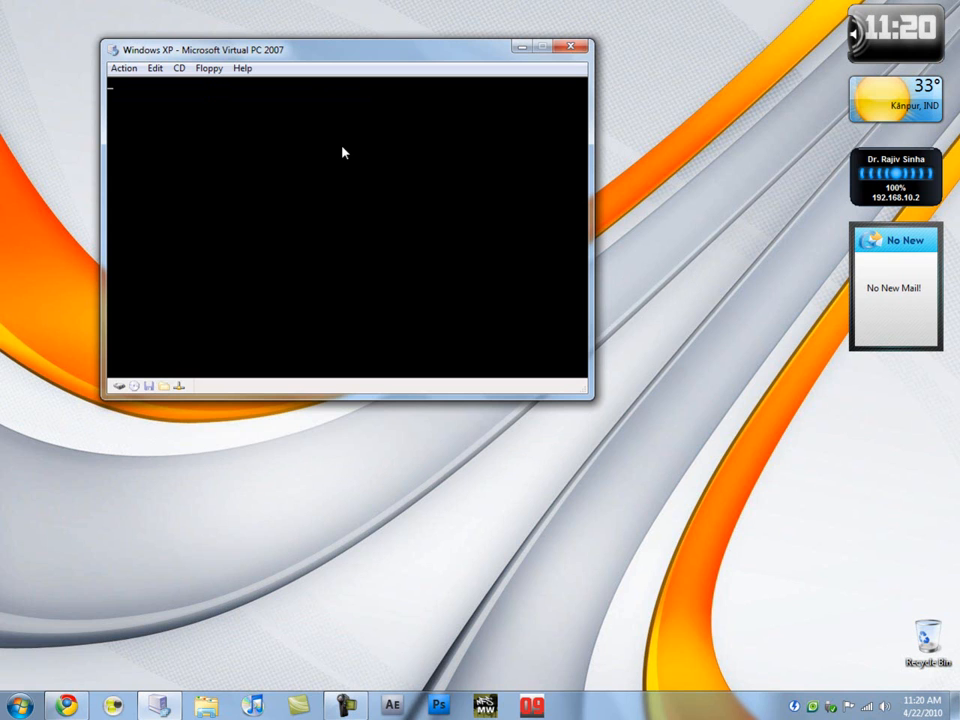
pyautogui.moveTo(336, 118)
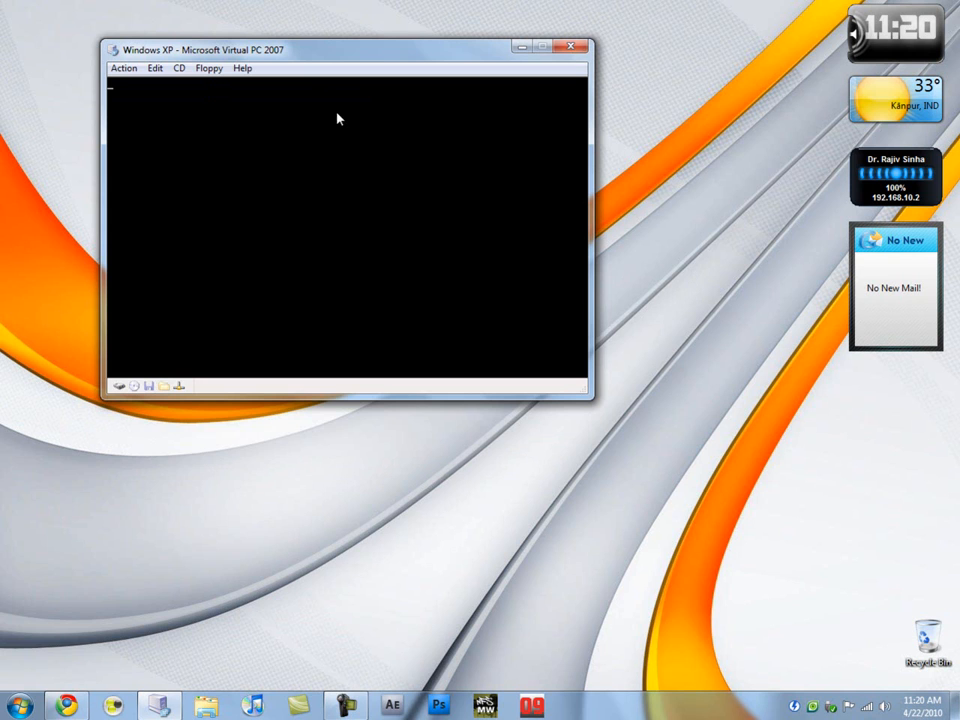
pyautogui.moveTo(276, 52)
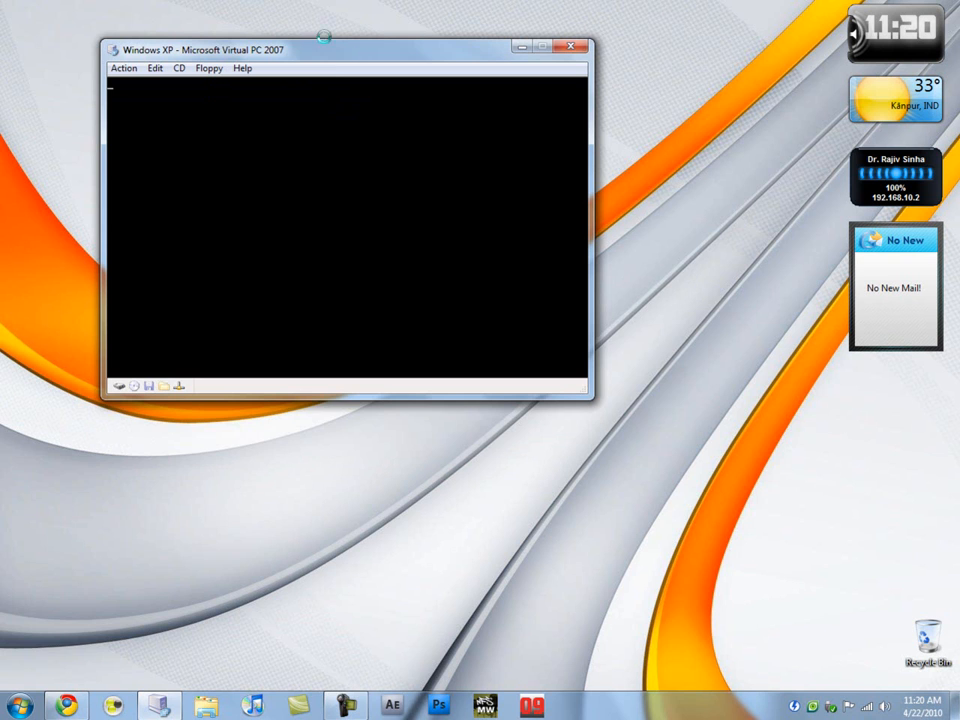
pyautogui.moveTo(792, 286)
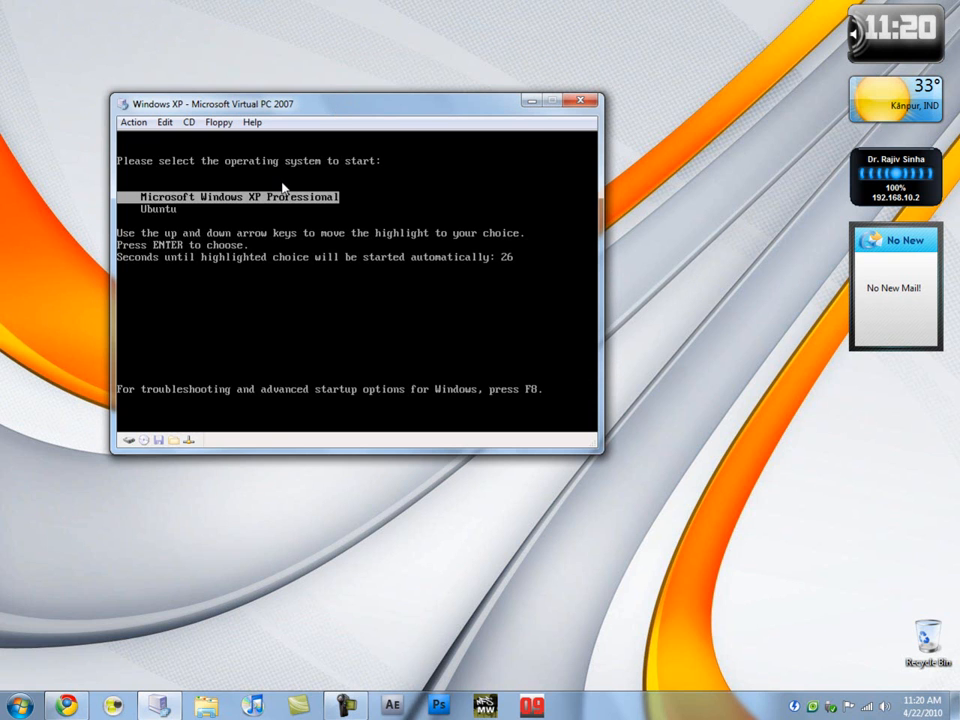
# - Start Microsoft Windows XP Professional from the boot menu
pyautogui.press('Down')
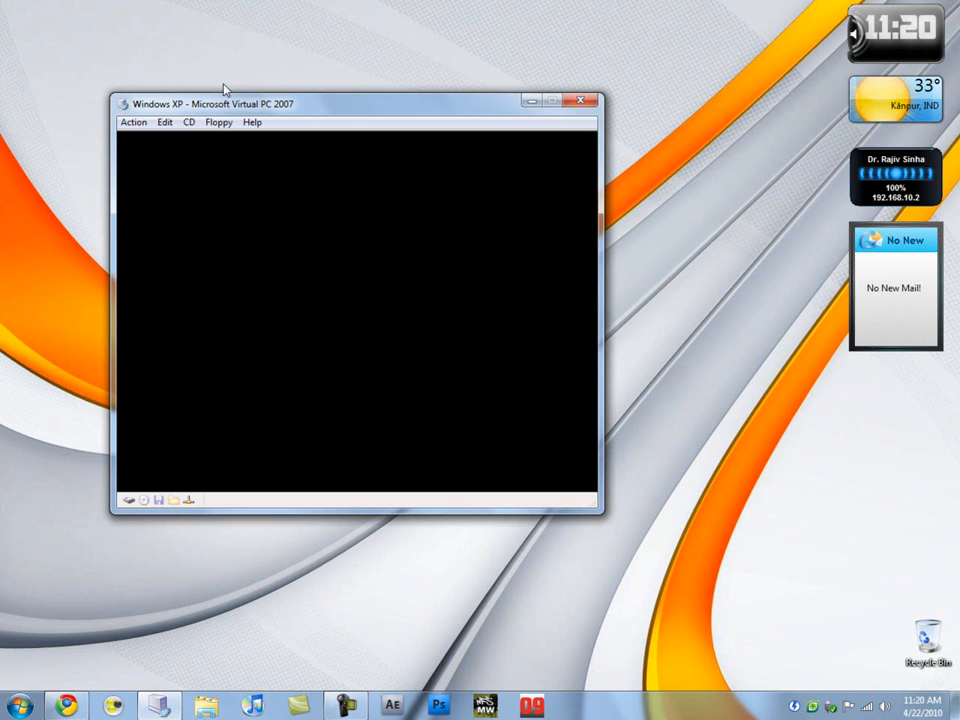
pyautogui.moveTo(448, 40)
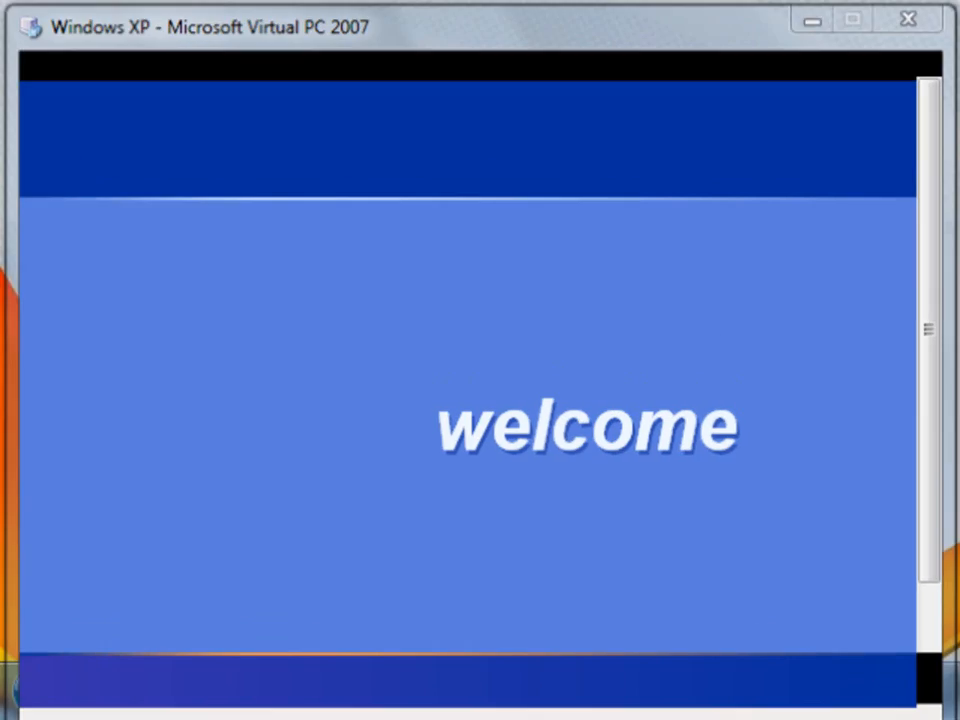
# - Open Display Settings from the balloon and drag the screen resolution slider above 640 by 480
pyautogui.click(848, 20)
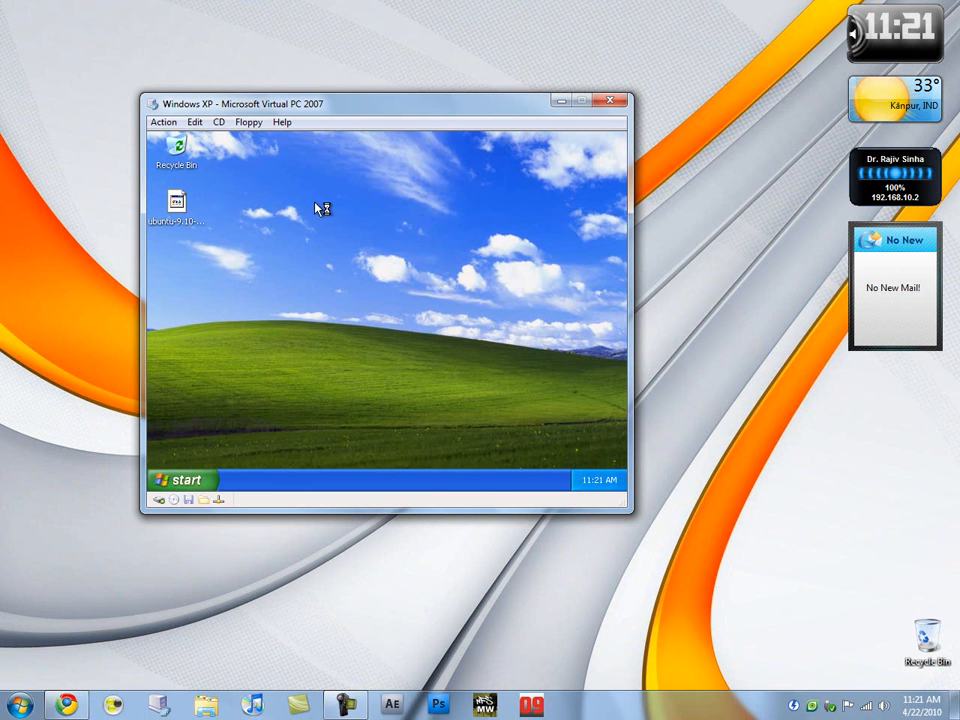
pyautogui.moveTo(316, 308)
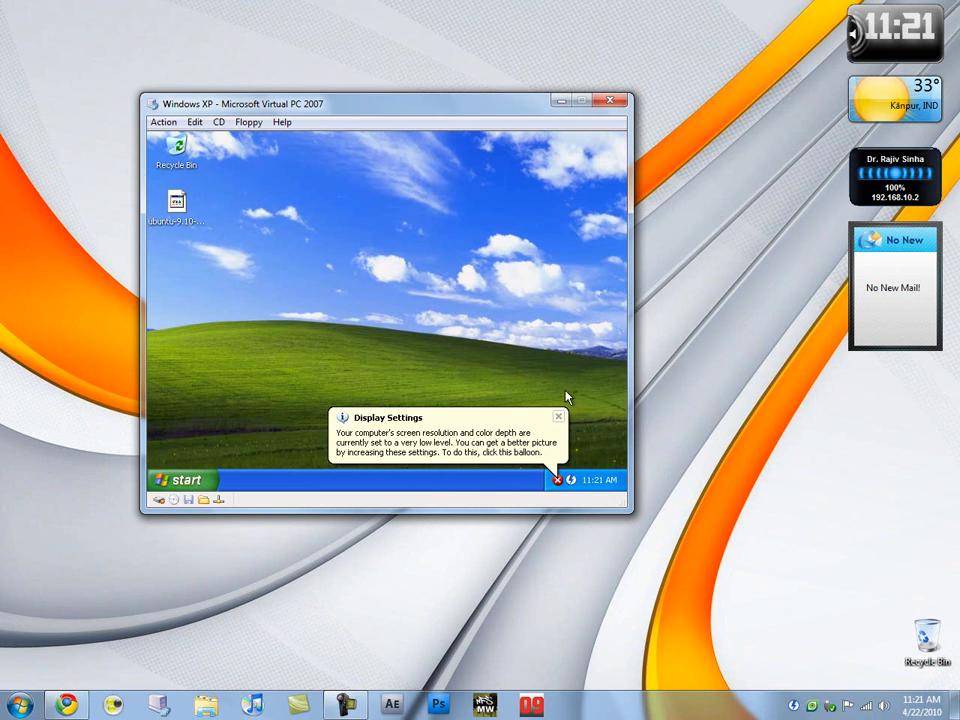
pyautogui.moveTo(496, 400)
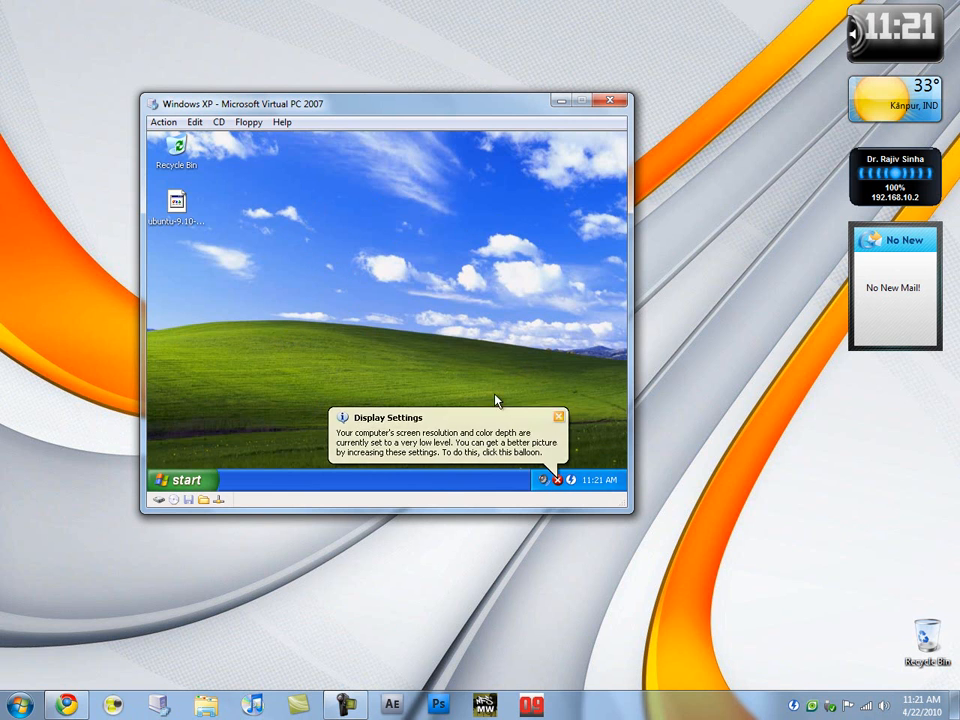
pyautogui.click(560, 416)
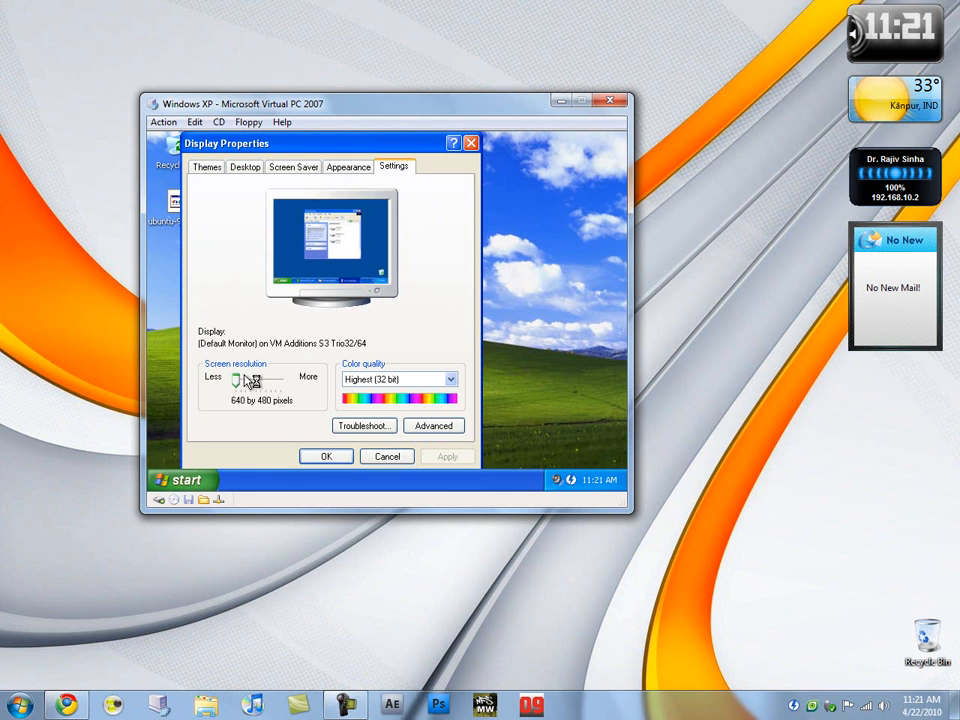
pyautogui.moveTo(228, 380); pyautogui.dragTo(258, 380)
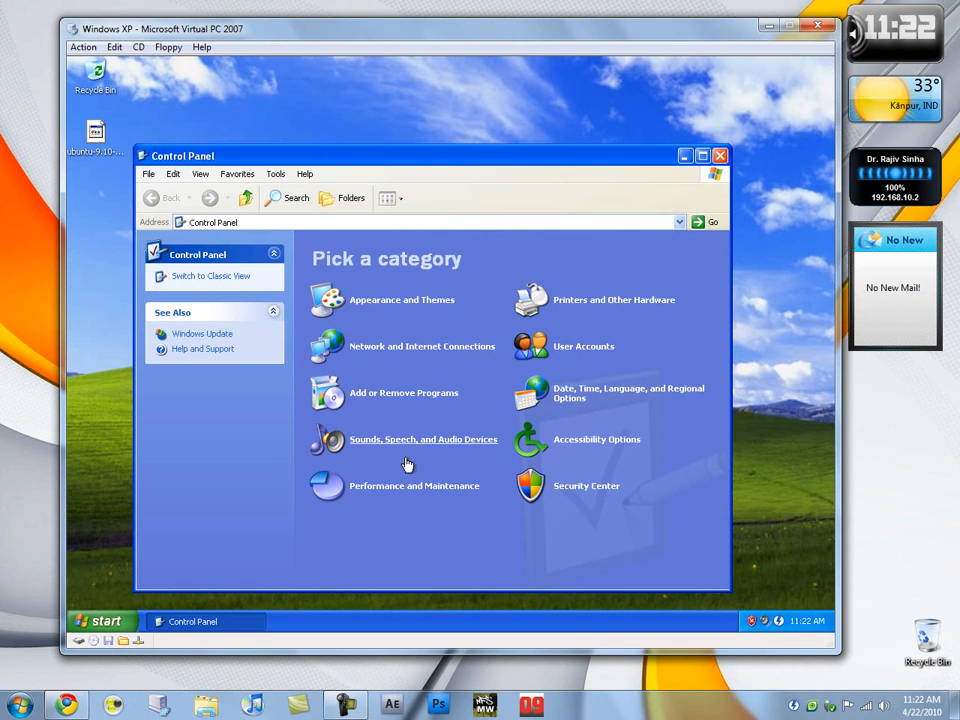
# - Switch Control Panel to Classic View and open Add or Remove Programs
pyautogui.click(212, 276)
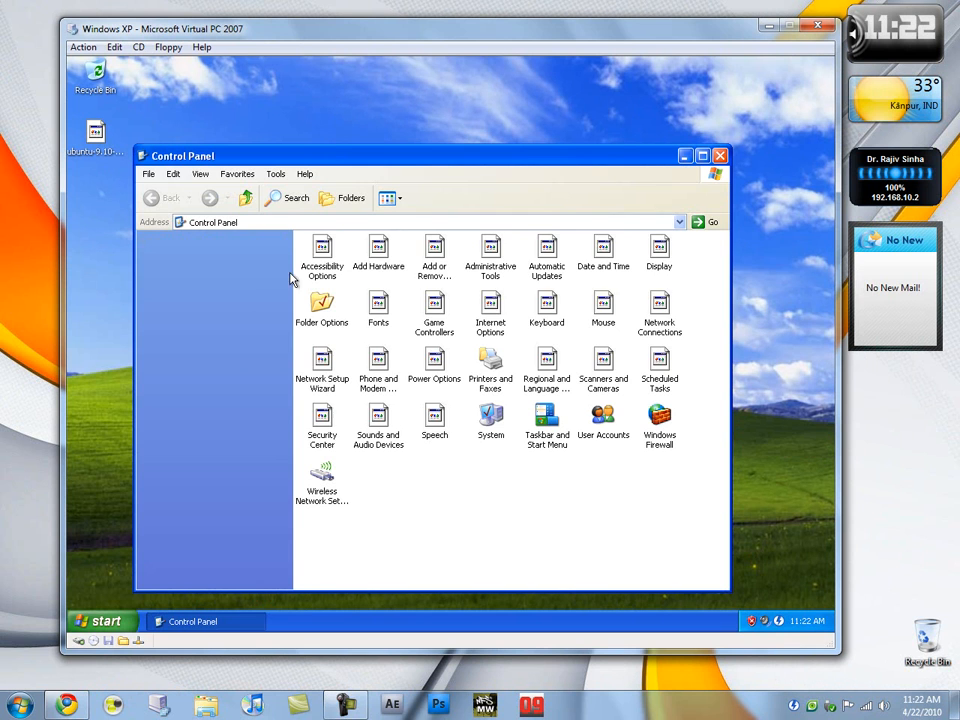
pyautogui.doubleClick(434, 250)
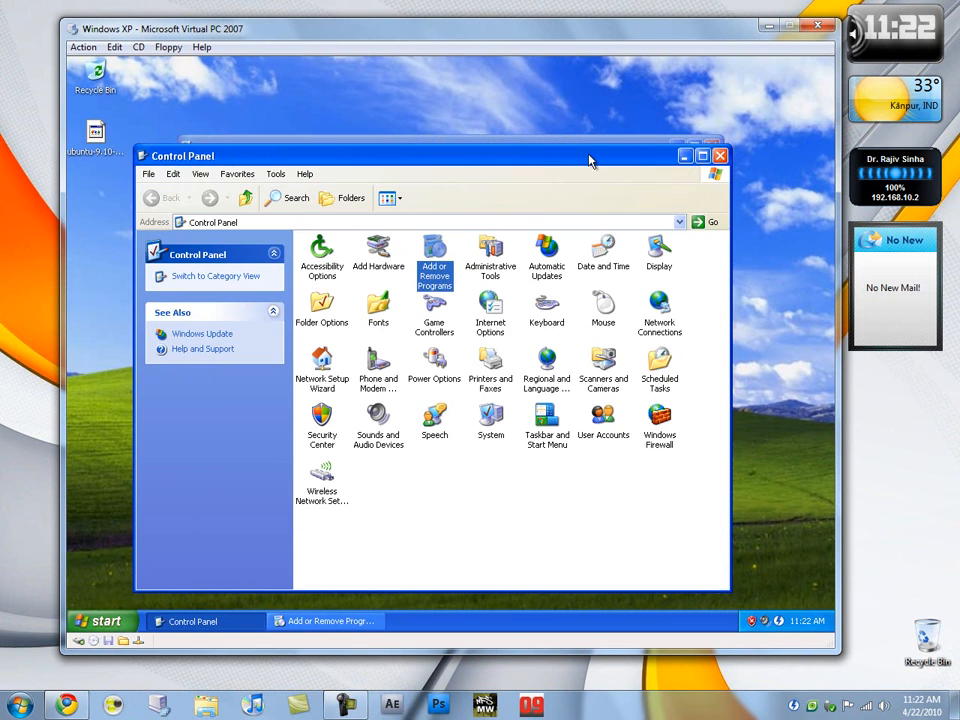
pyautogui.doubleClick(434, 256)
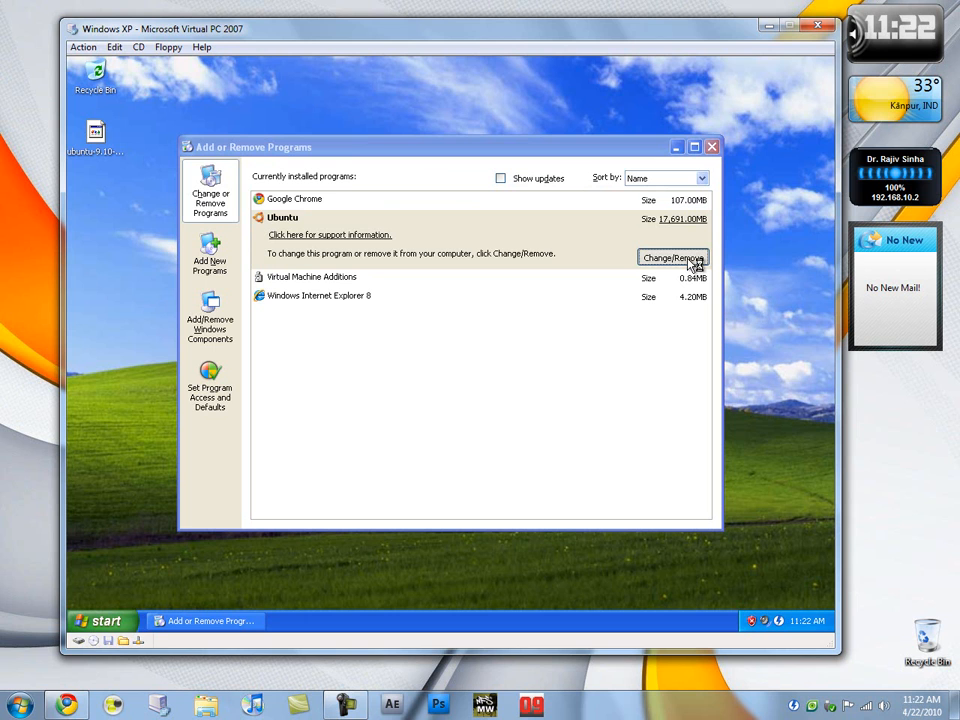
pyautogui.moveTo(450, 292)
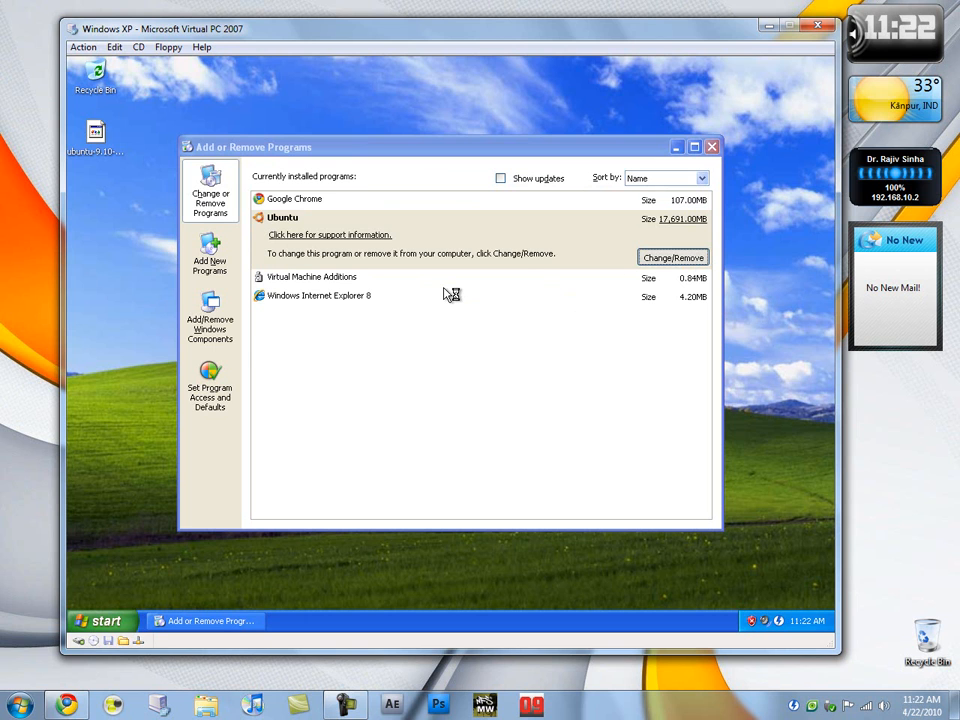
pyautogui.moveTo(570, 420)
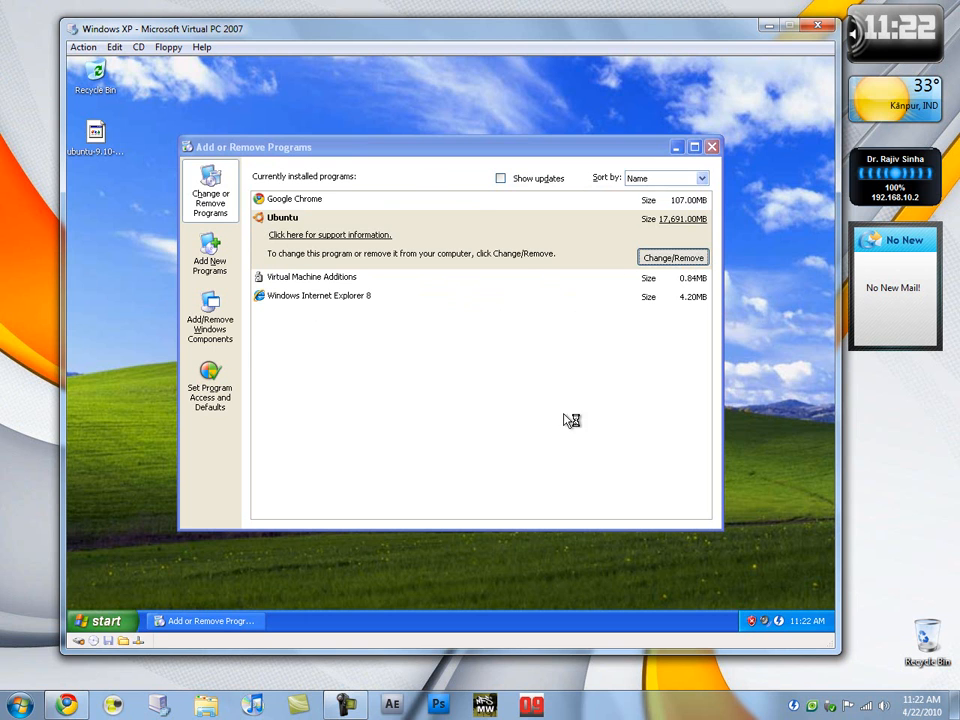
# - Start the Ubuntu Change/Remove uninstaller, cancel it and close Add or Remove Programs
pyautogui.click(672, 256)
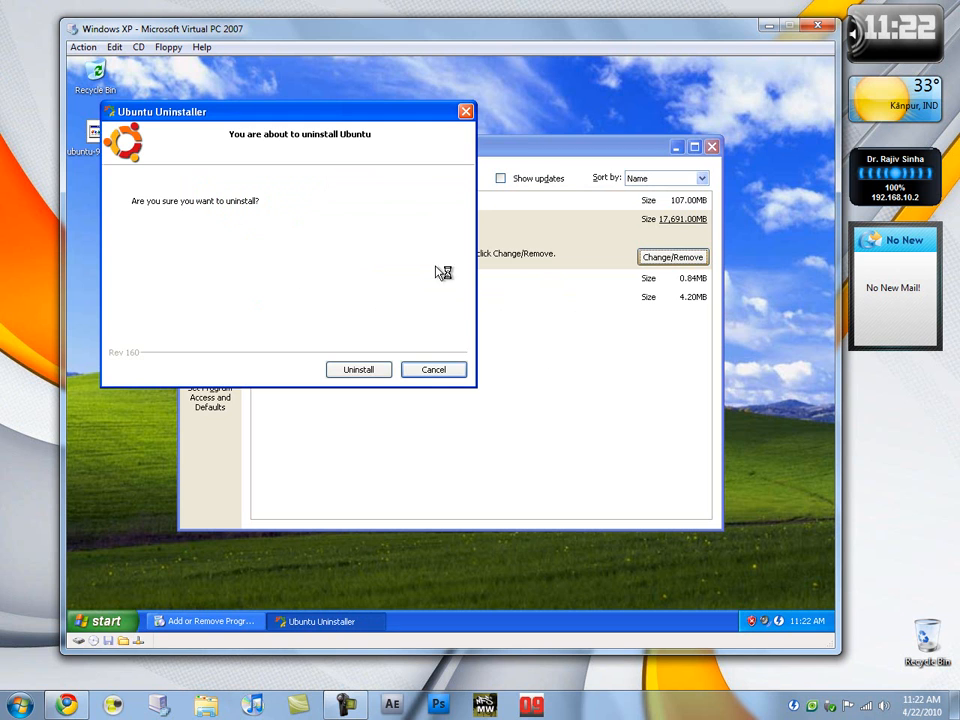
pyautogui.click(358, 368)
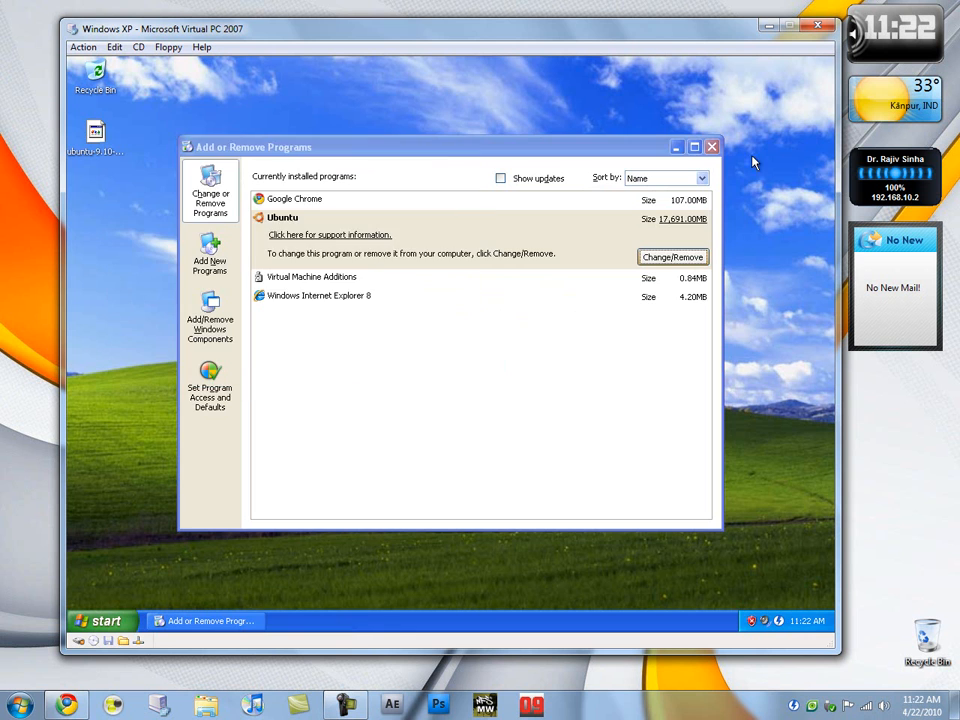
pyautogui.click(712, 148)
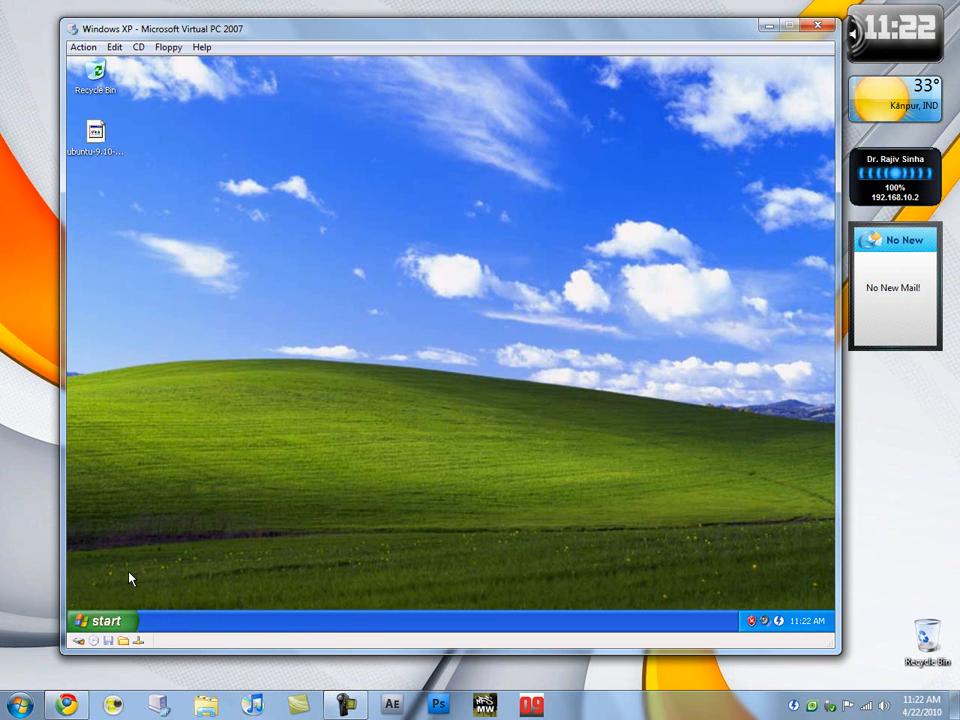
# - Click the Windows XP desktop so its icons rearrange for the new resolution
pyautogui.click(100, 620)
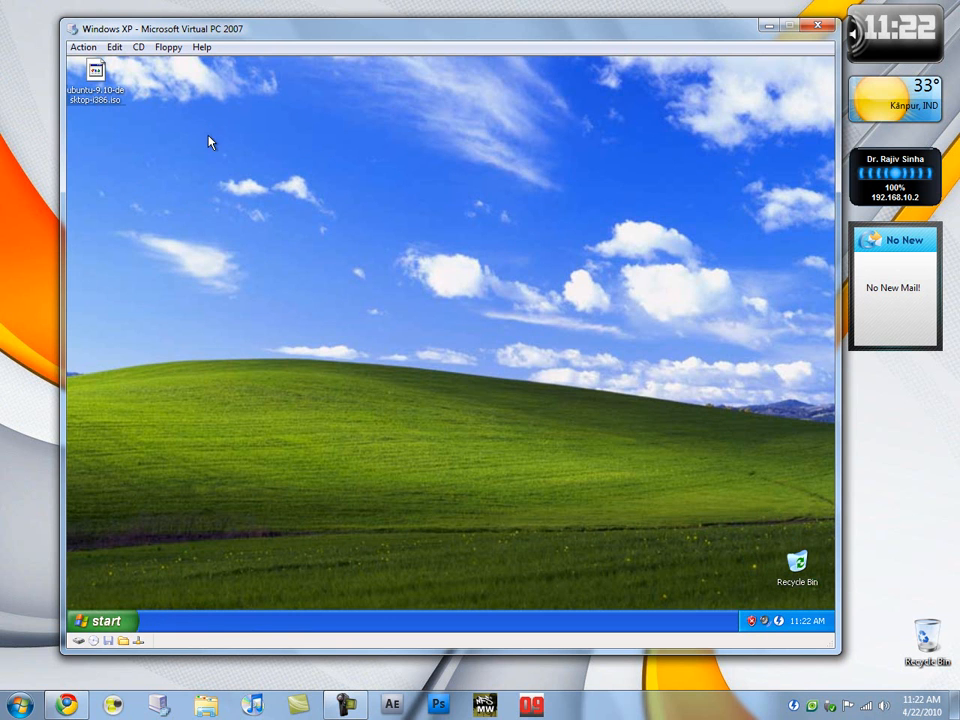
pyautogui.moveTo(148, 192)
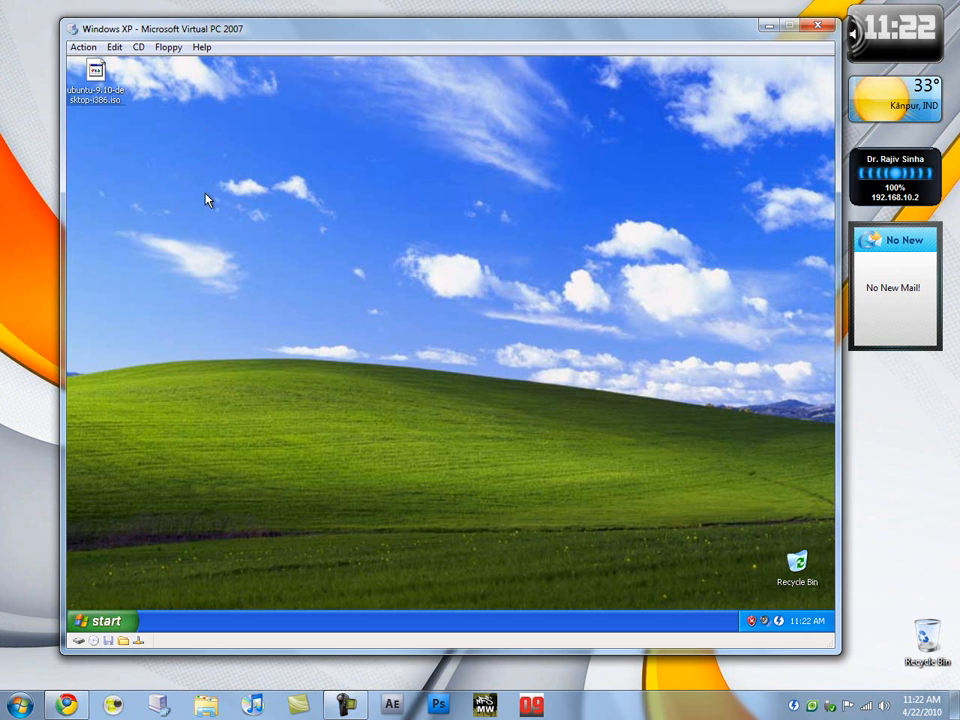
pyautogui.moveTo(630, 396)
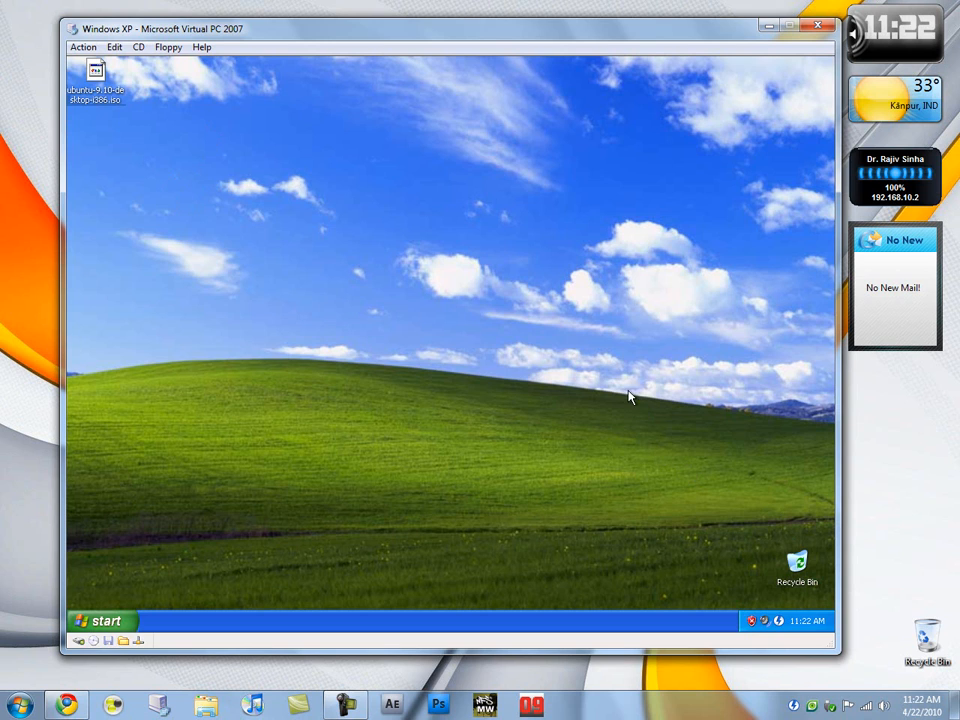